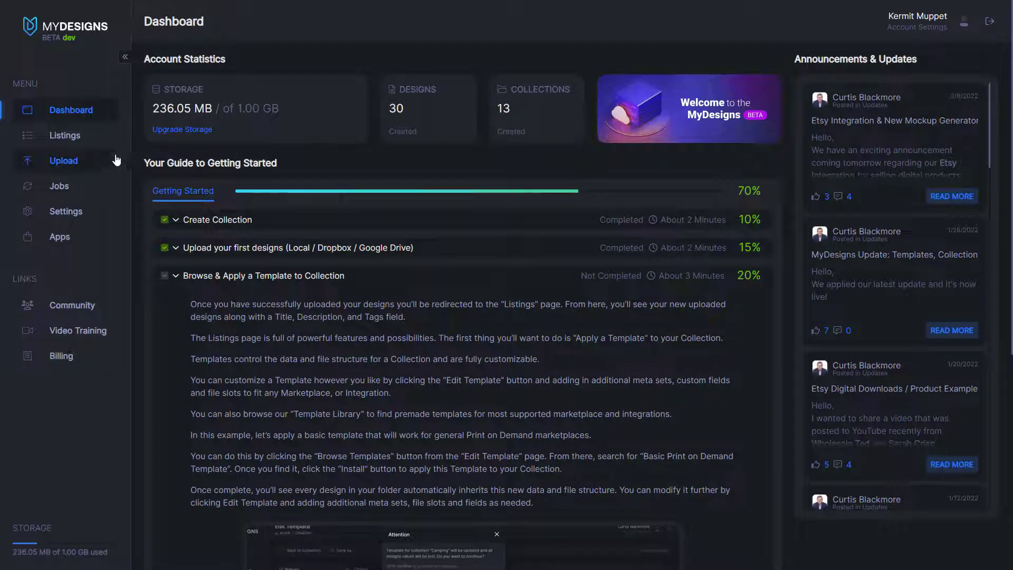
# Show the Frogs Video collection listings and scroll through the six frog designs
pyautogui.click(64, 135)
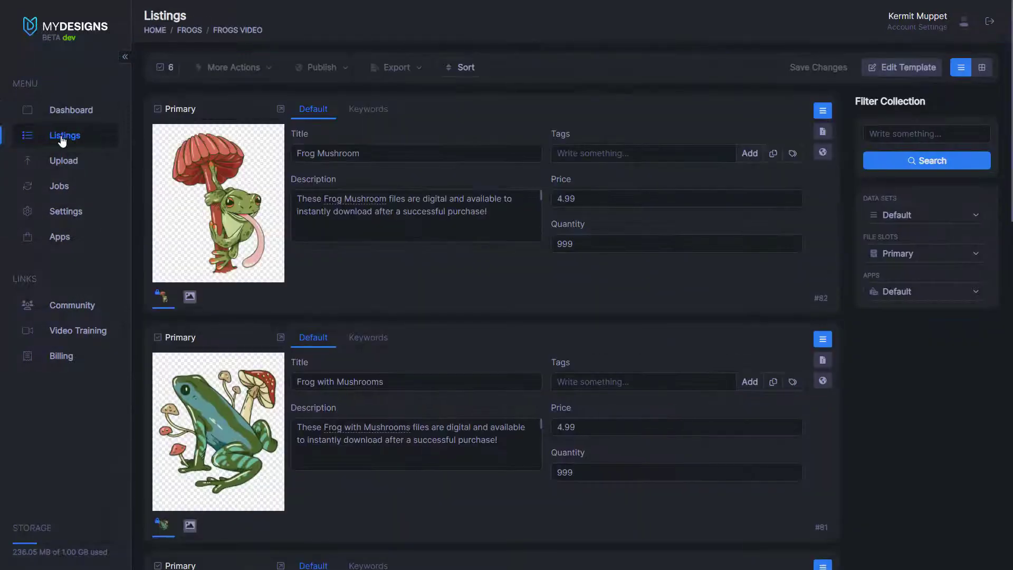
pyautogui.moveTo(468, 286)
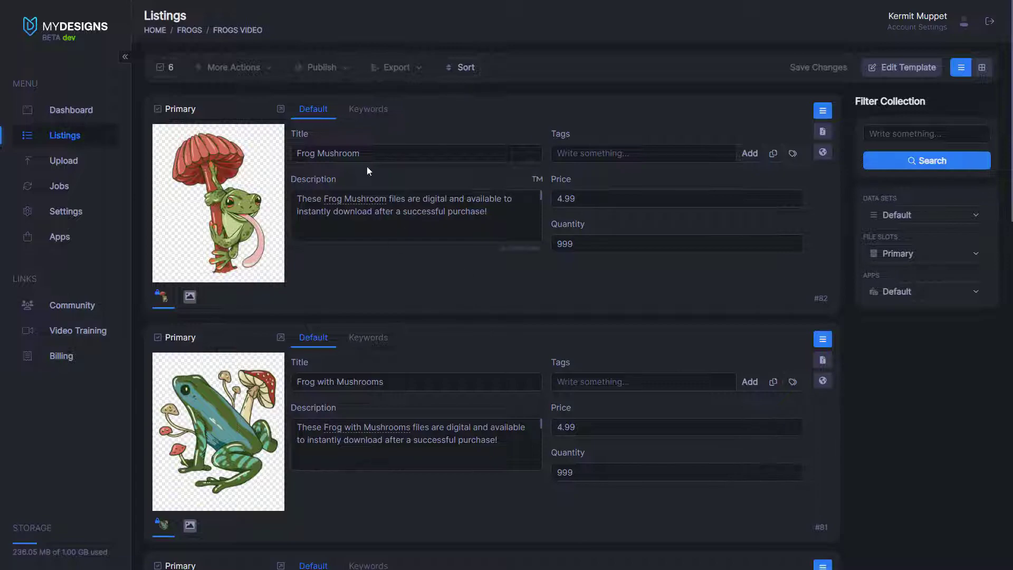
pyautogui.scroll(-3)
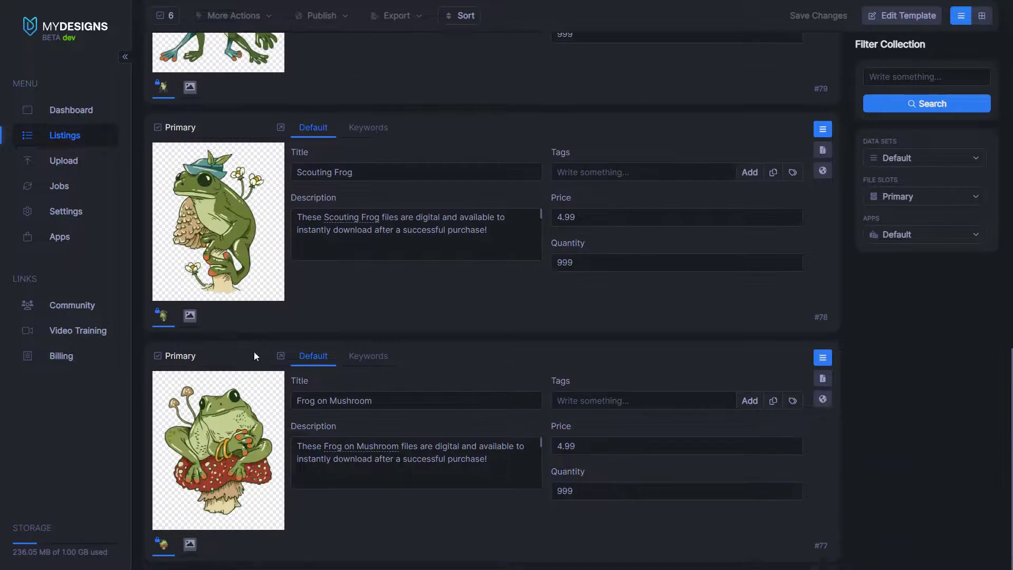
pyautogui.scroll(3)
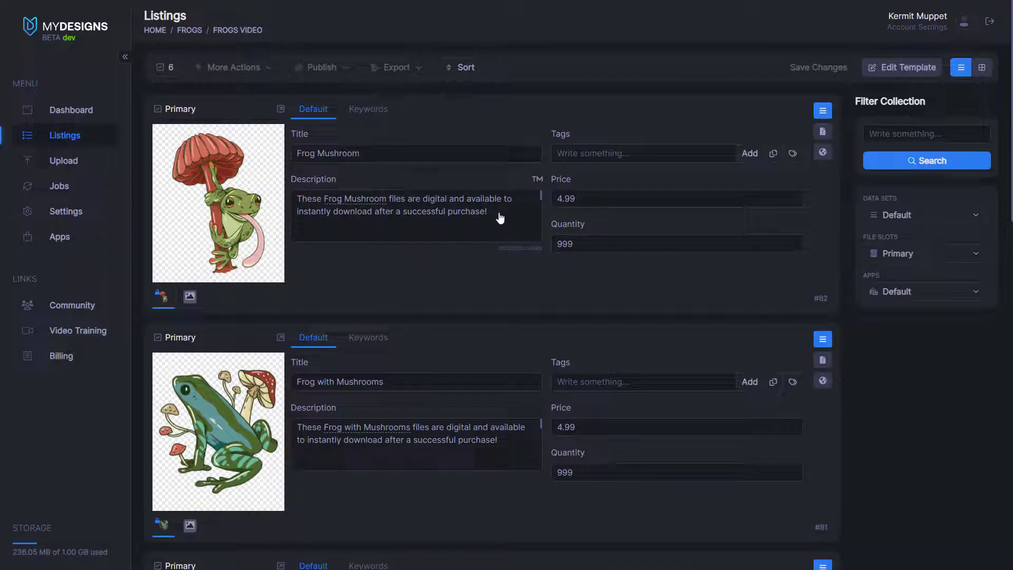
pyautogui.moveTo(508, 215)
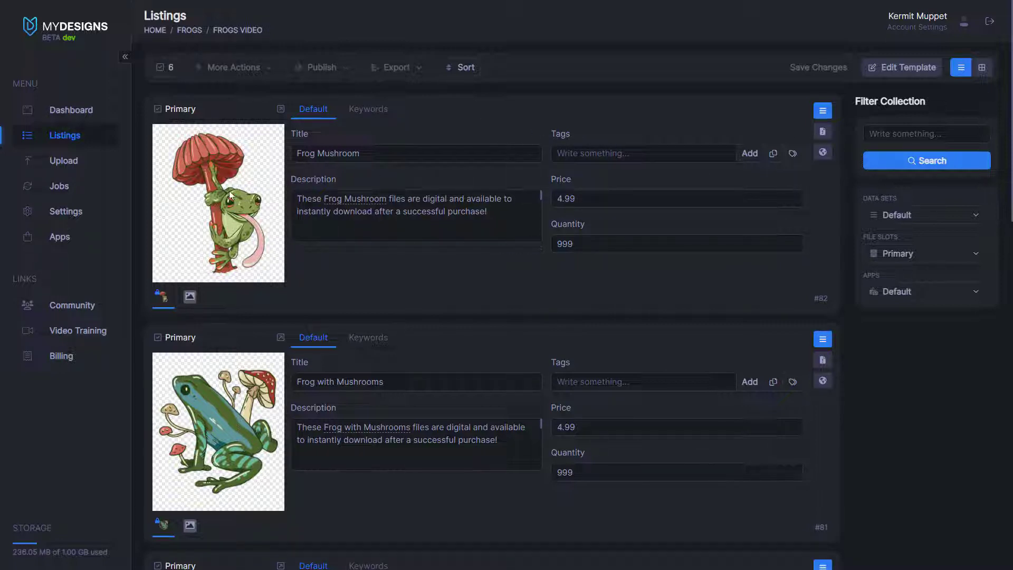
# Use Select All to select every frog listing in the collection
pyautogui.click(164, 68)
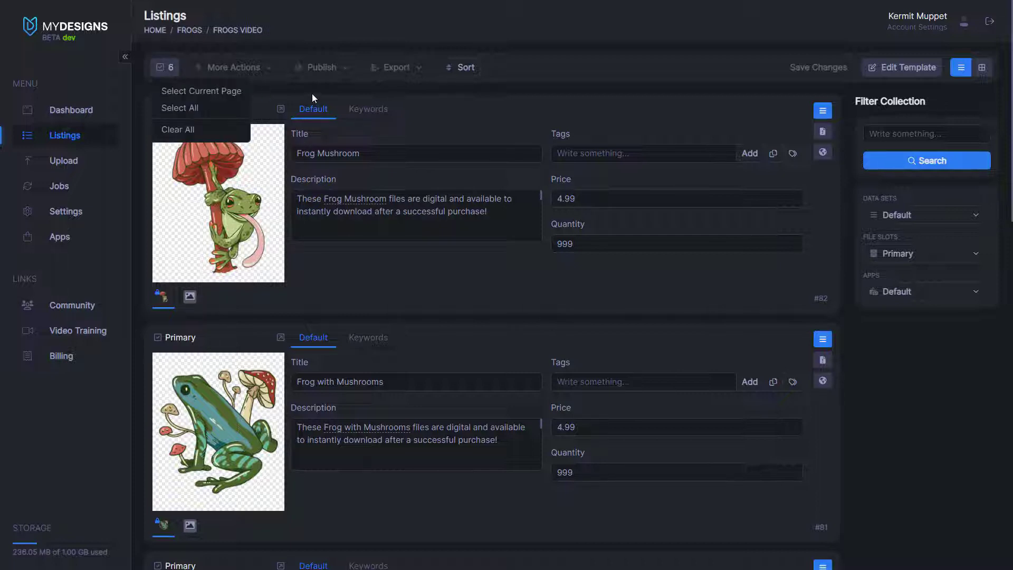
pyautogui.click(166, 67)
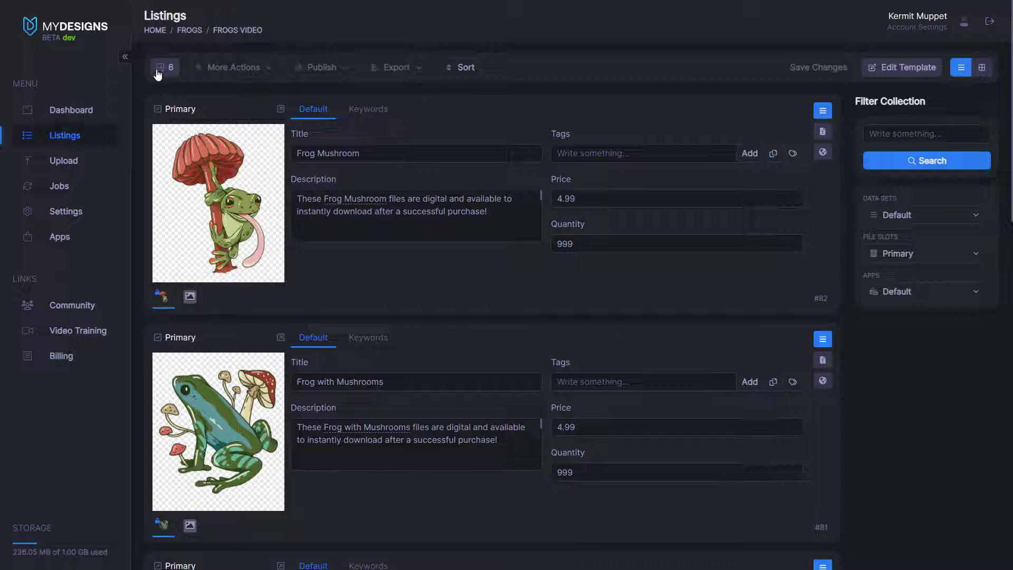
pyautogui.scroll(-3)
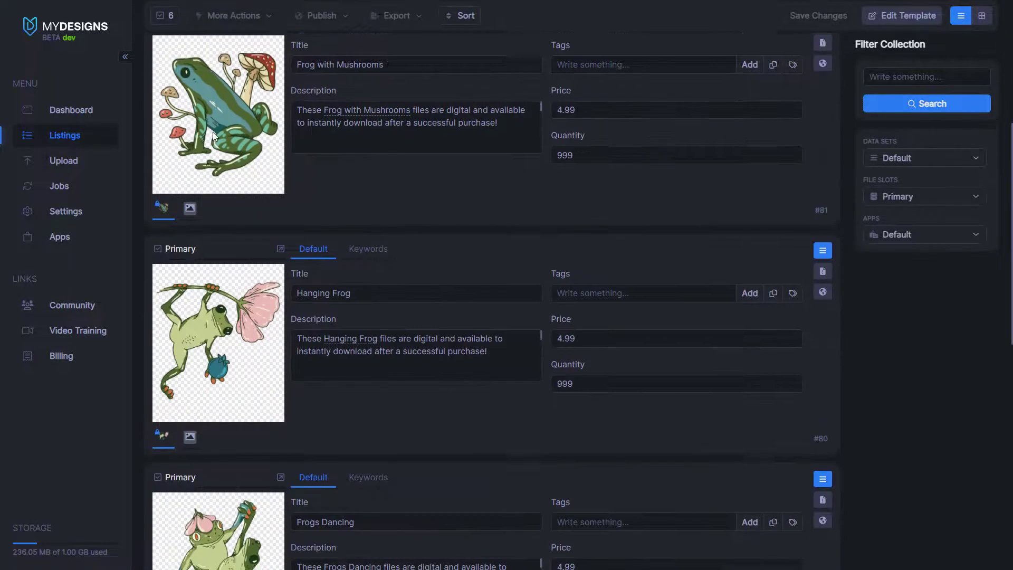
pyautogui.scroll(3)
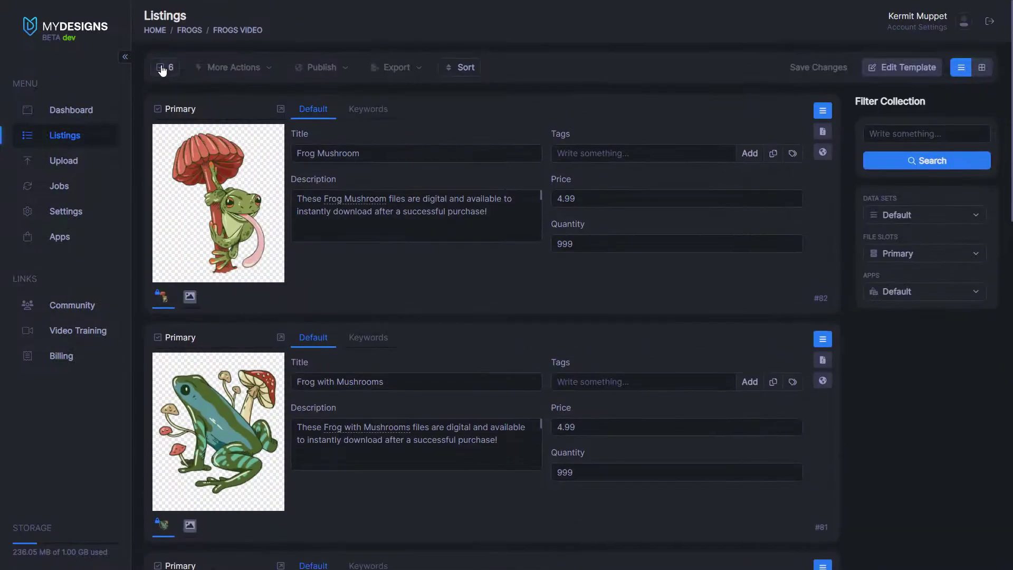
pyautogui.click(168, 68)
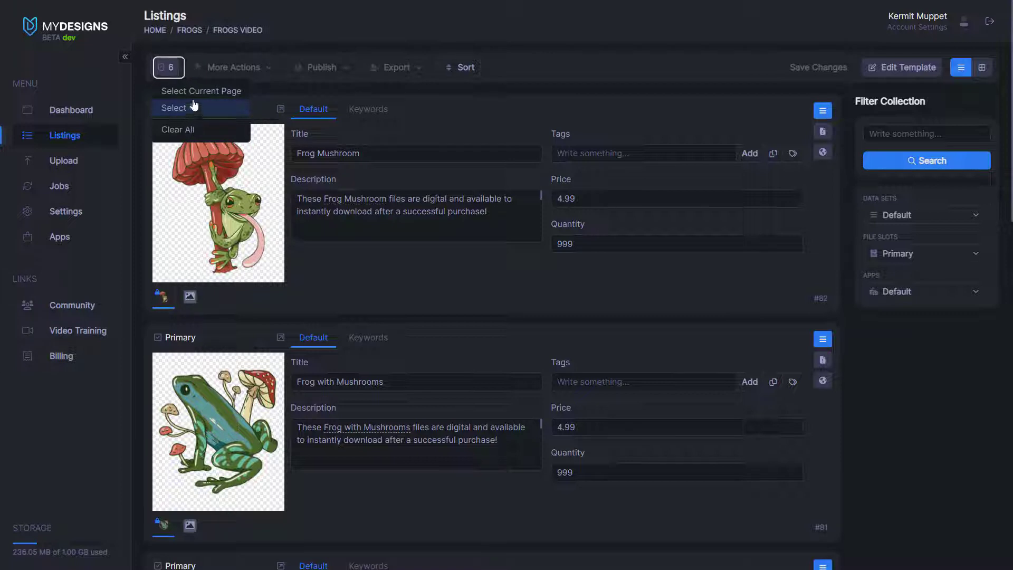
pyautogui.click(201, 91)
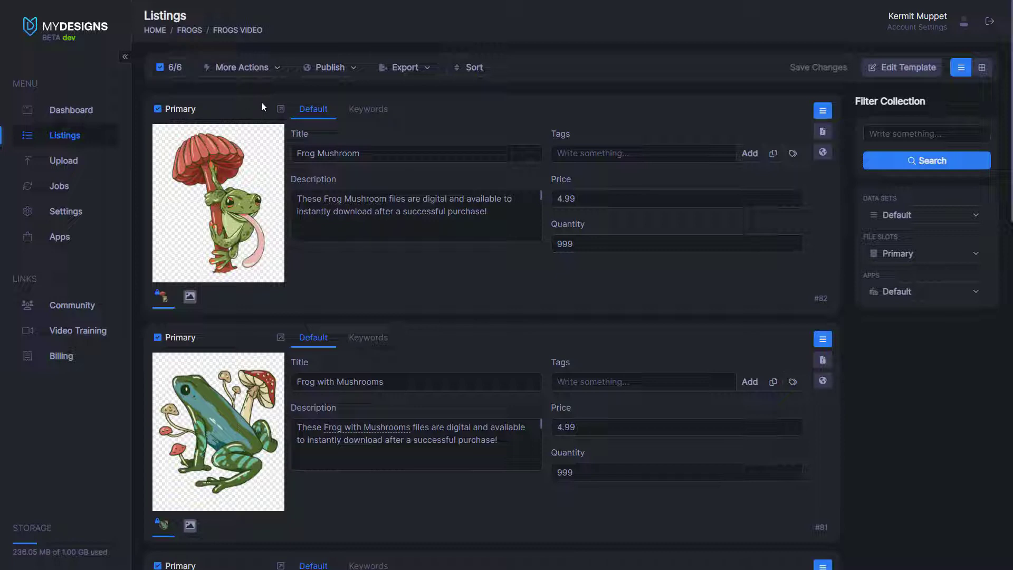
# Start Create Mockups from More Actions with Primary input and Mockup1 as the output slot
pyautogui.click(241, 67)
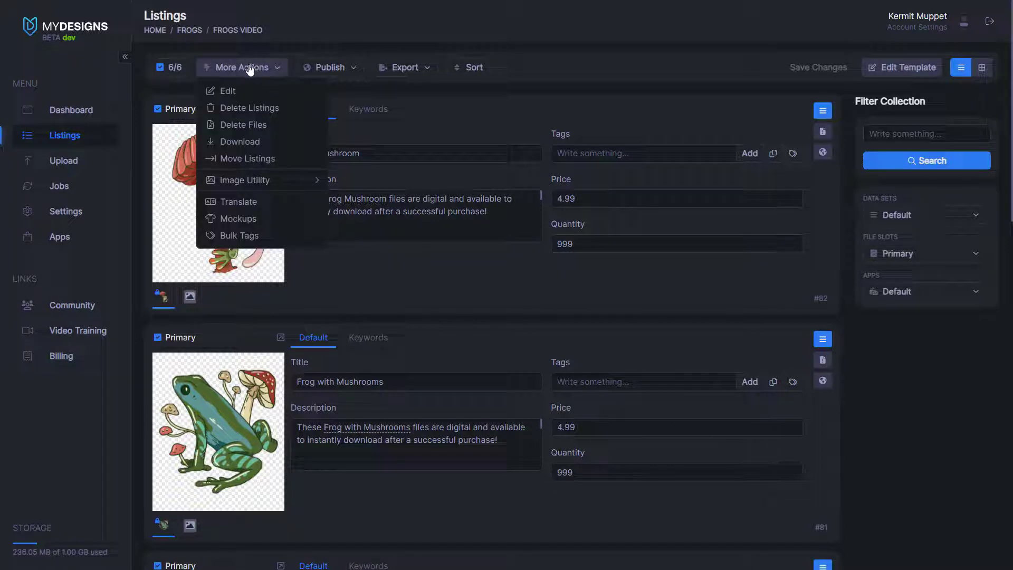
pyautogui.moveTo(244, 218)
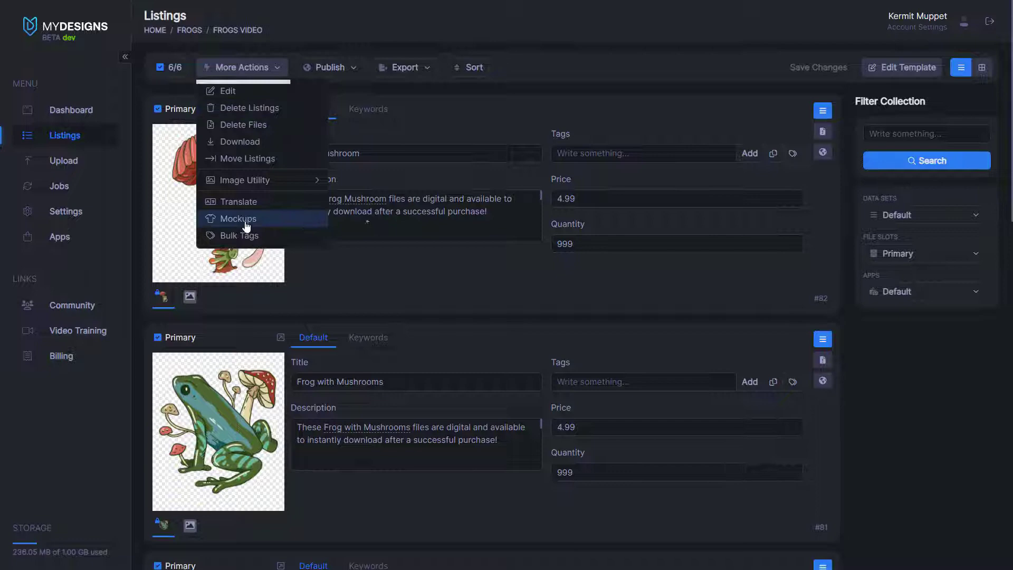
pyautogui.click(237, 219)
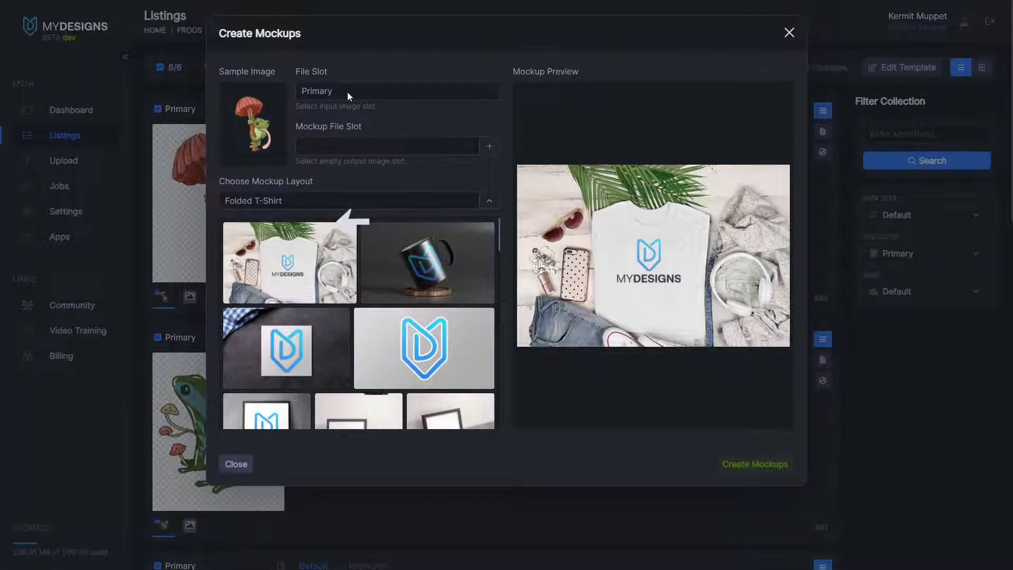
pyautogui.click(385, 146)
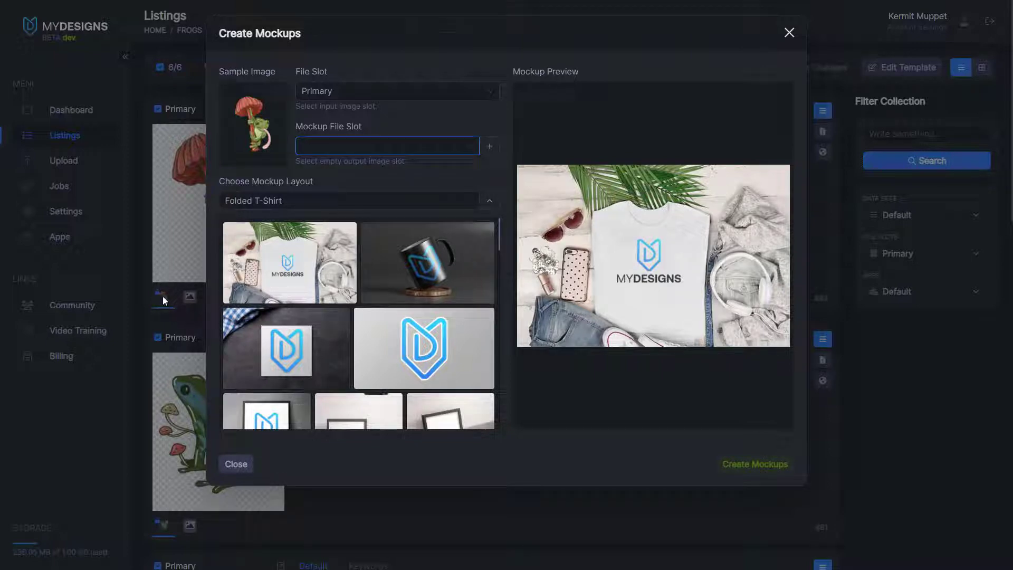
pyautogui.moveTo(192, 536)
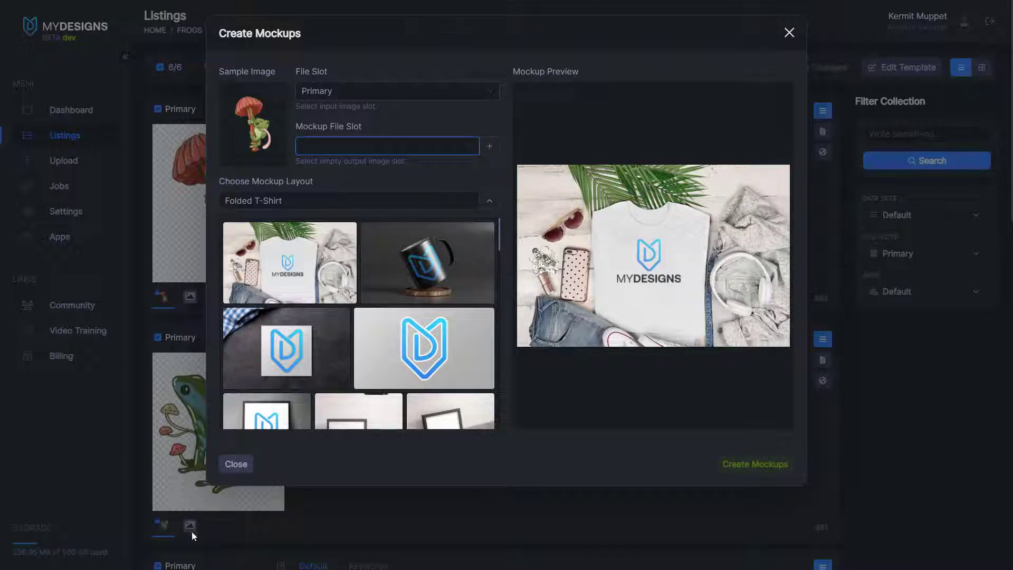
pyautogui.click(396, 91)
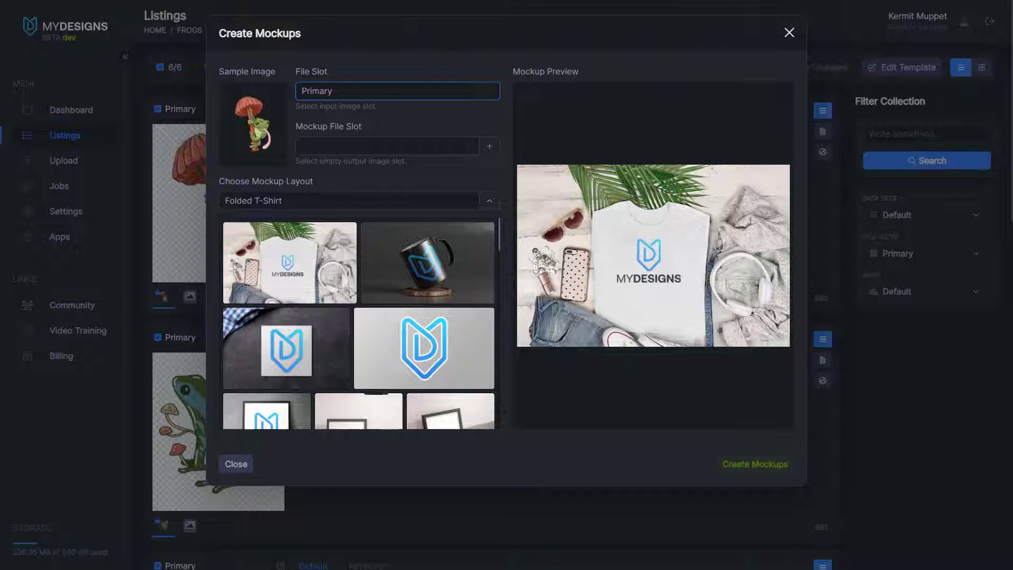
pyautogui.click(386, 146)
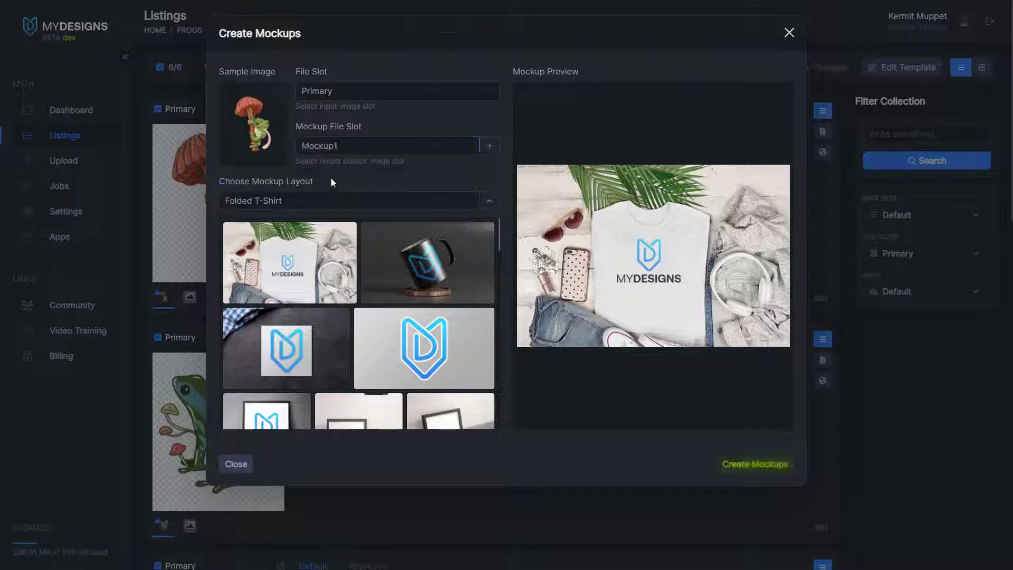
# Pick the white Wood Digital Mockup layout from the layout gallery
pyautogui.scroll(-3)
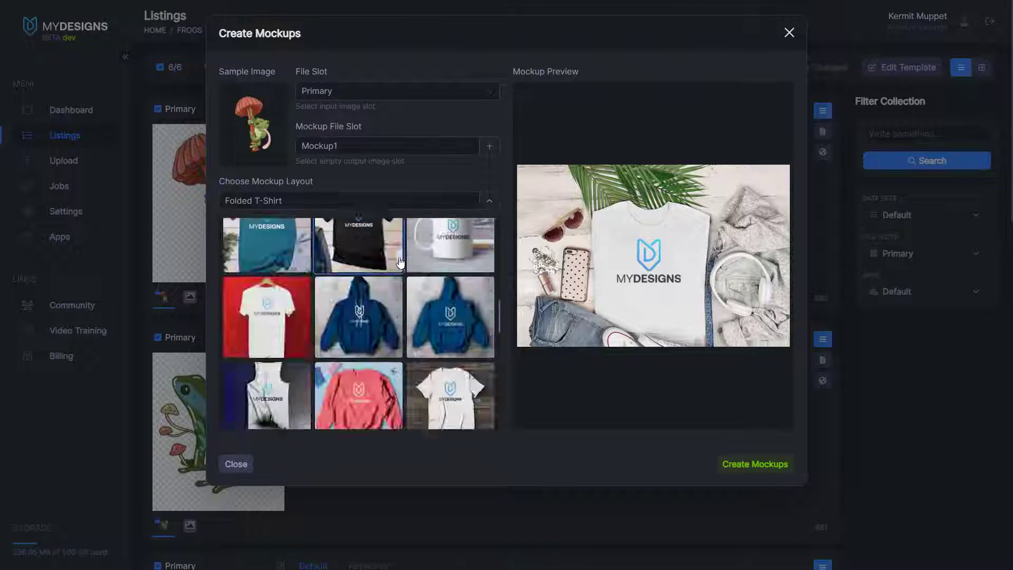
pyautogui.scroll(-3)
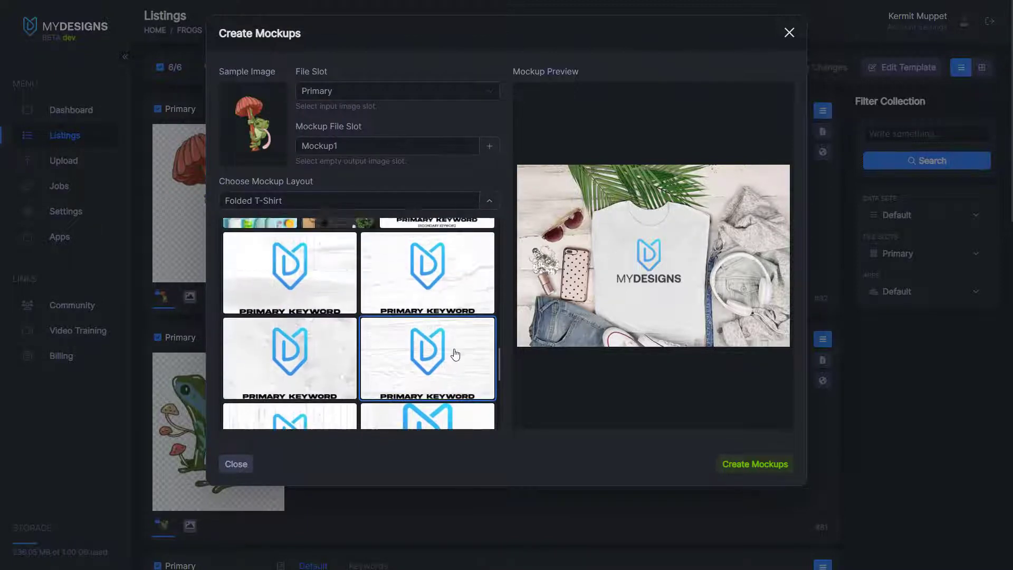
pyautogui.click(427, 358)
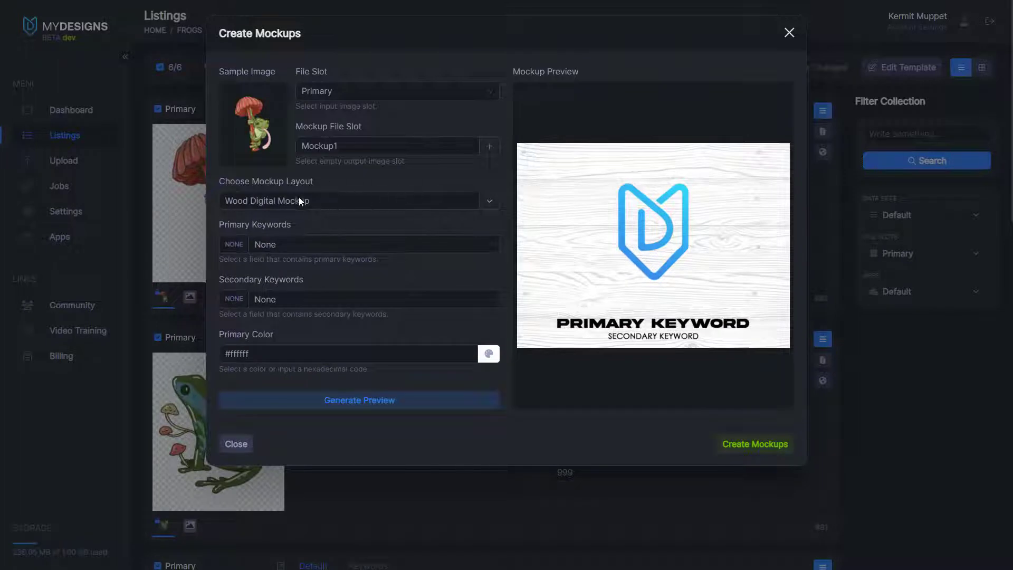
pyautogui.moveTo(691, 333)
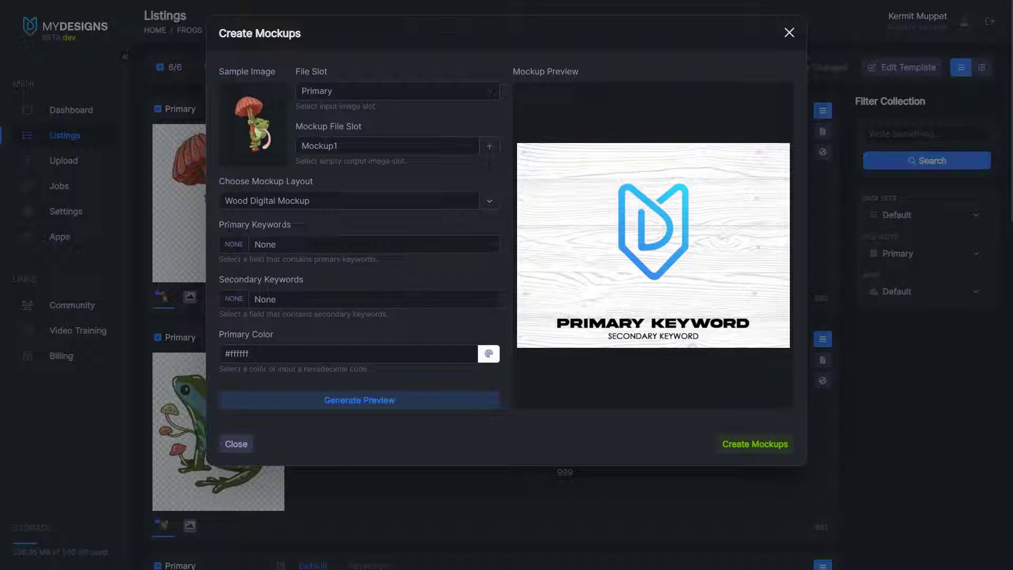
# Feed Keyword 1 as primary and Keyword 4 as secondary keywords, text colour #000000
pyautogui.click(374, 244)
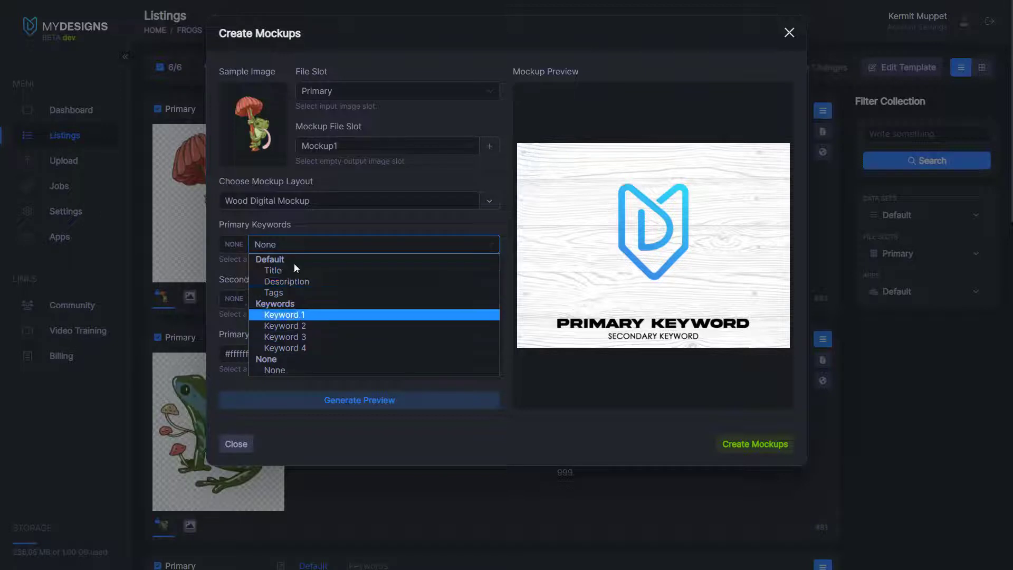
pyautogui.moveTo(286, 280)
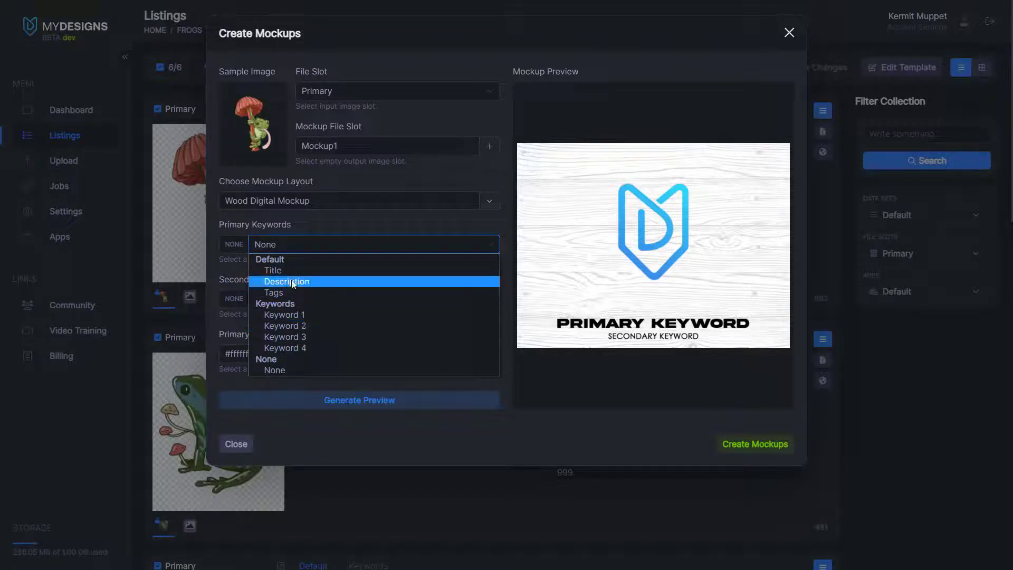
pyautogui.moveTo(284, 326)
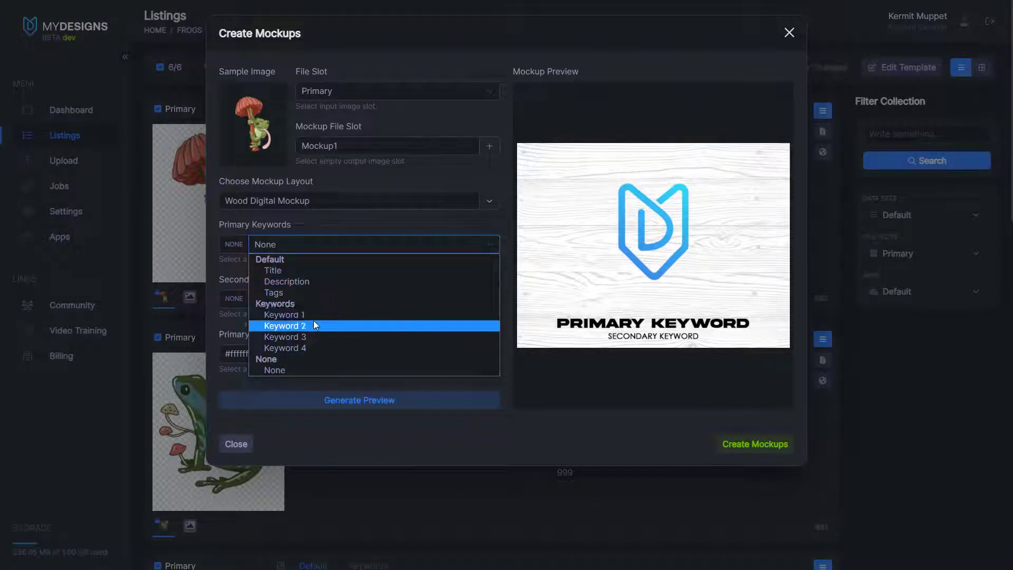
pyautogui.moveTo(284, 314)
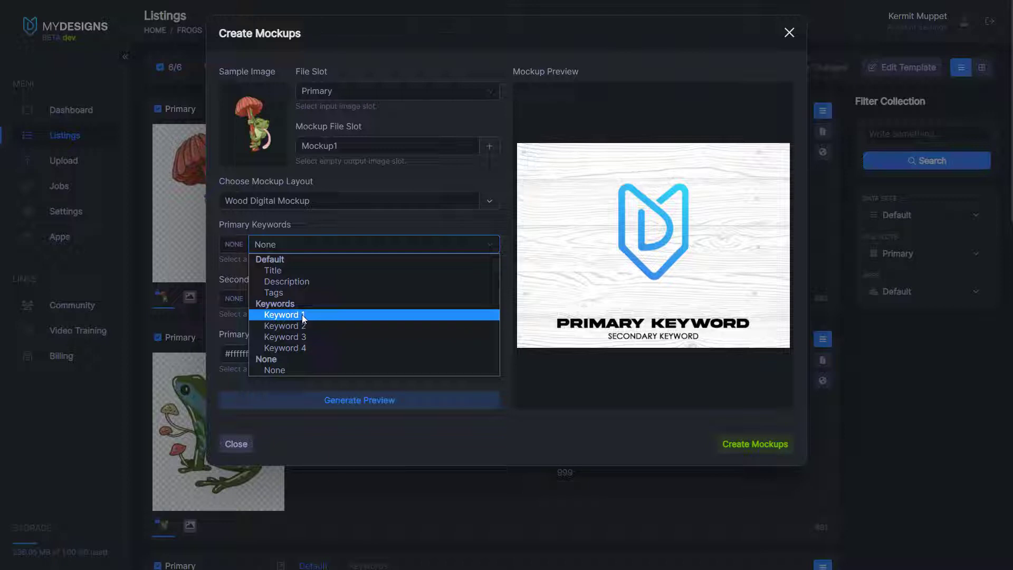
pyautogui.click(284, 315)
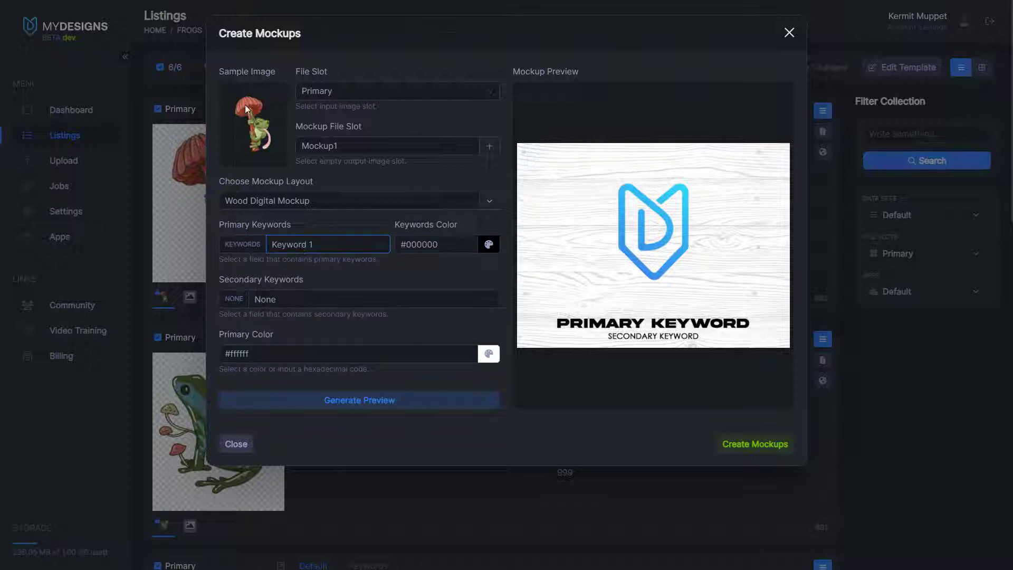
pyautogui.moveTo(393, 290)
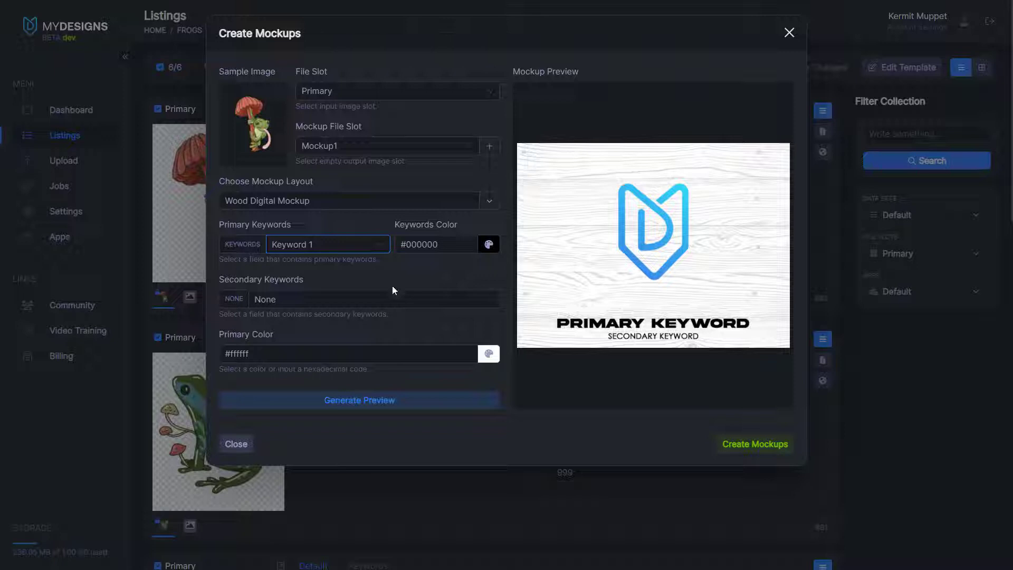
pyautogui.click(374, 298)
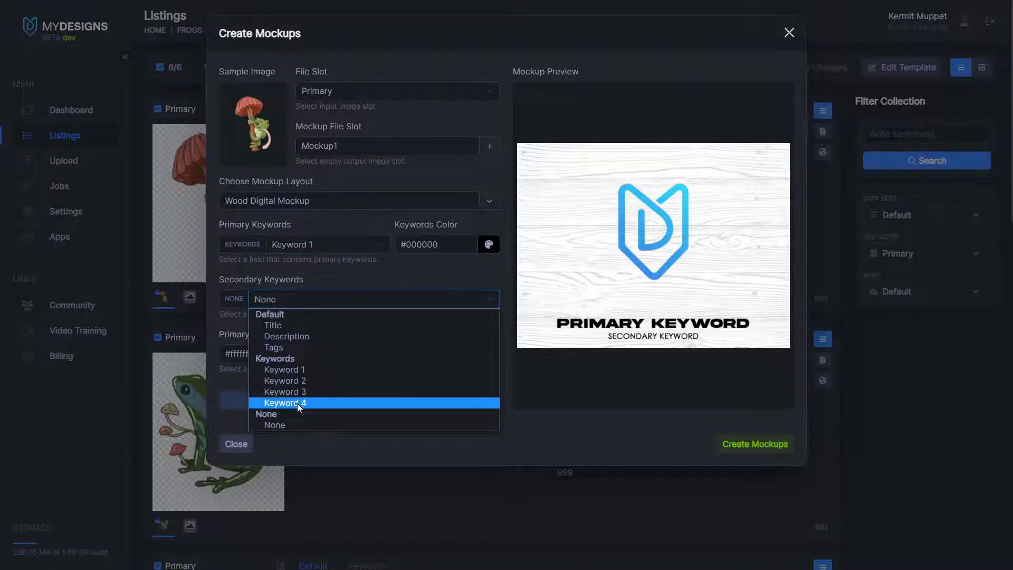
pyautogui.click(285, 402)
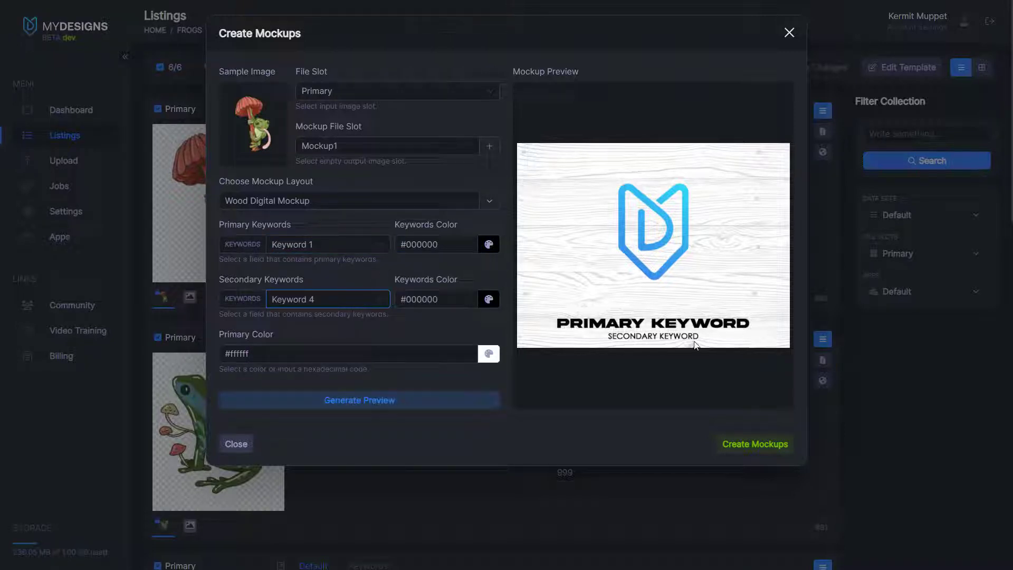
pyautogui.moveTo(591, 344)
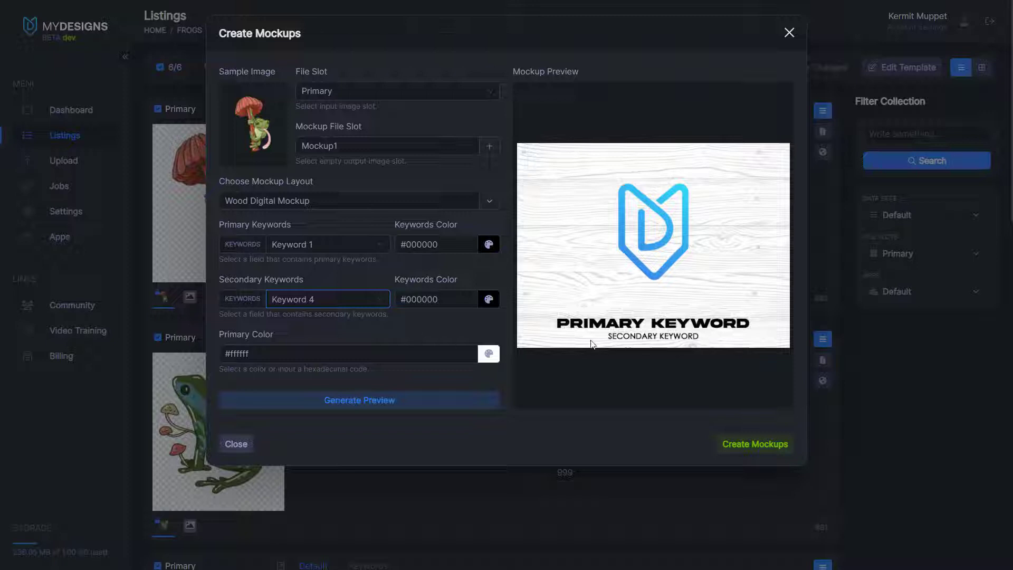
pyautogui.moveTo(620, 335)
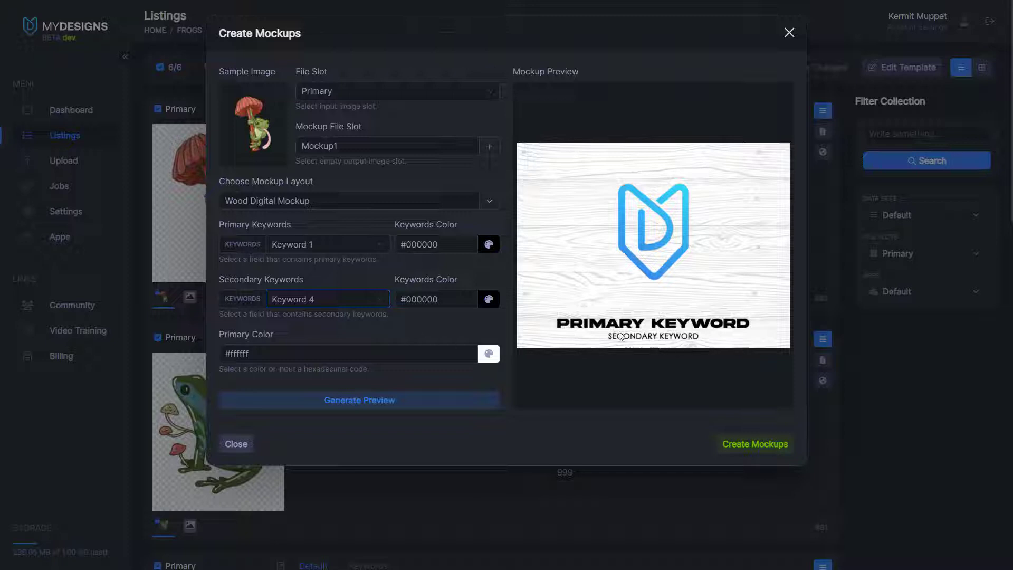
pyautogui.moveTo(487, 244)
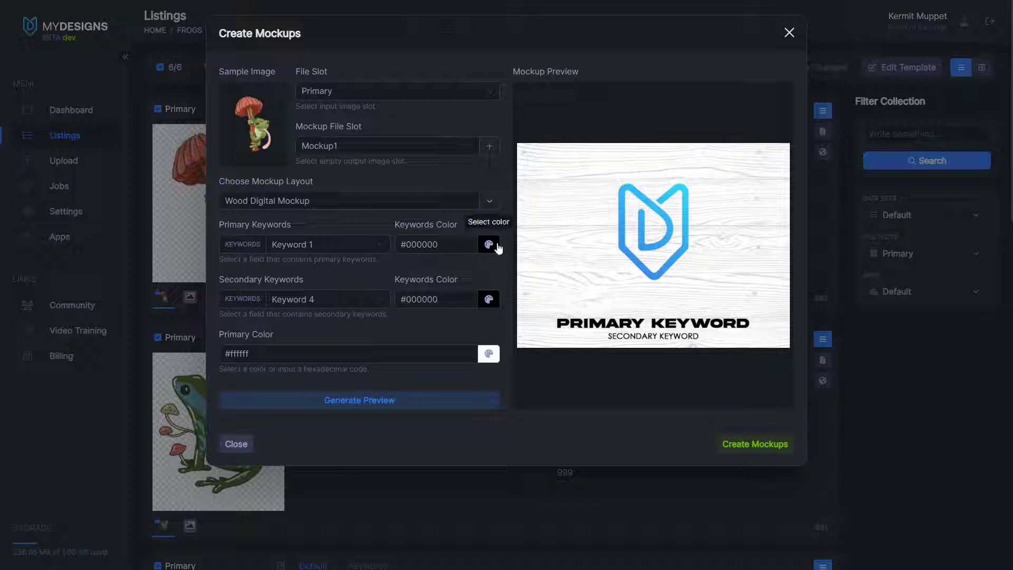
pyautogui.click(488, 299)
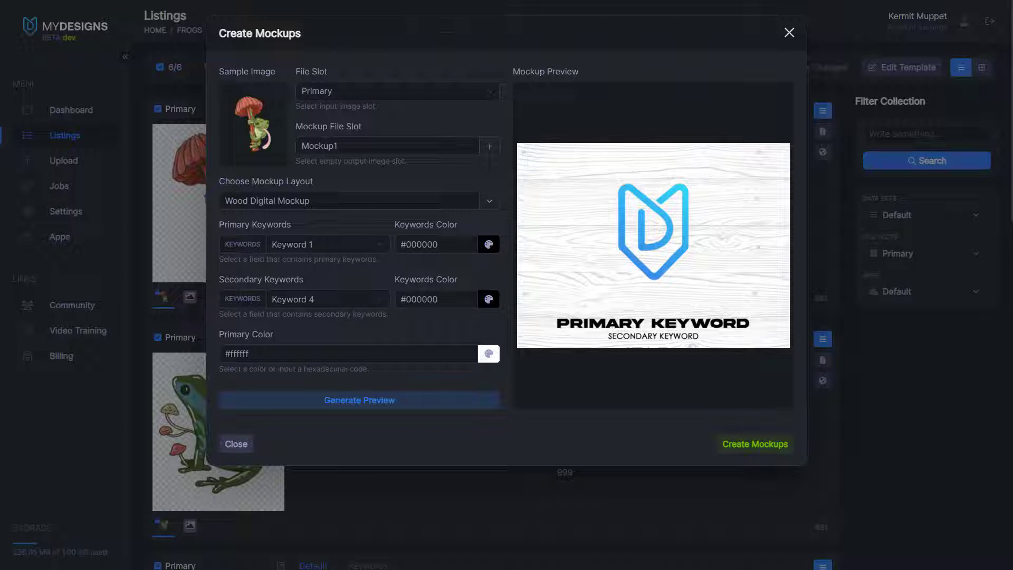
pyautogui.moveTo(763, 235)
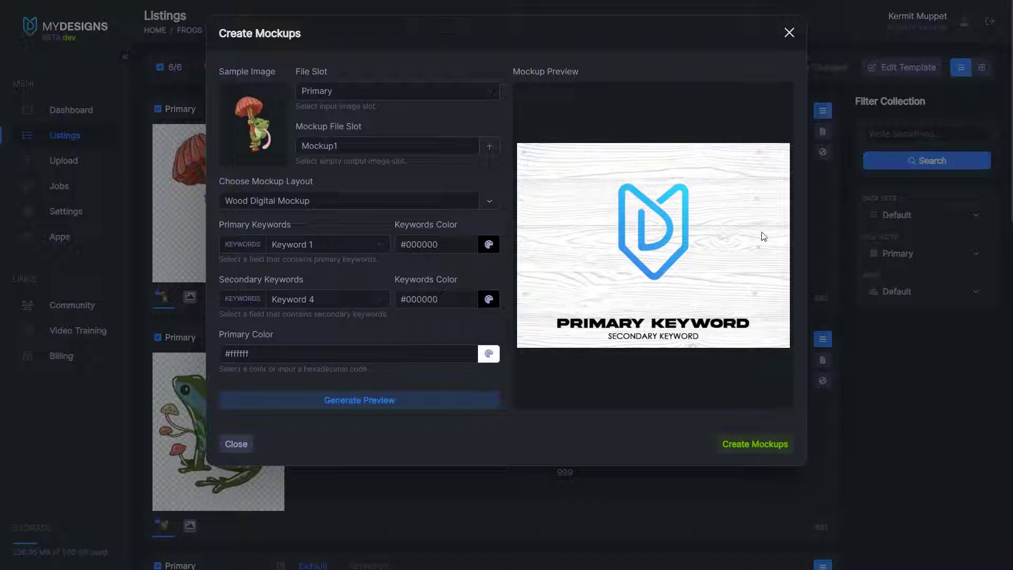
# Leave the primary colour unchanged and generate the Frog Mushroom wood preview
pyautogui.click(489, 354)
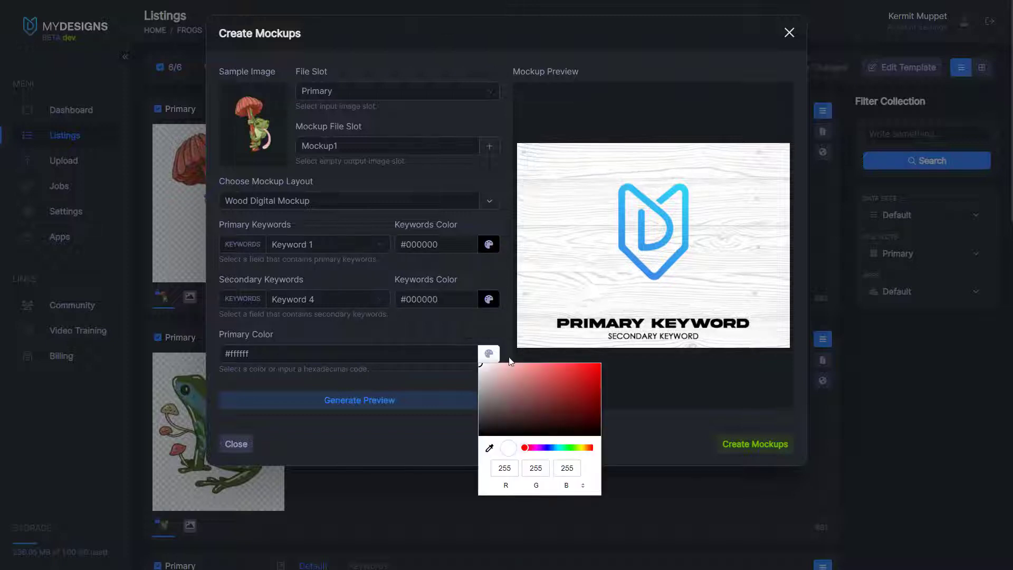
pyautogui.click(427, 430)
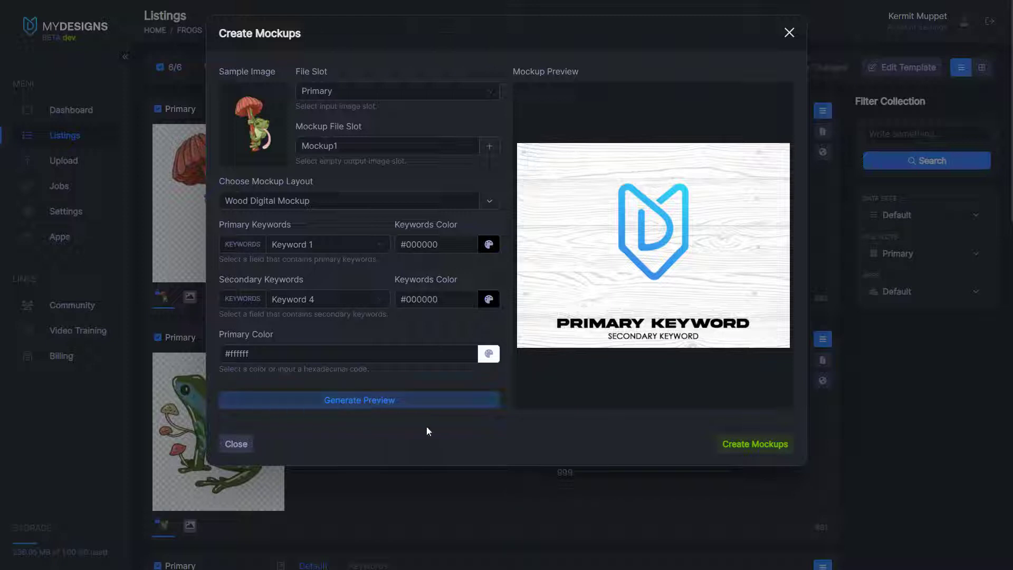
pyautogui.click(359, 400)
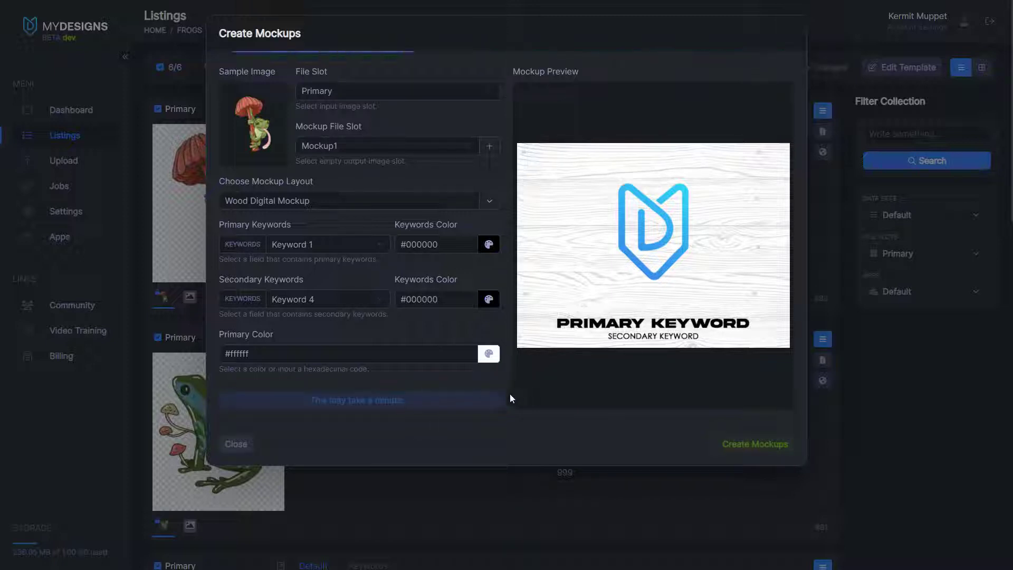
pyautogui.click(359, 399)
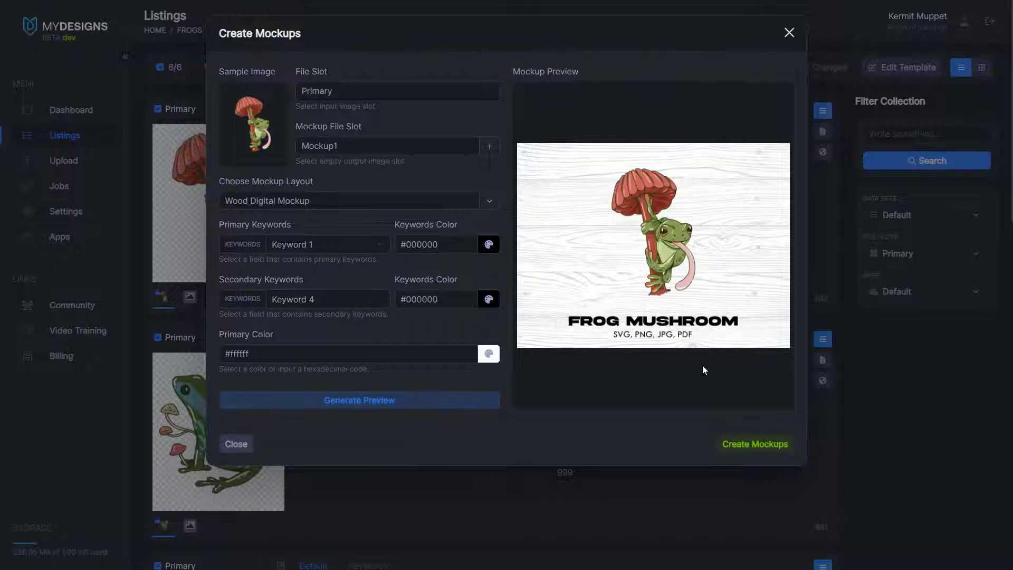
pyautogui.moveTo(684, 218)
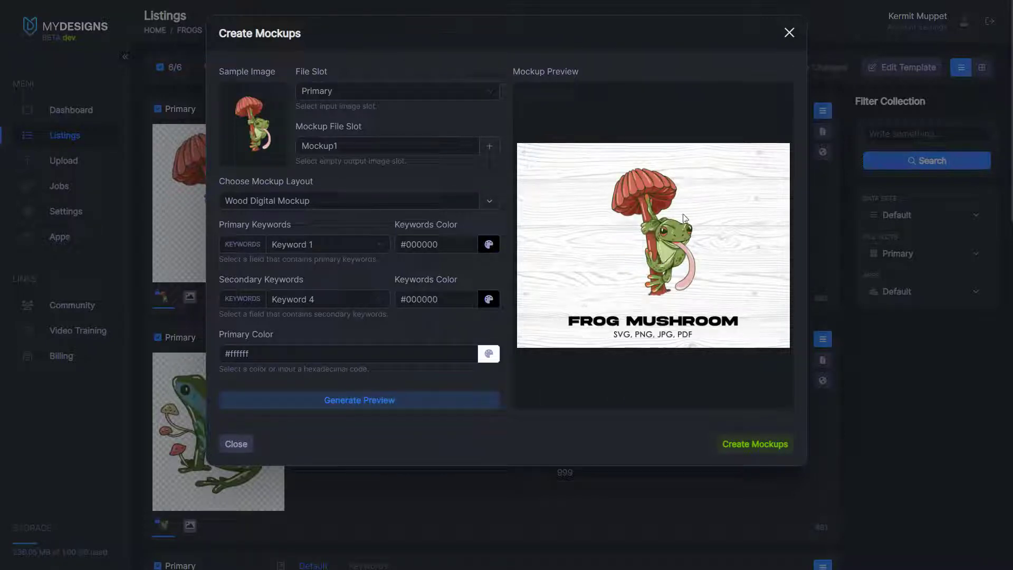
pyautogui.moveTo(694, 249)
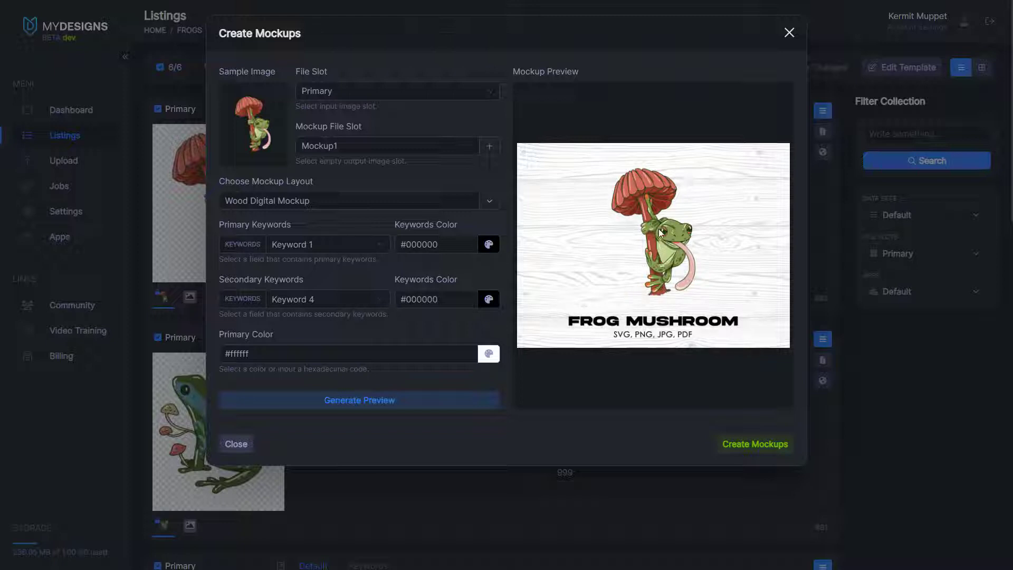
pyautogui.moveTo(652, 343)
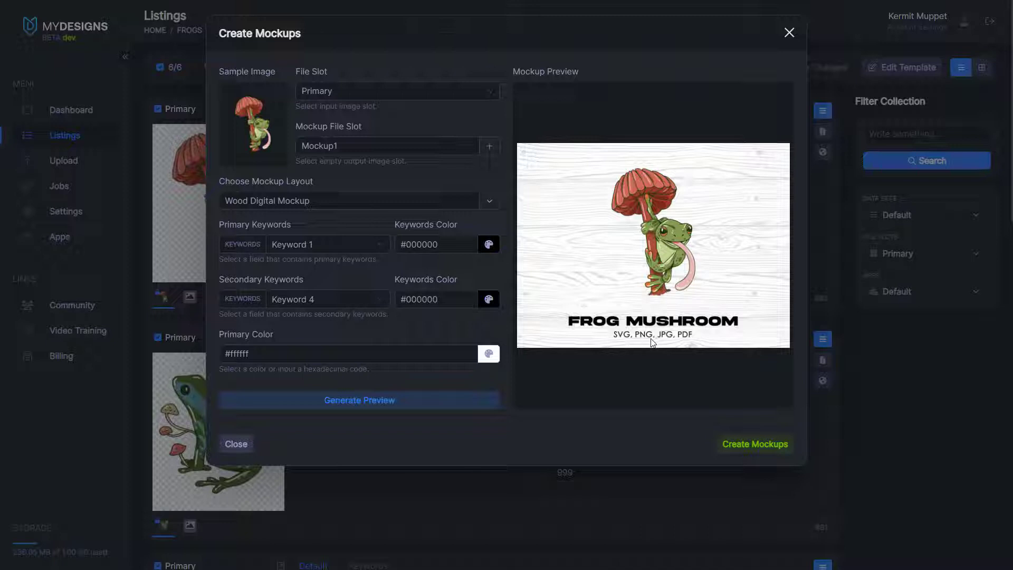
pyautogui.moveTo(703, 344)
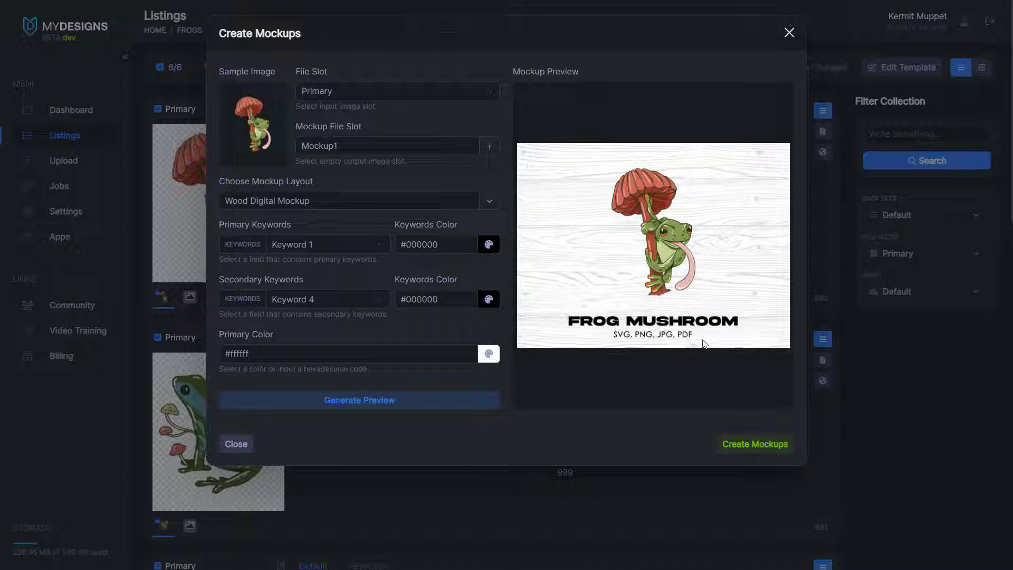
pyautogui.moveTo(655, 343)
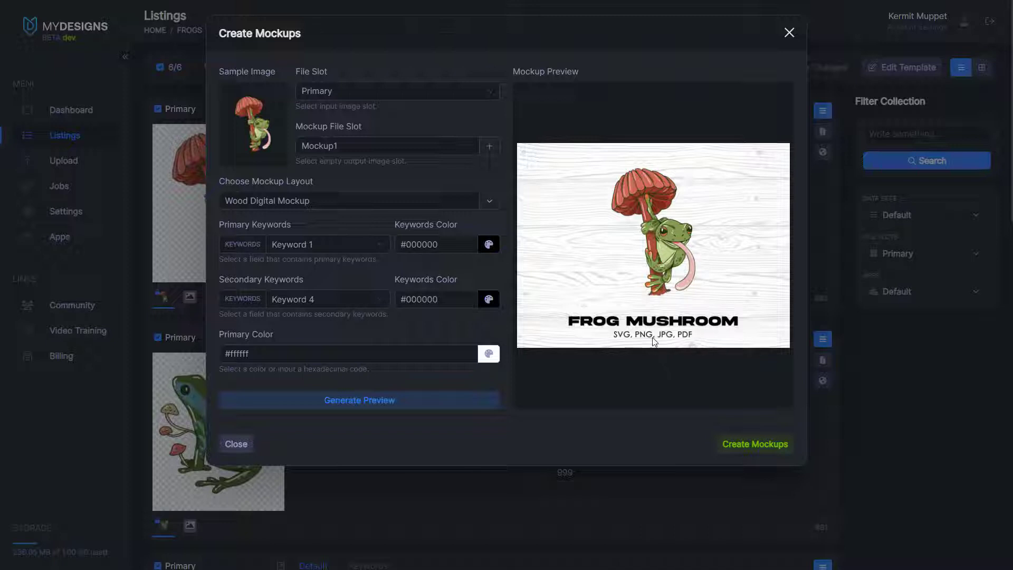
pyautogui.moveTo(689, 335)
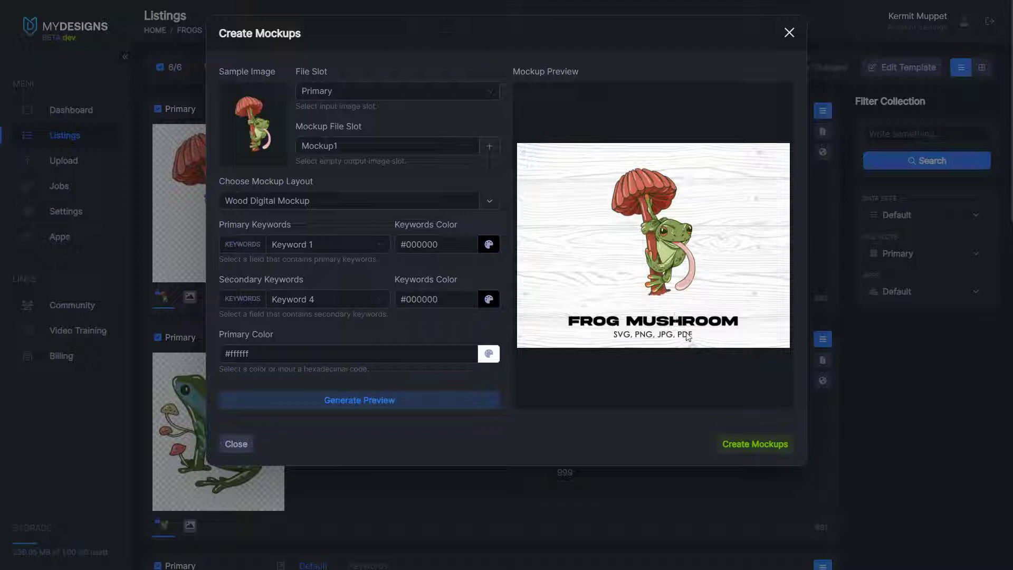
pyautogui.moveTo(713, 343)
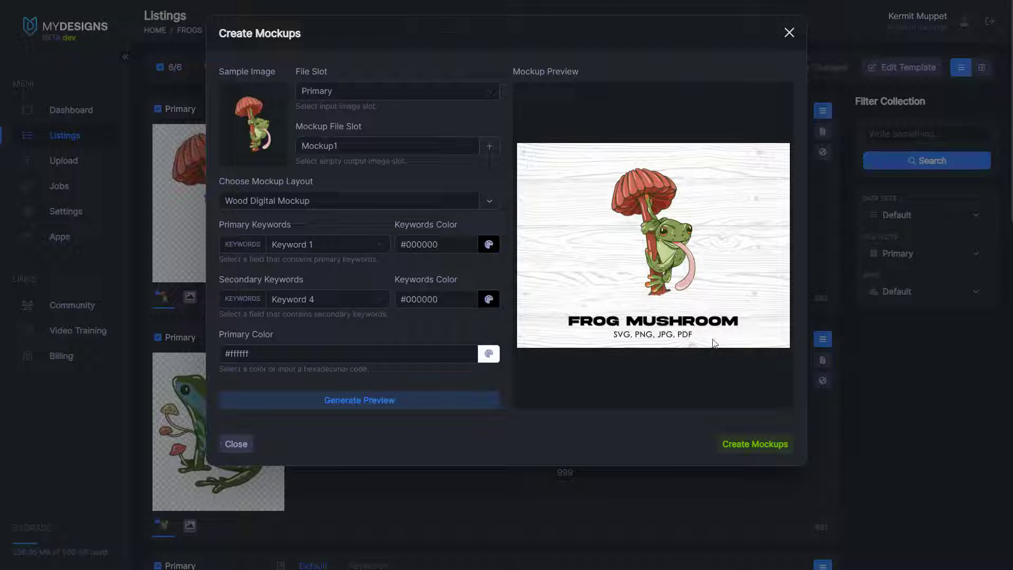
pyautogui.moveTo(620, 454)
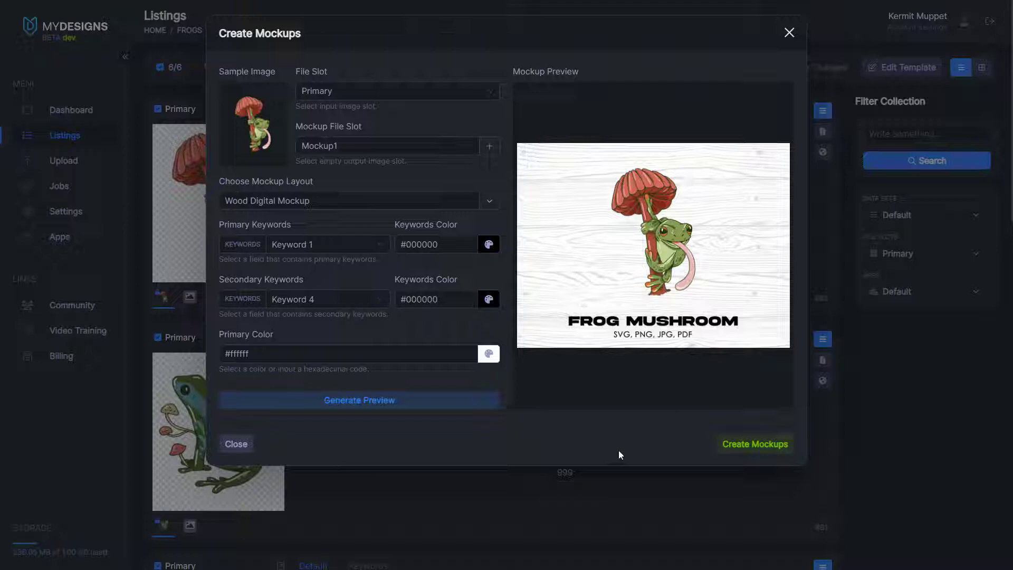
# Create the wood Mockup1 images for all six frog designs
pyautogui.click(754, 445)
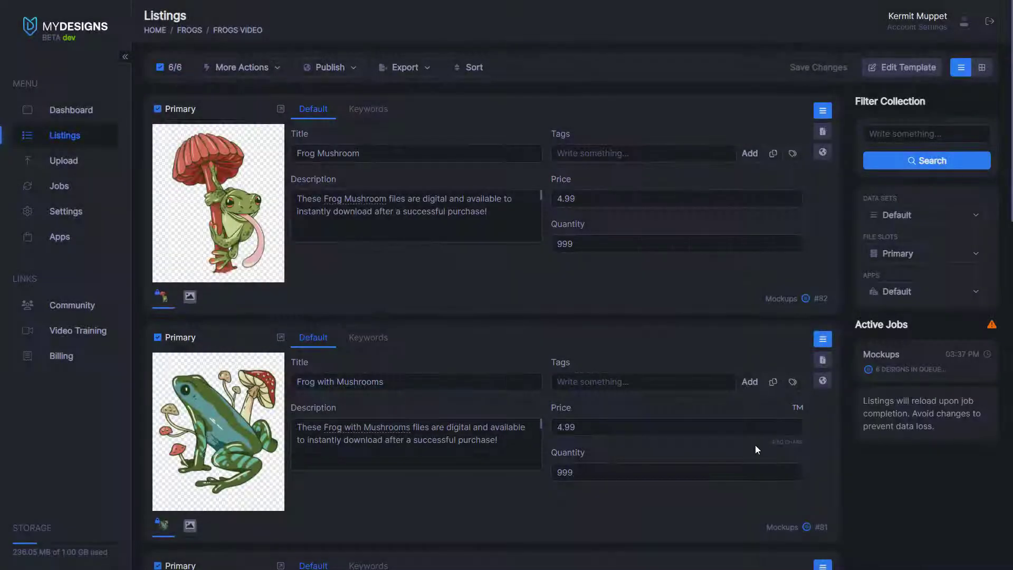
pyautogui.moveTo(910, 328)
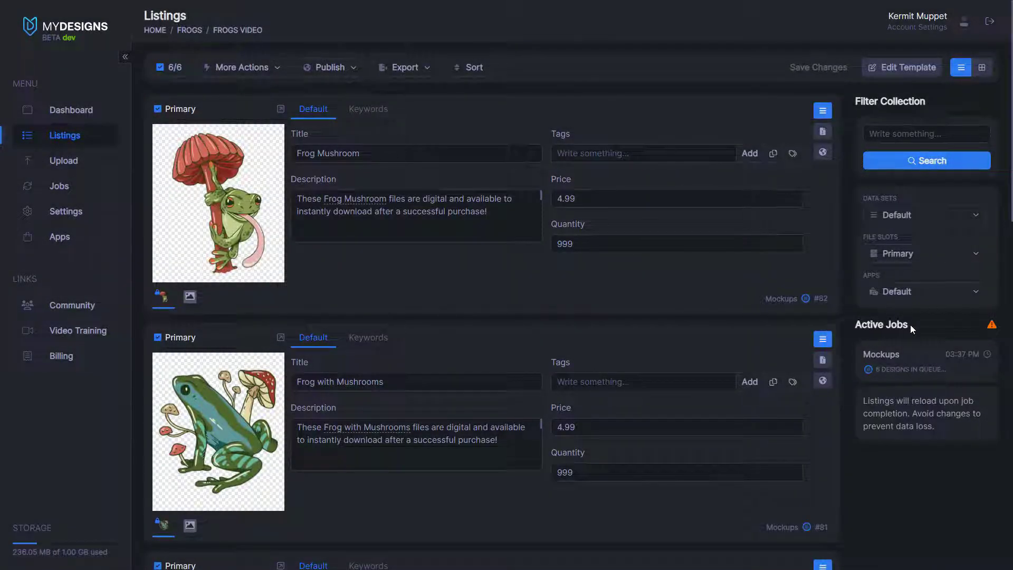
pyautogui.moveTo(960, 375)
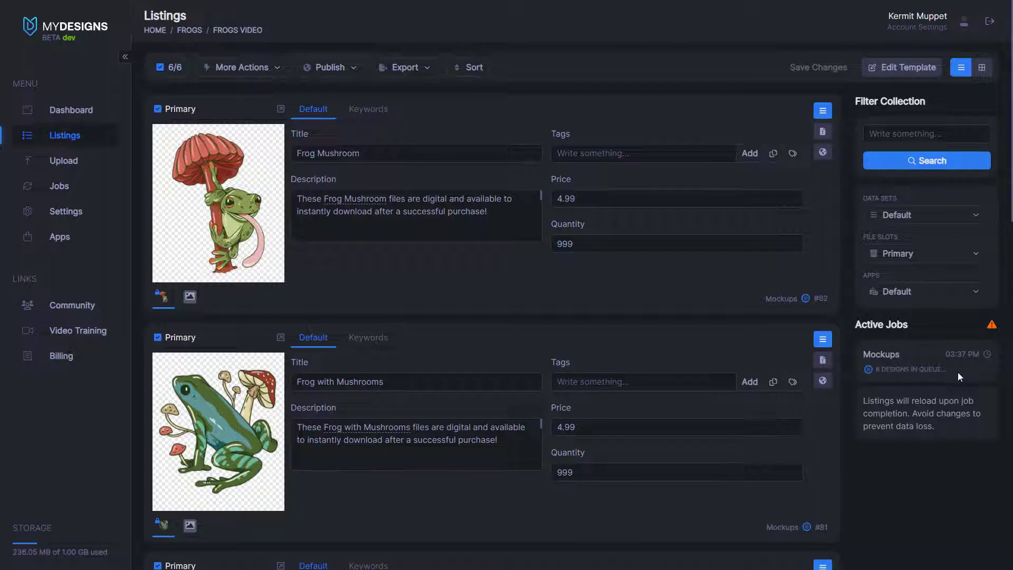
pyautogui.moveTo(910, 382)
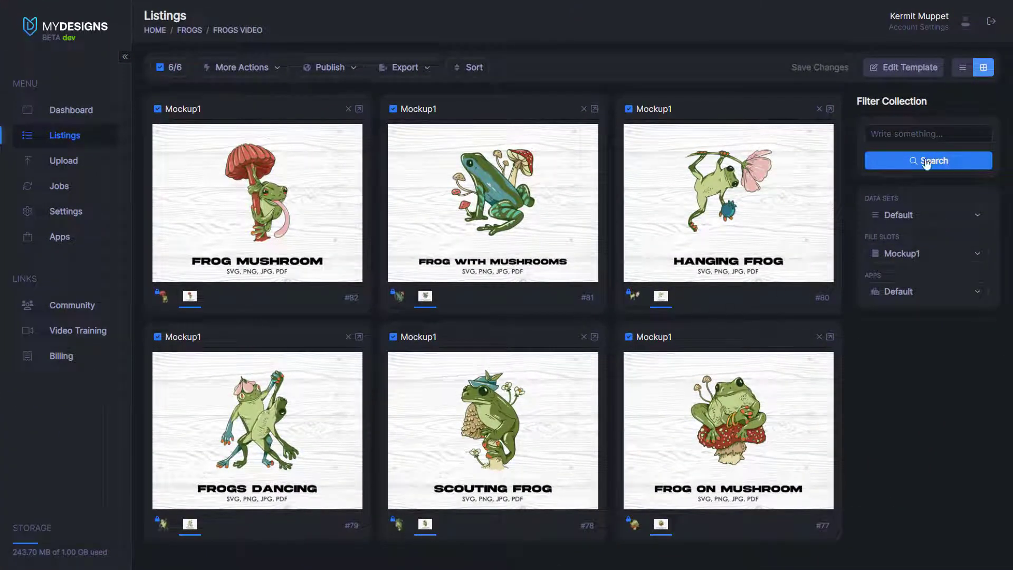
# In list view, compare the first two listings' Keywords with their mockup captions, then return to Default
pyautogui.click(961, 67)
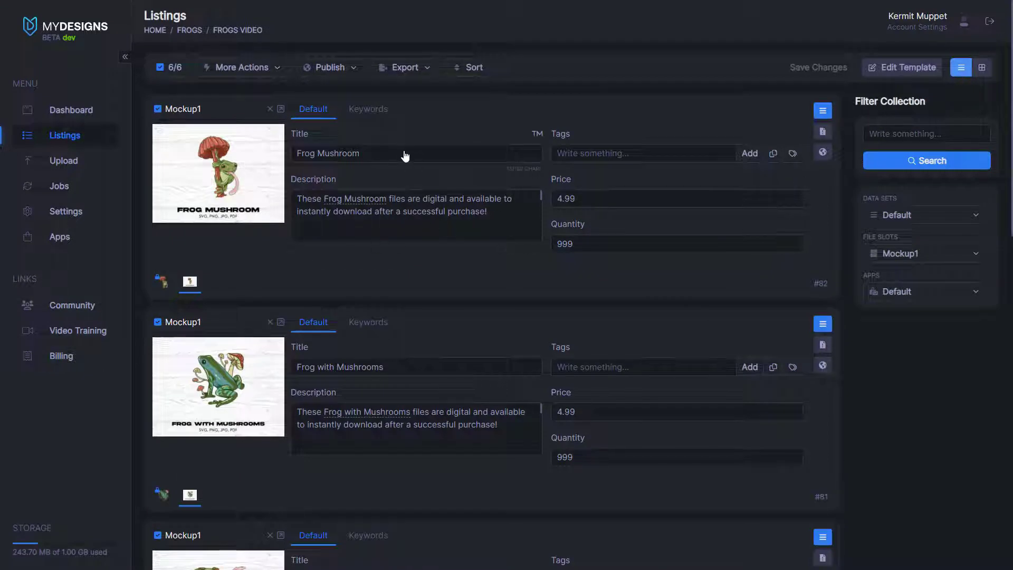
pyautogui.moveTo(176, 218)
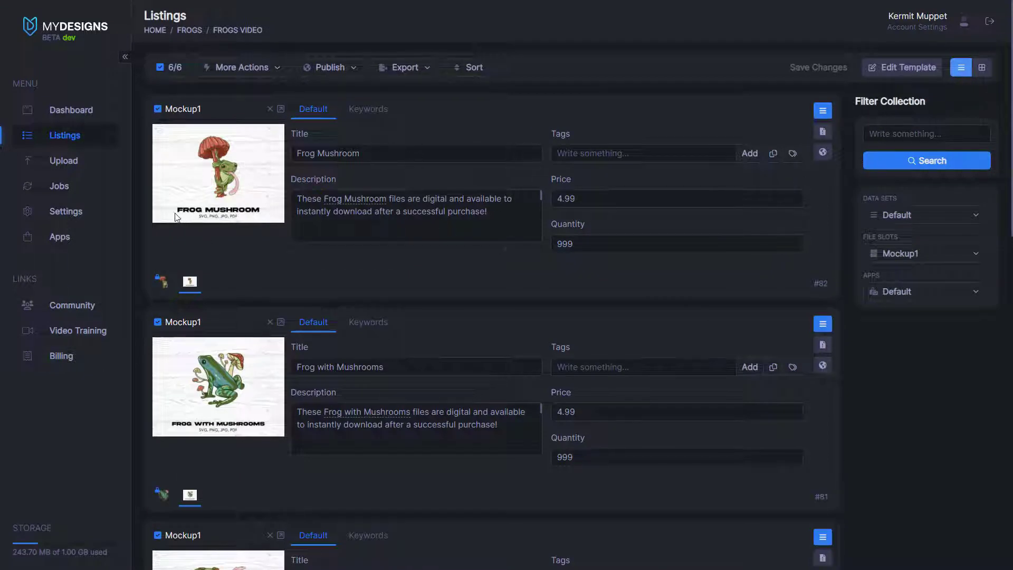
pyautogui.moveTo(283, 194)
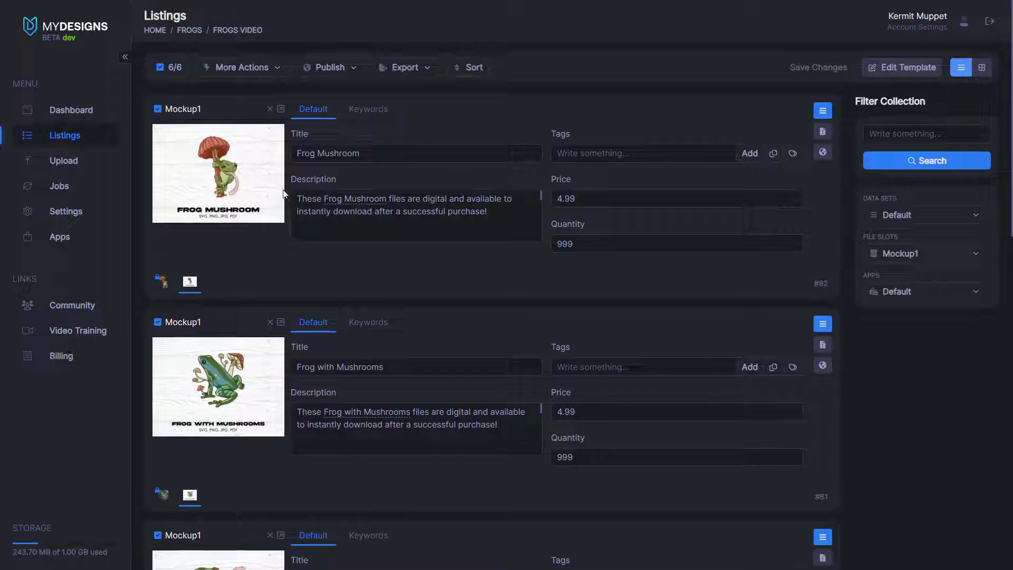
pyautogui.click(416, 153)
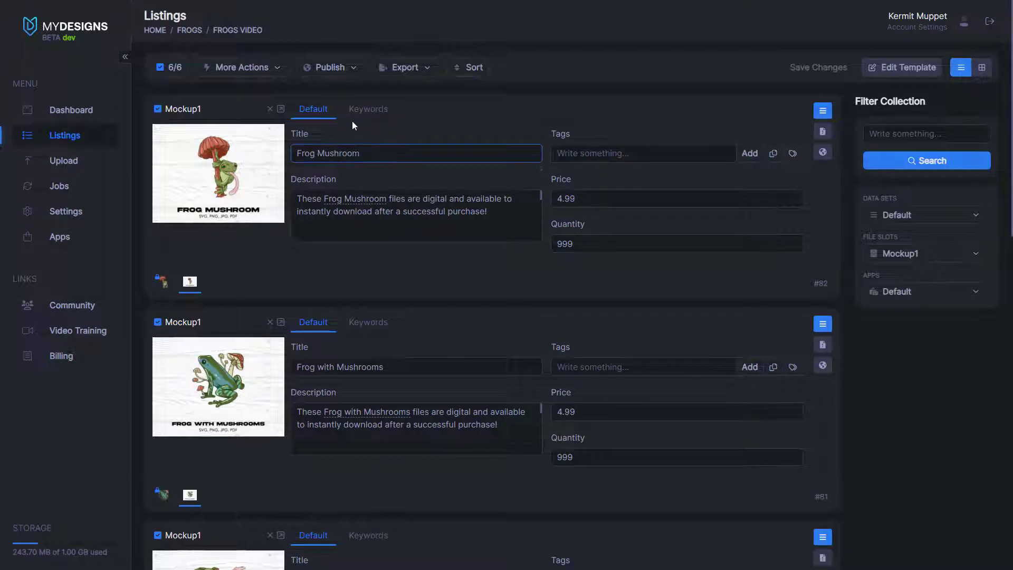
pyautogui.click(368, 109)
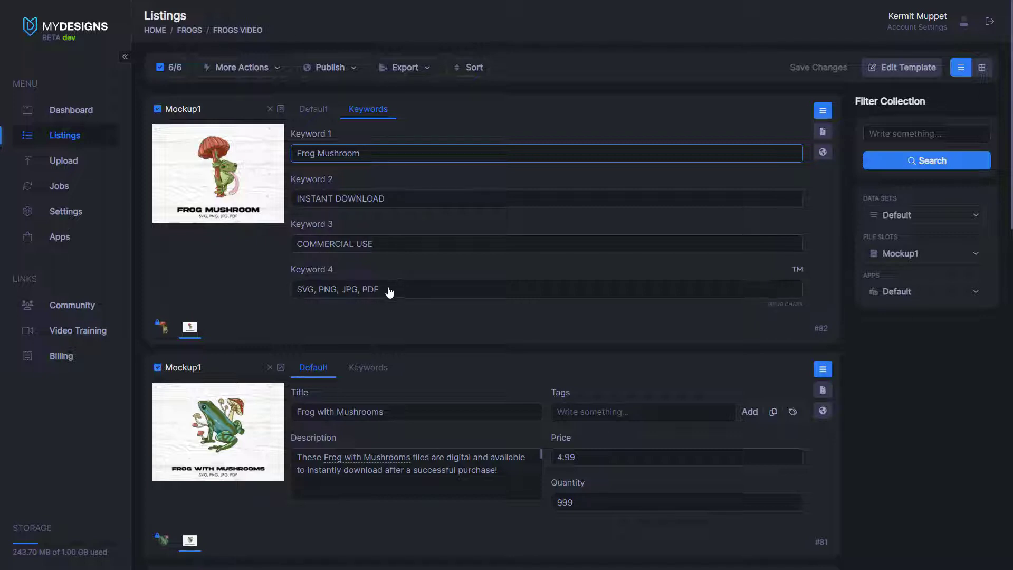
pyautogui.click(369, 367)
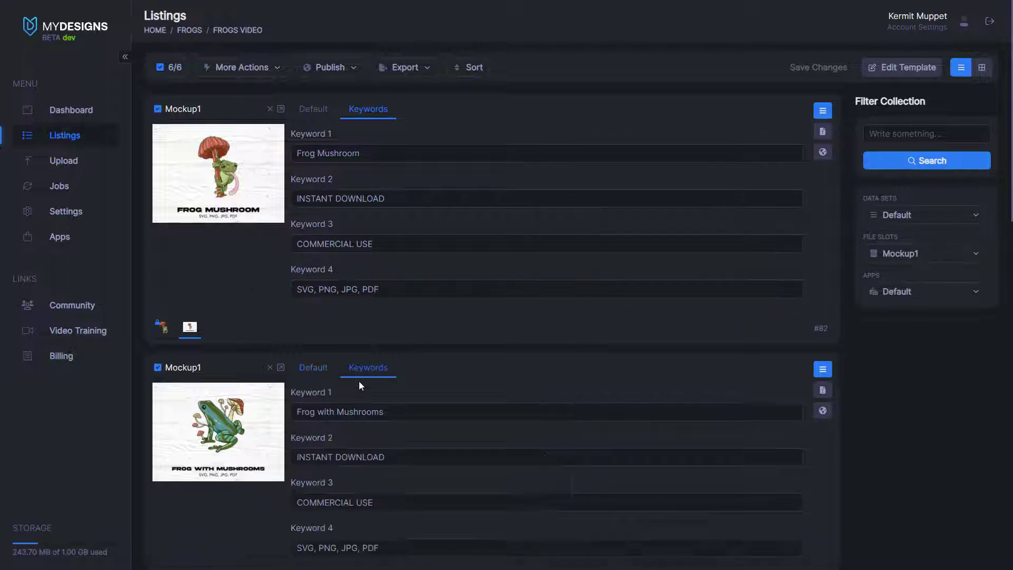
pyautogui.scroll(-3)
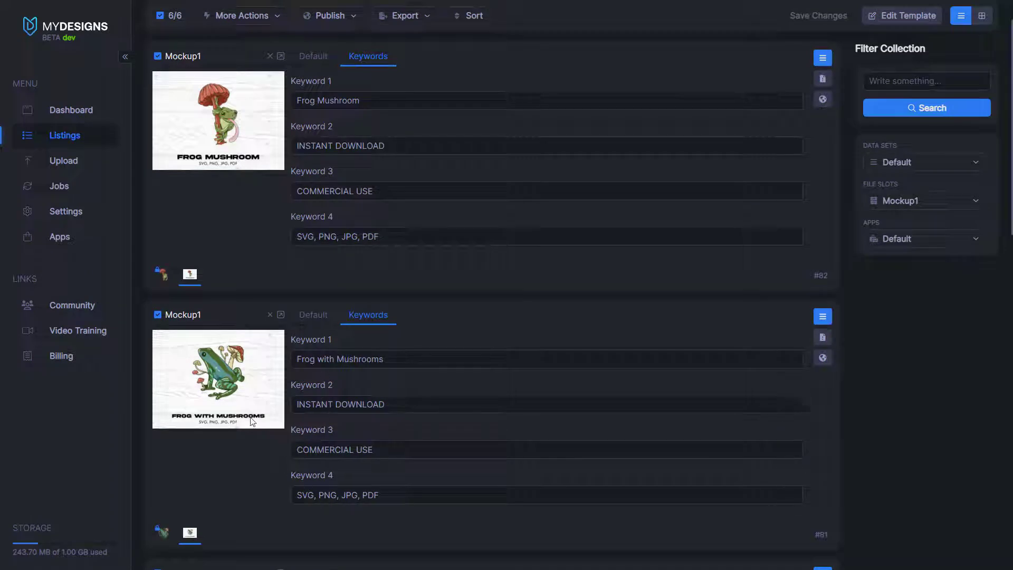
pyautogui.scroll(3)
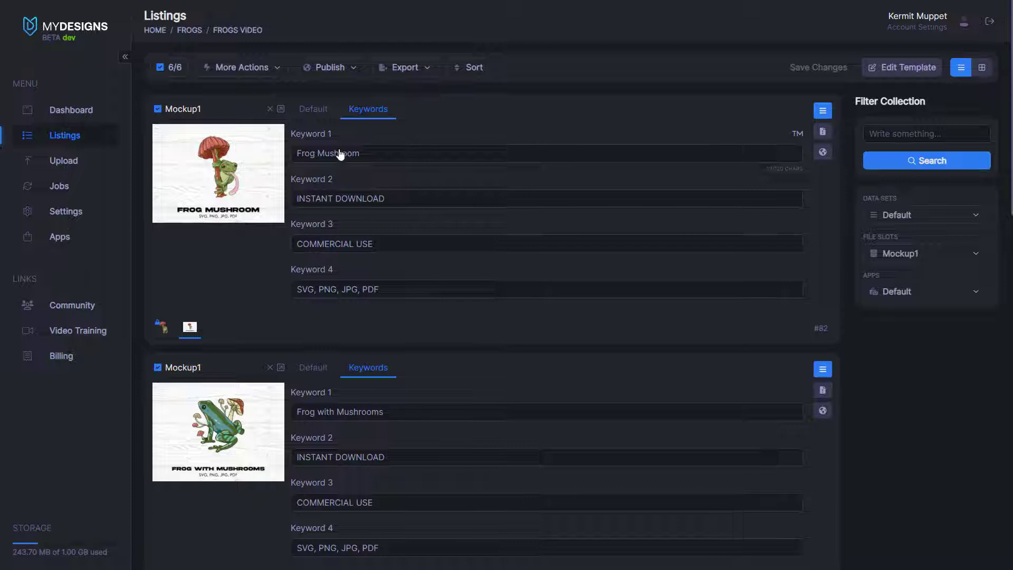
pyautogui.click(313, 108)
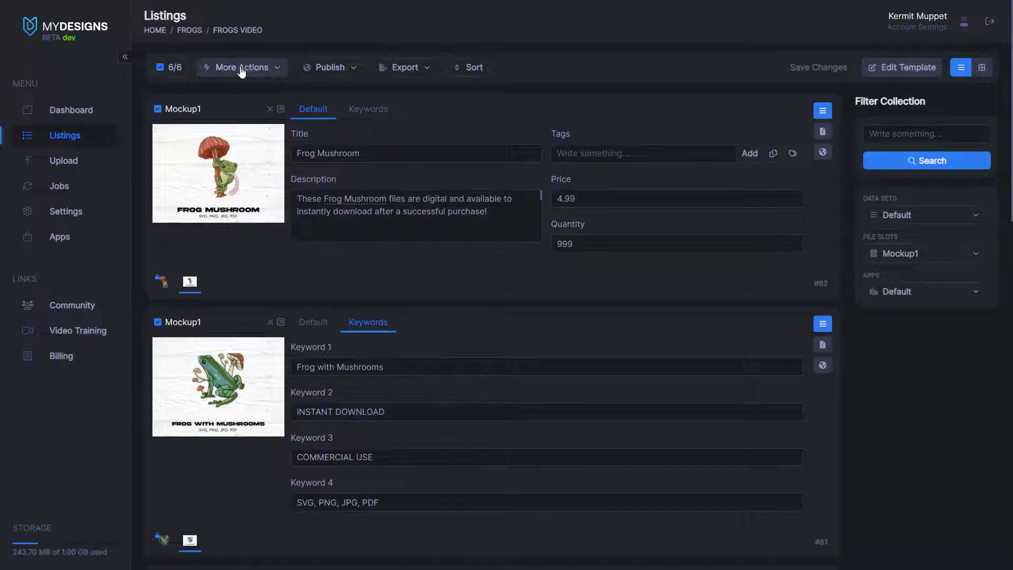
# Start another Create Mockups run and add a new output slot named Mockup2
pyautogui.click(240, 67)
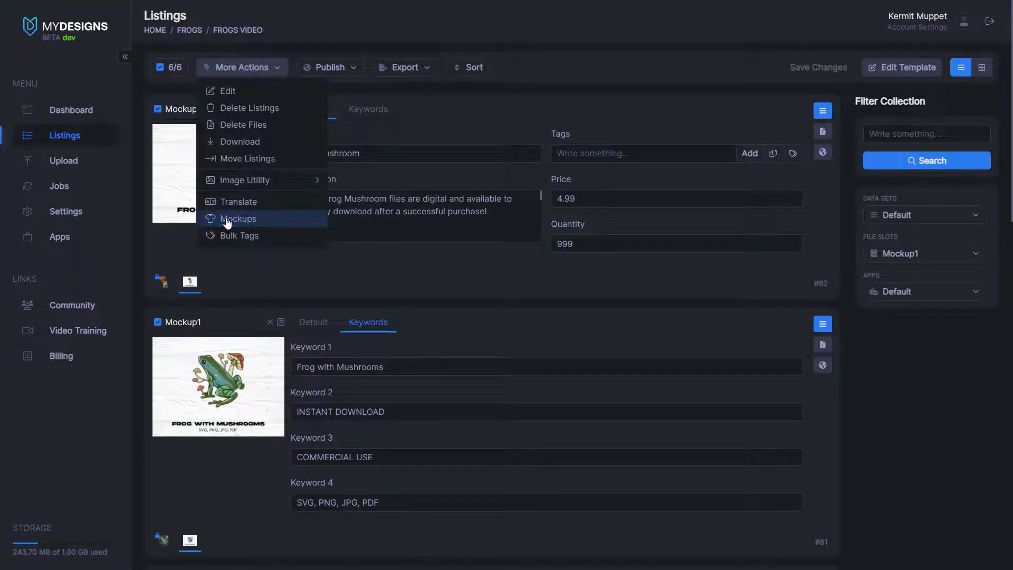
pyautogui.click(238, 219)
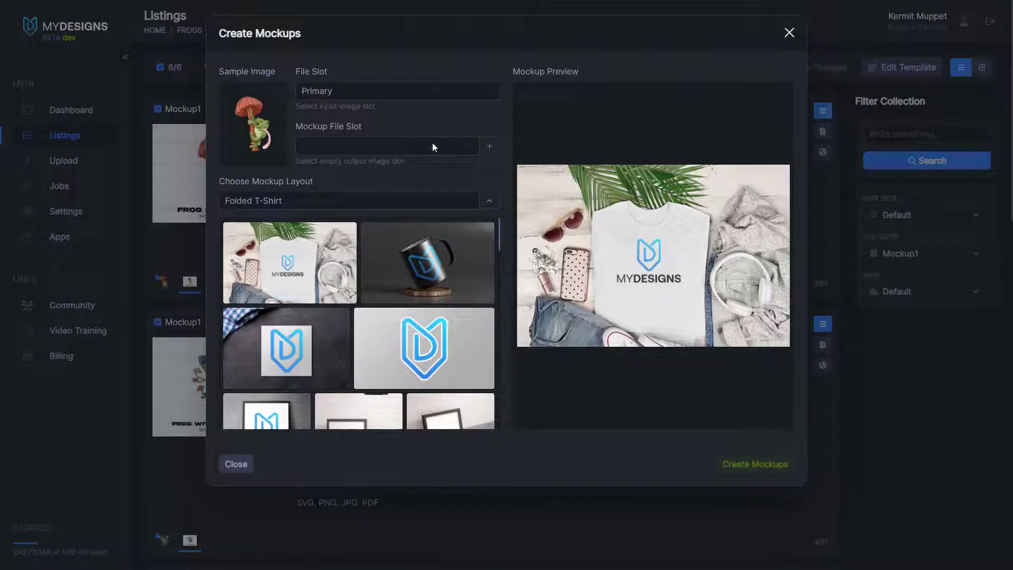
pyautogui.click(386, 146)
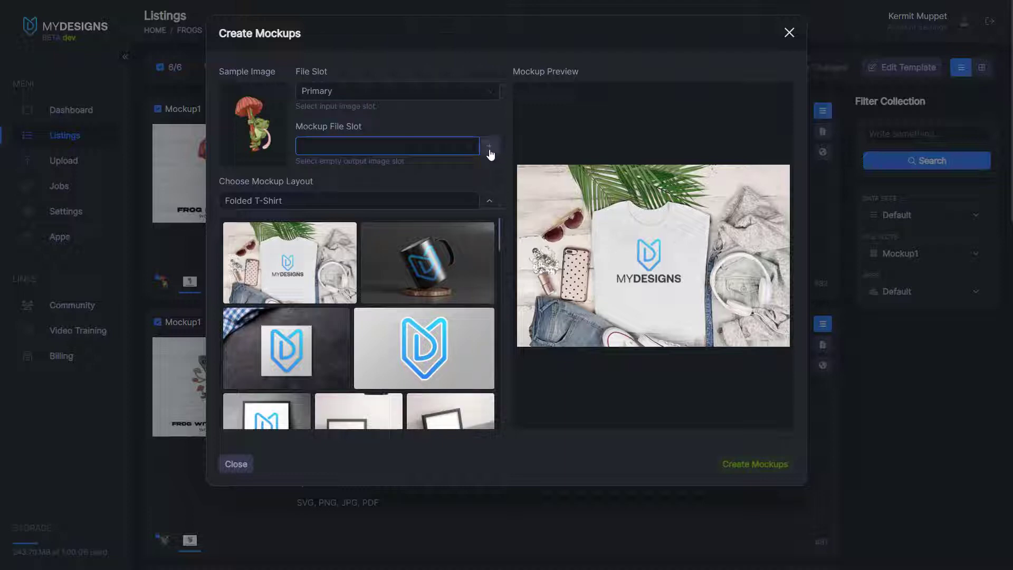
pyautogui.click(489, 146)
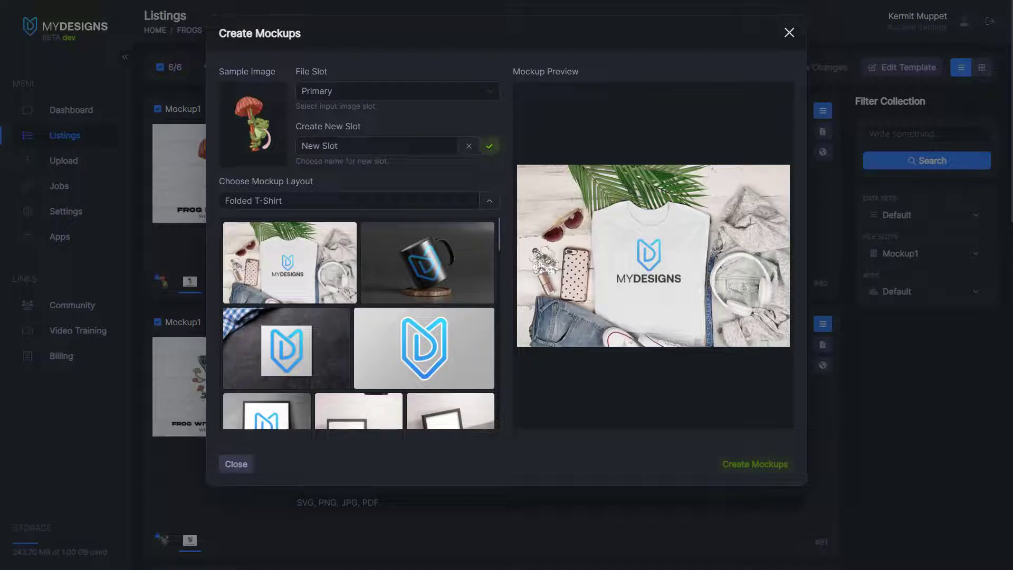
pyautogui.write('Mockup2')
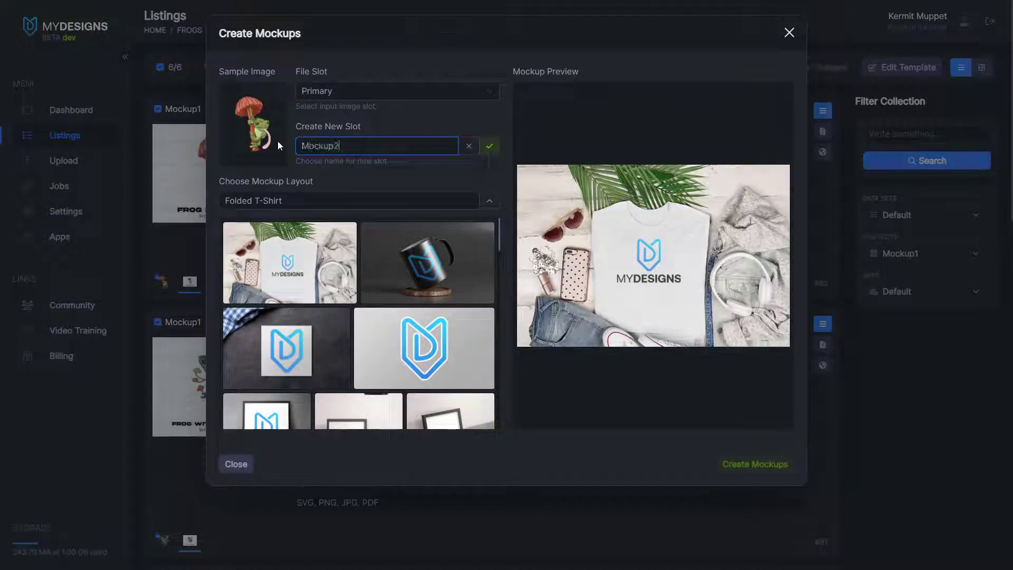
pyautogui.click(489, 145)
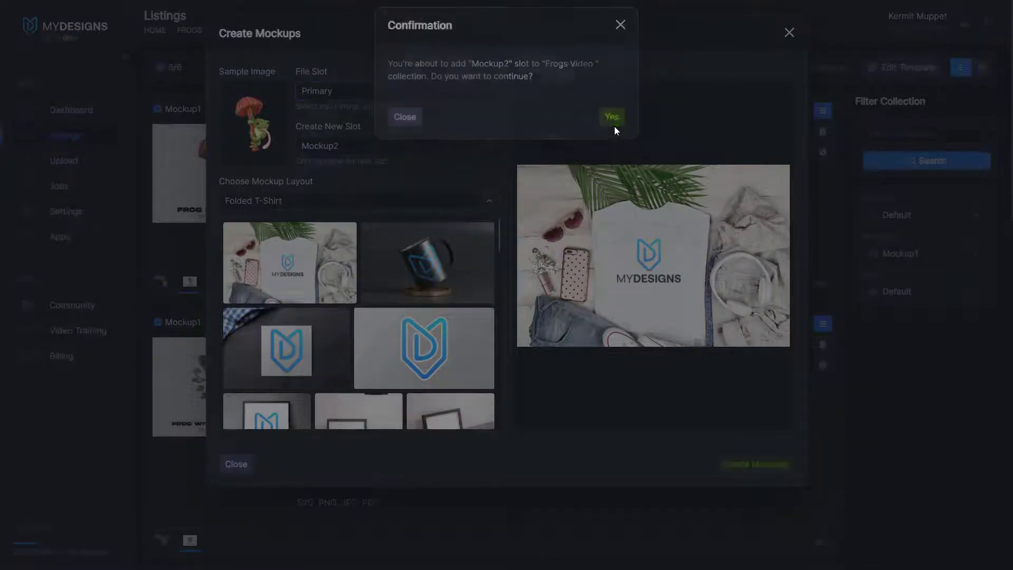
pyautogui.click(611, 117)
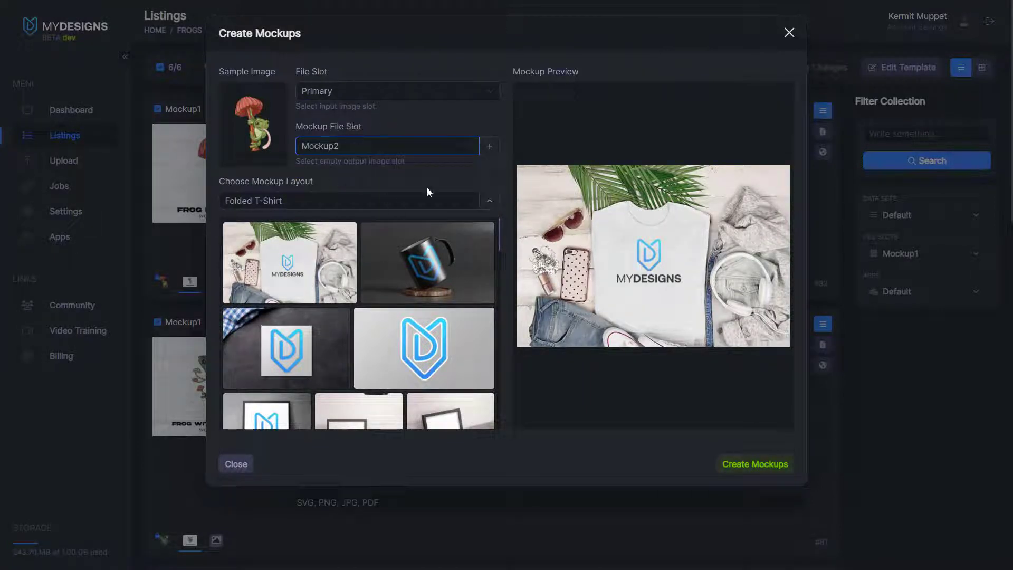
pyautogui.scroll(-3)
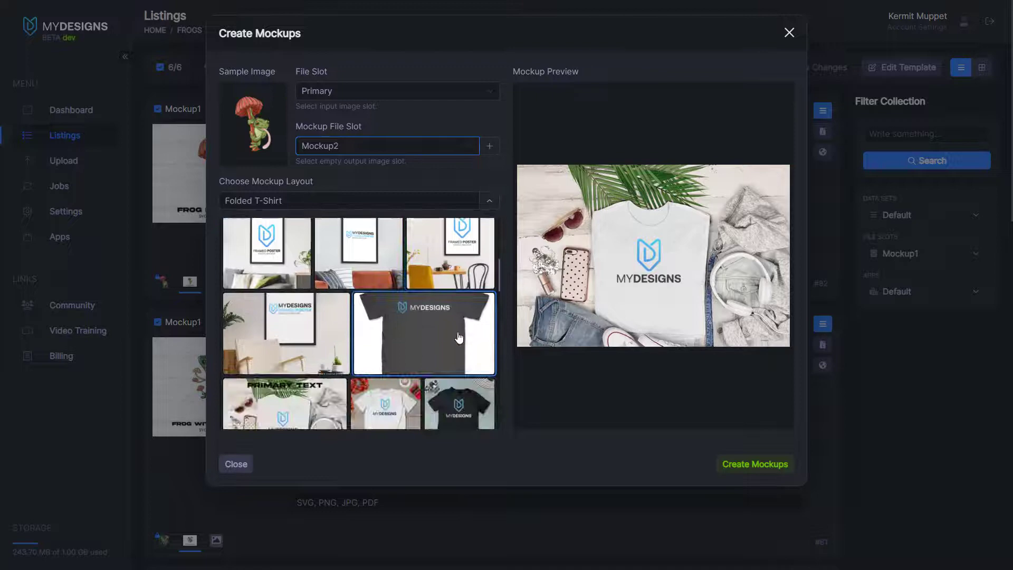
pyautogui.scroll(3)
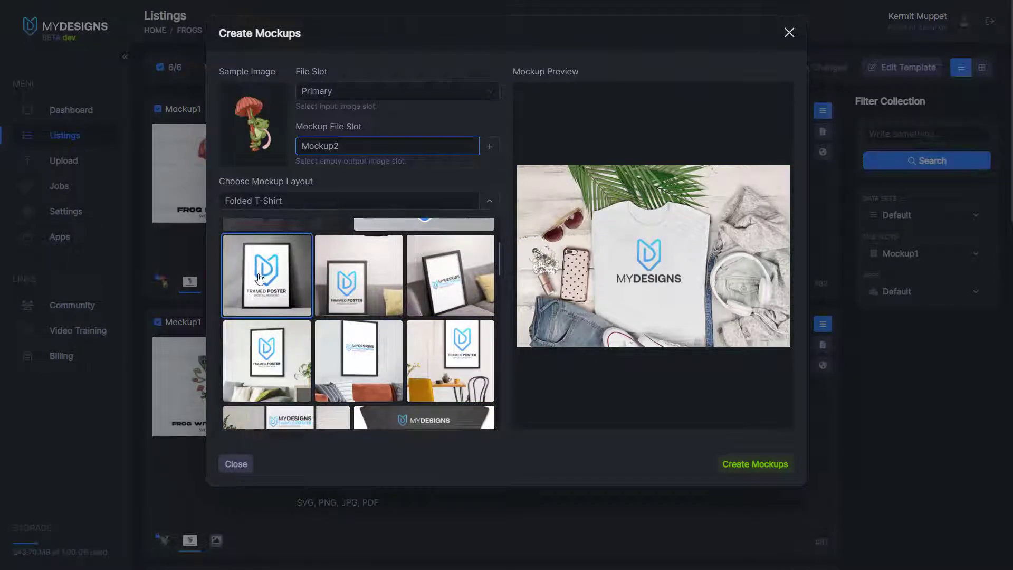
# Choose Framed Poster Mockup 03 and generate the Frog Mushroom poster preview
pyautogui.click(266, 275)
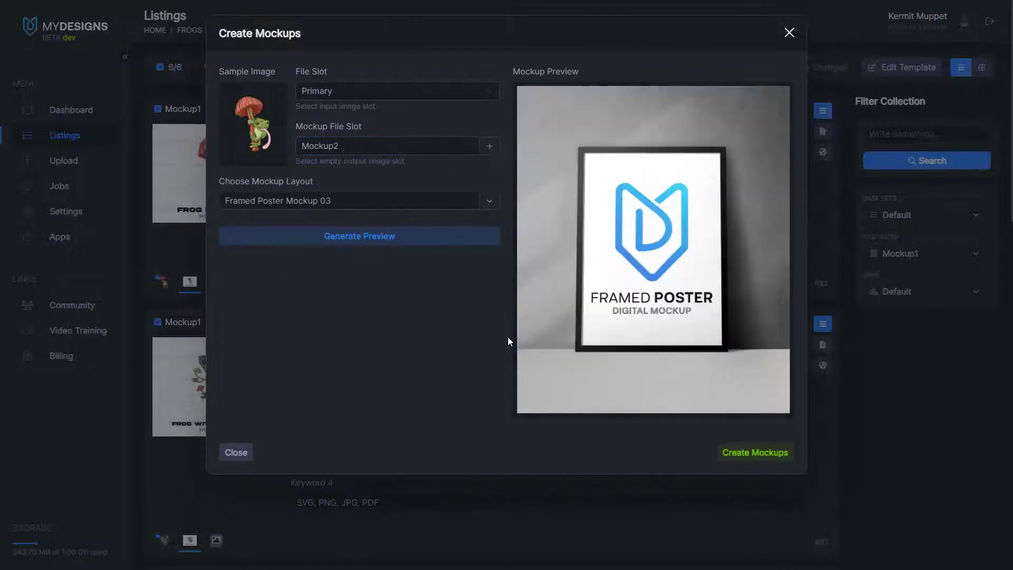
pyautogui.click(359, 235)
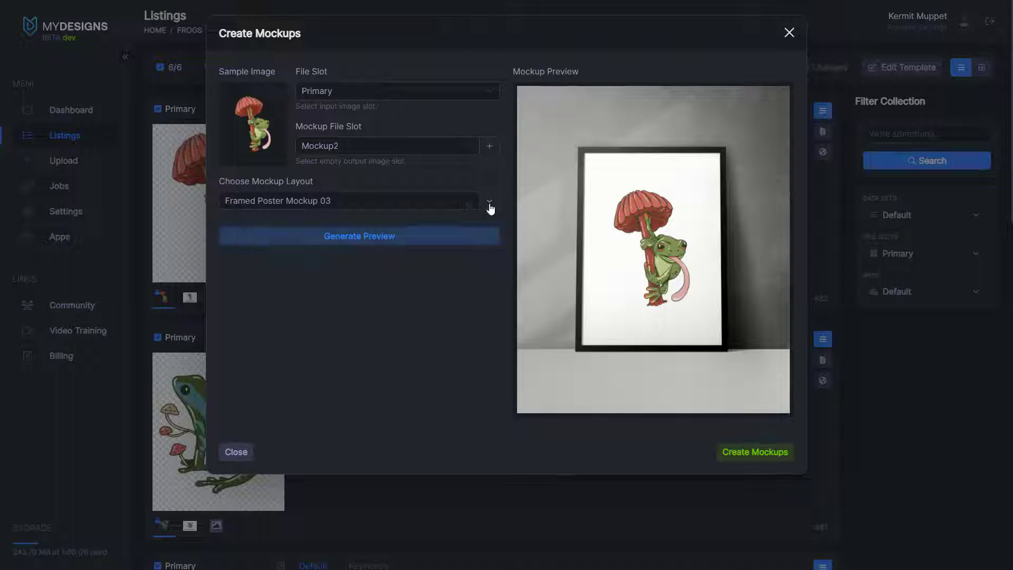
pyautogui.click(489, 200)
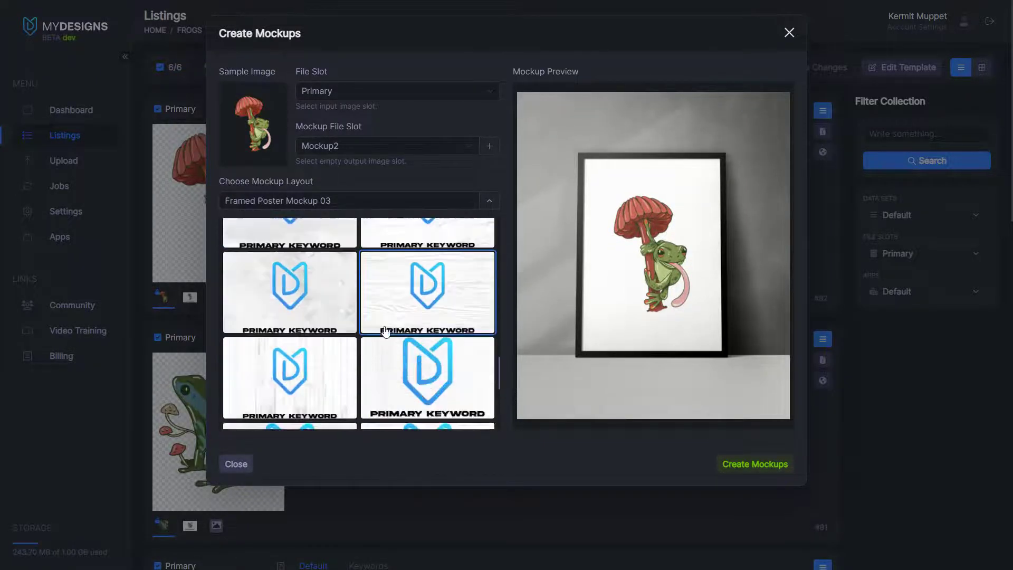
pyautogui.scroll(-3)
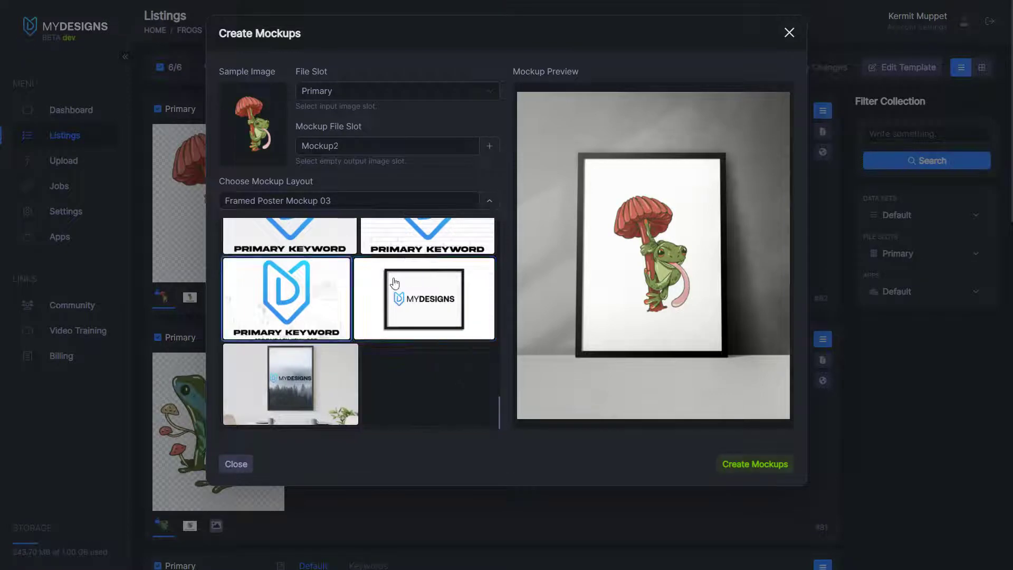
# Preview the Frog Mushroom design in Framed Mockup 4, a wall frame above a table
pyautogui.click(290, 384)
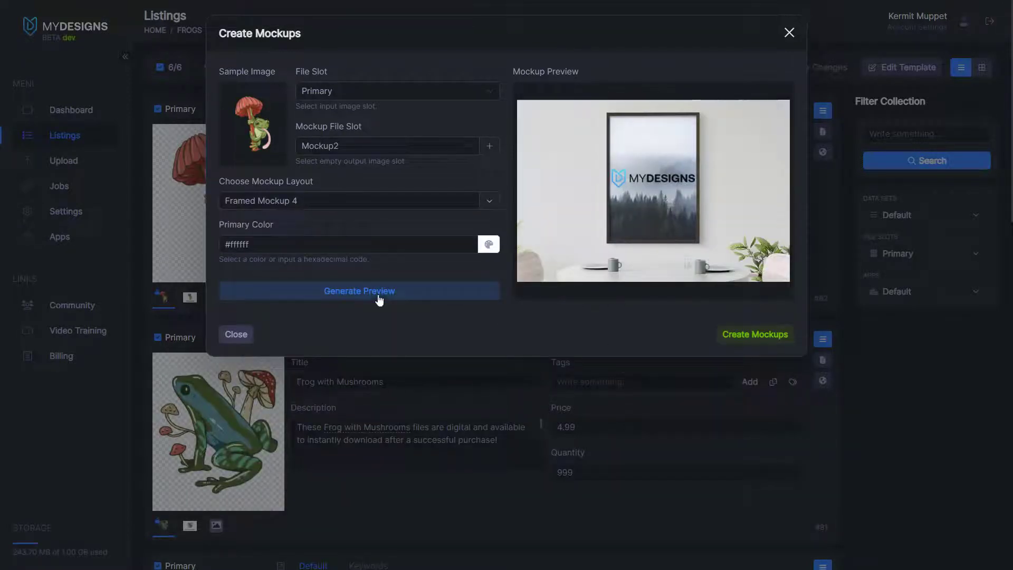
pyautogui.click(359, 291)
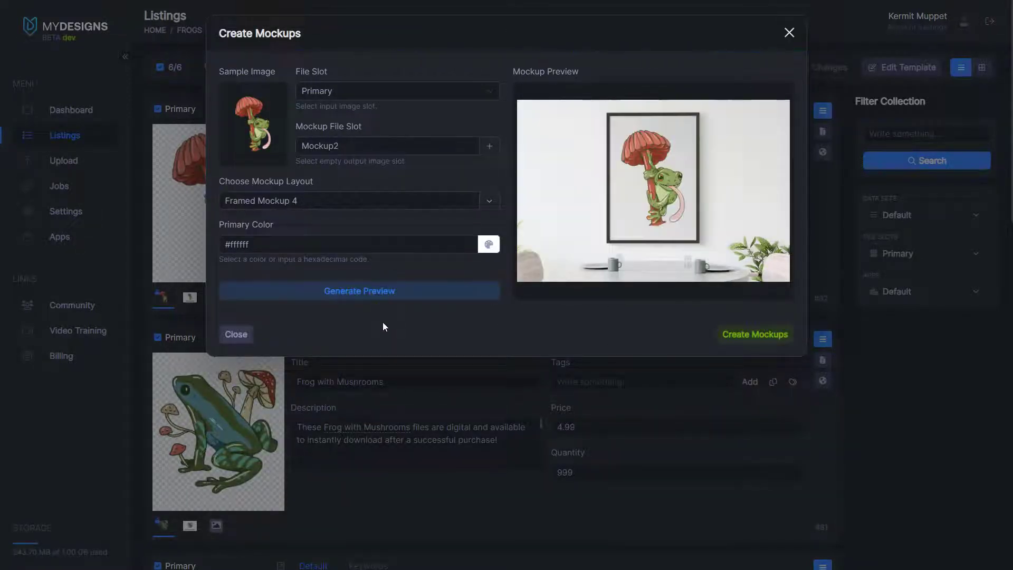
pyautogui.moveTo(725, 179)
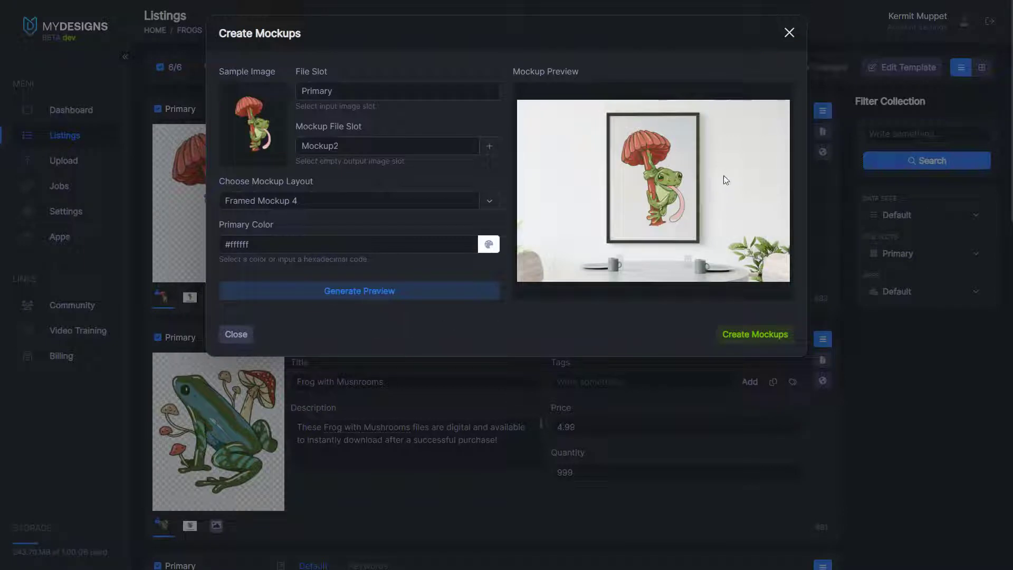
pyautogui.moveTo(738, 223)
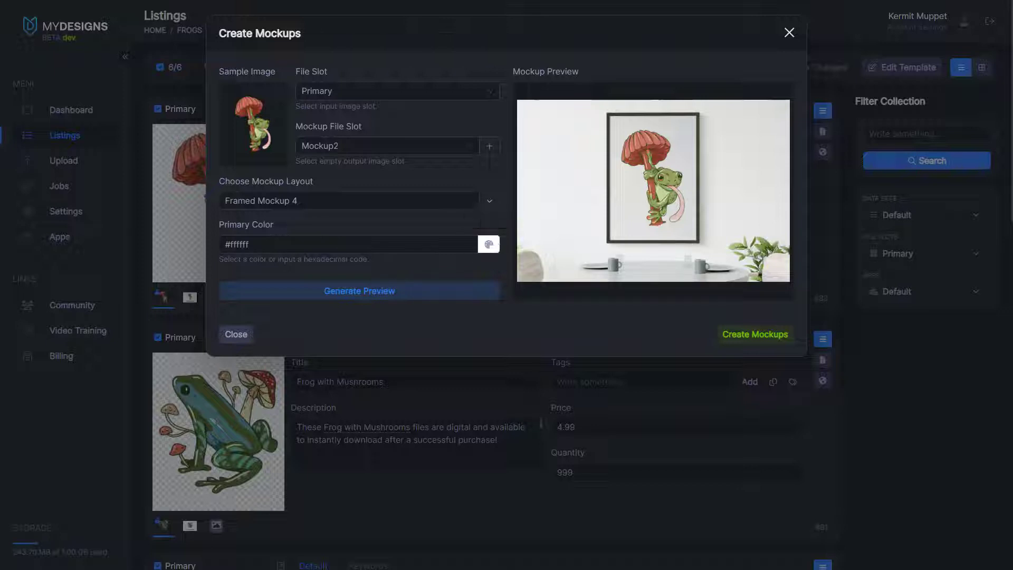
pyautogui.moveTo(488, 244)
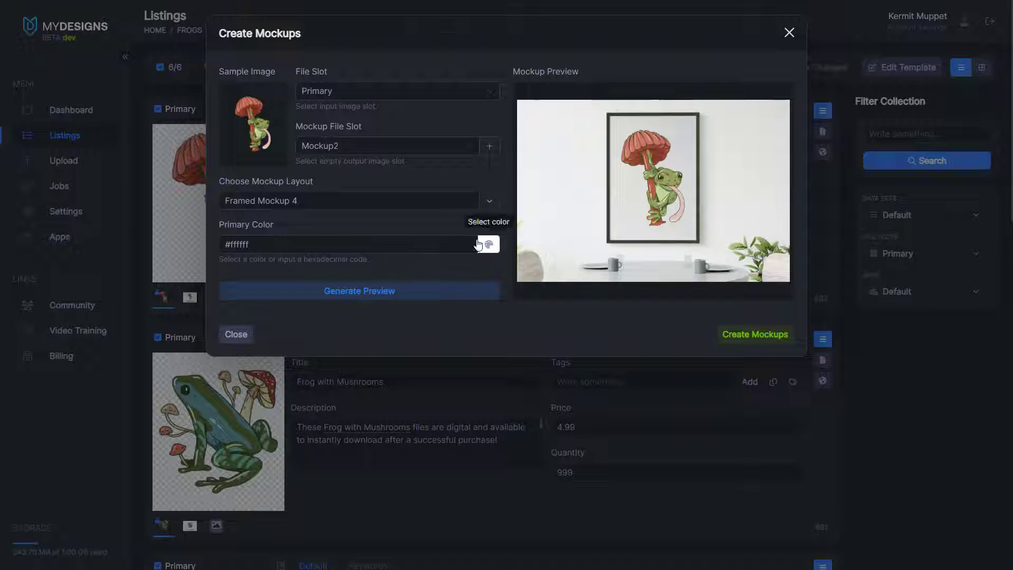
# Sample the mushroom's dark red #873528 as the wall colour and refresh the preview
pyautogui.click(488, 244)
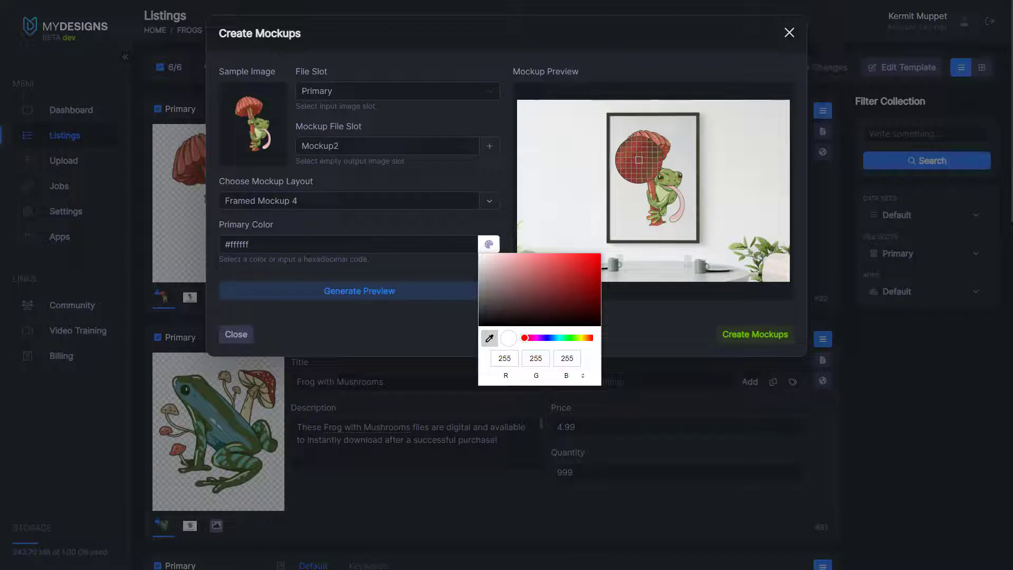
pyautogui.click(563, 287)
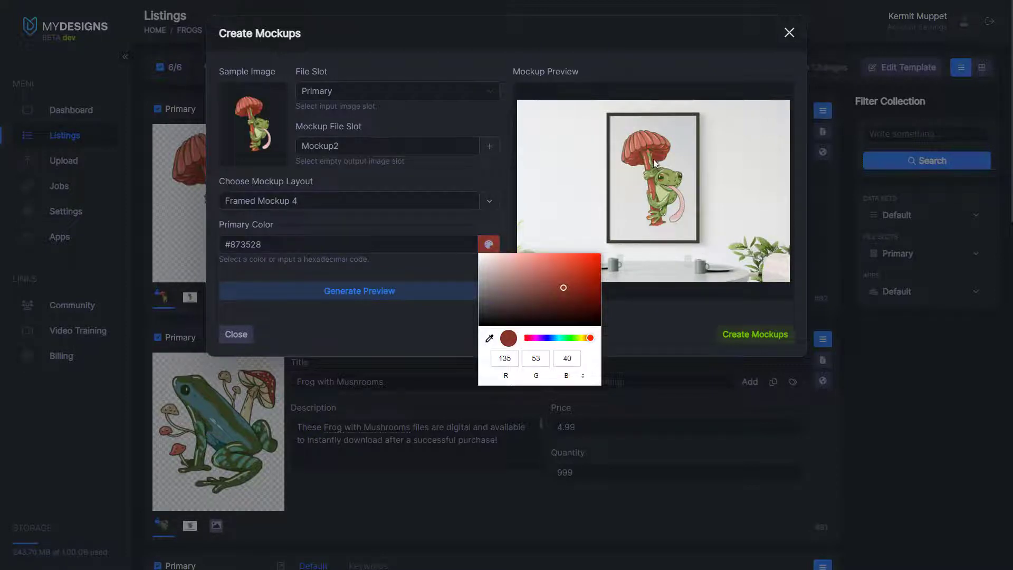
pyautogui.click(359, 291)
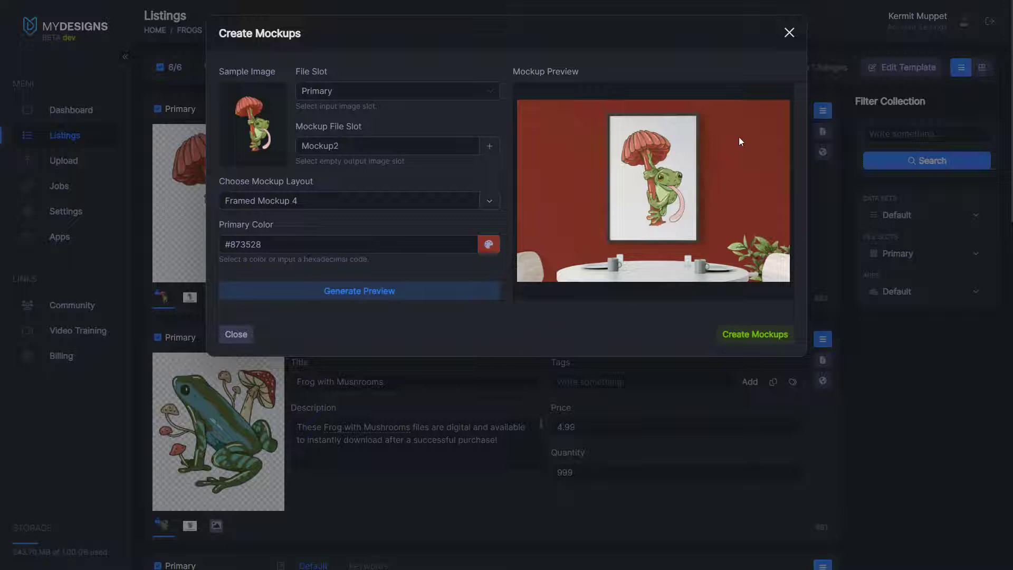
pyautogui.moveTo(704, 231)
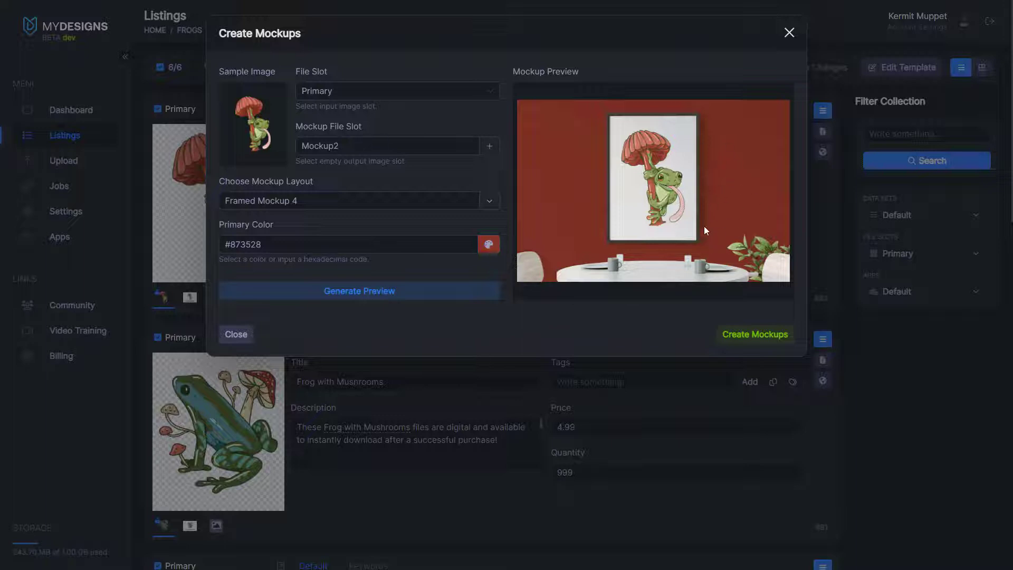
pyautogui.moveTo(755, 334)
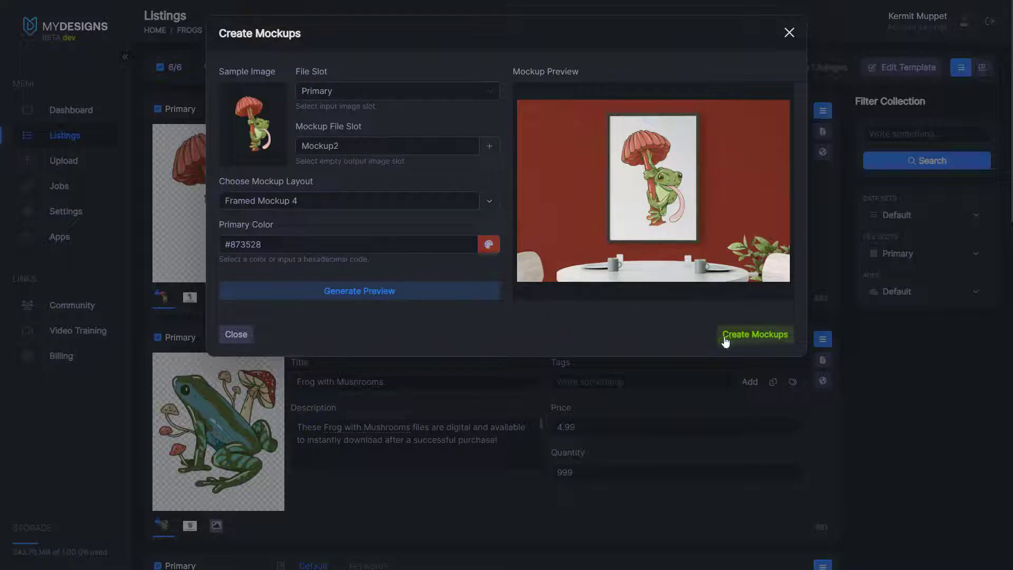
# Create the Mockup2 images for all six listings and check them in the grid view
pyautogui.click(753, 335)
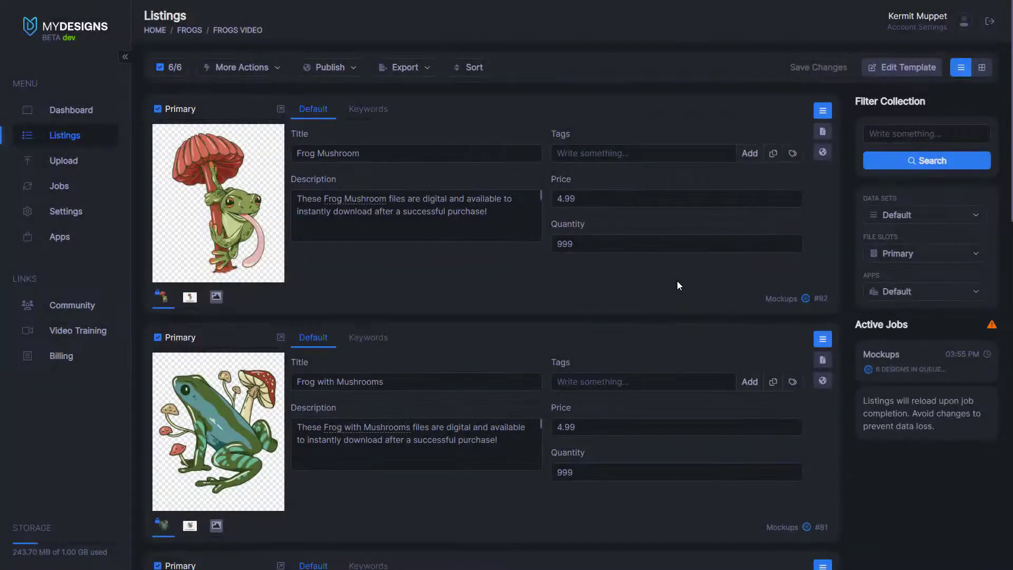
pyautogui.moveTo(862, 338)
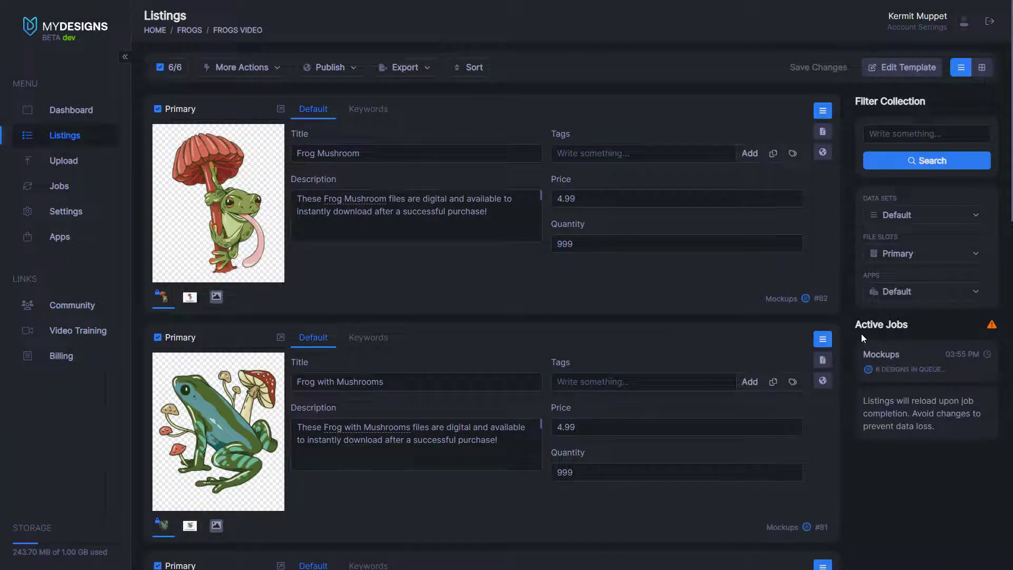
pyautogui.moveTo(873, 377)
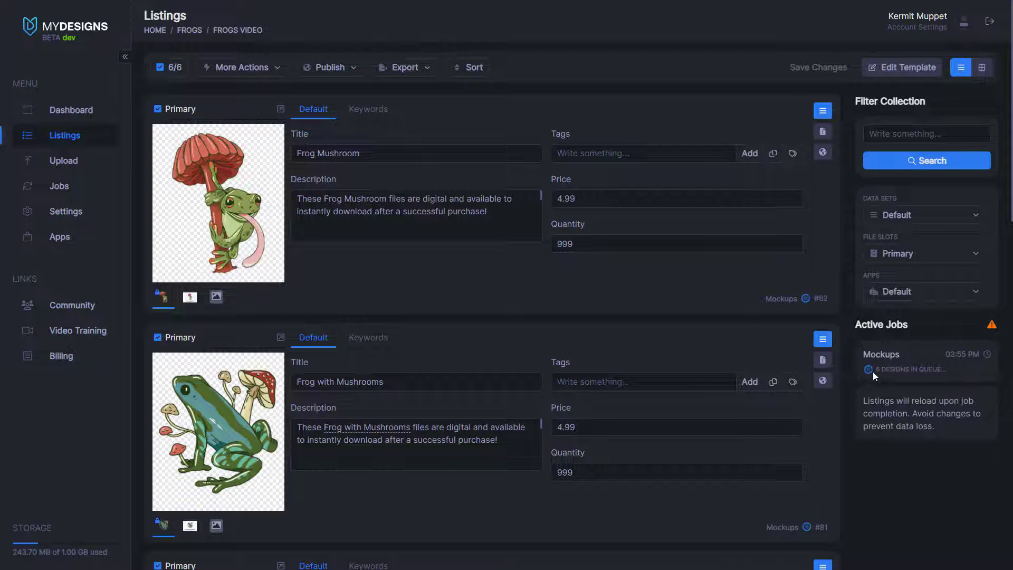
pyautogui.moveTo(848, 376)
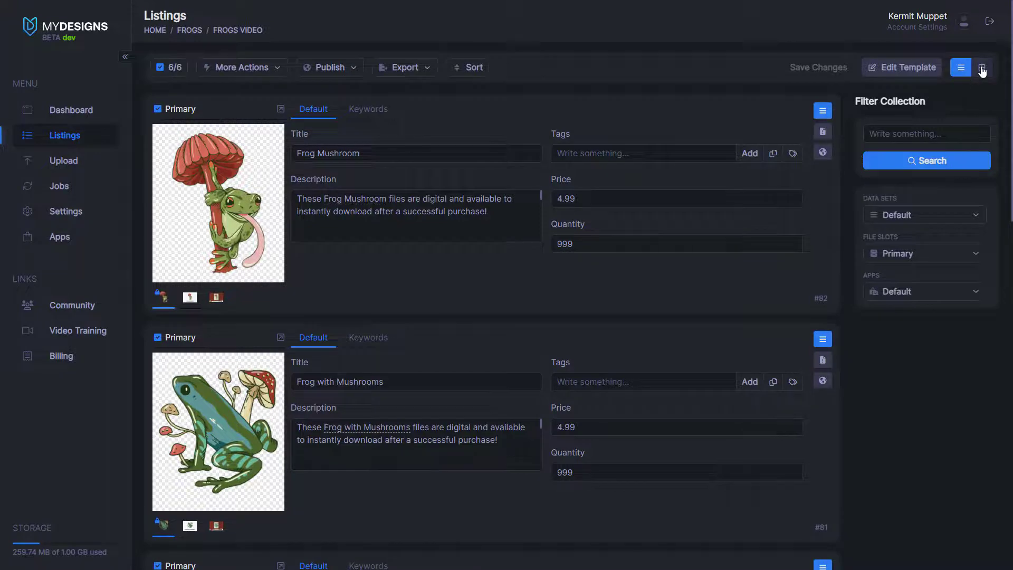
pyautogui.click(982, 68)
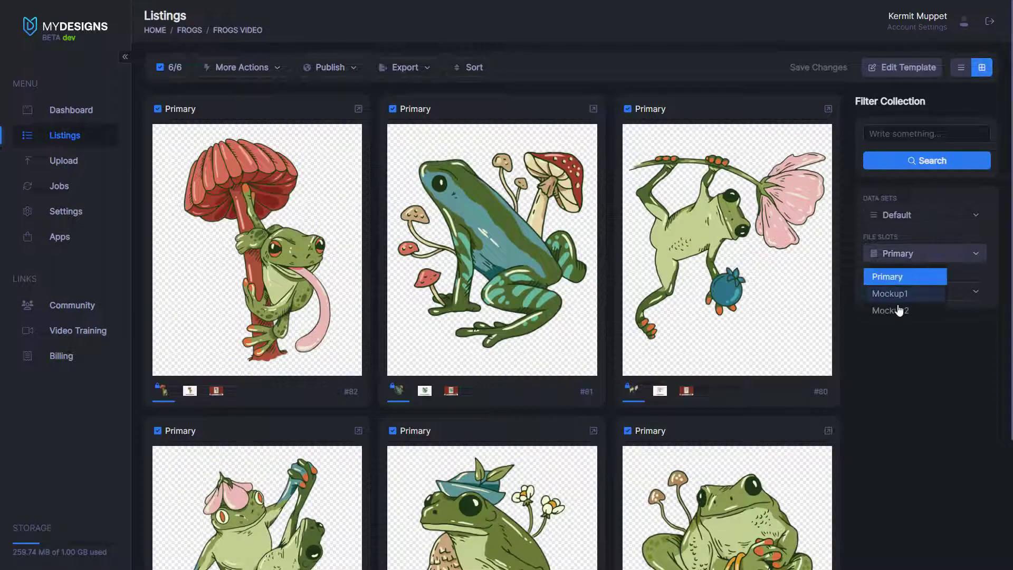
pyautogui.click(891, 310)
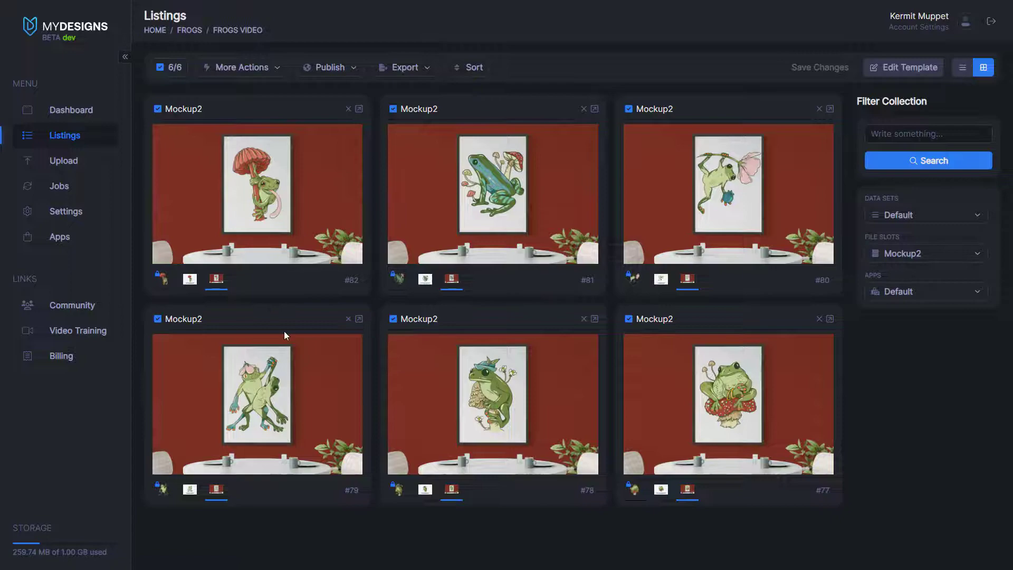
pyautogui.click(962, 67)
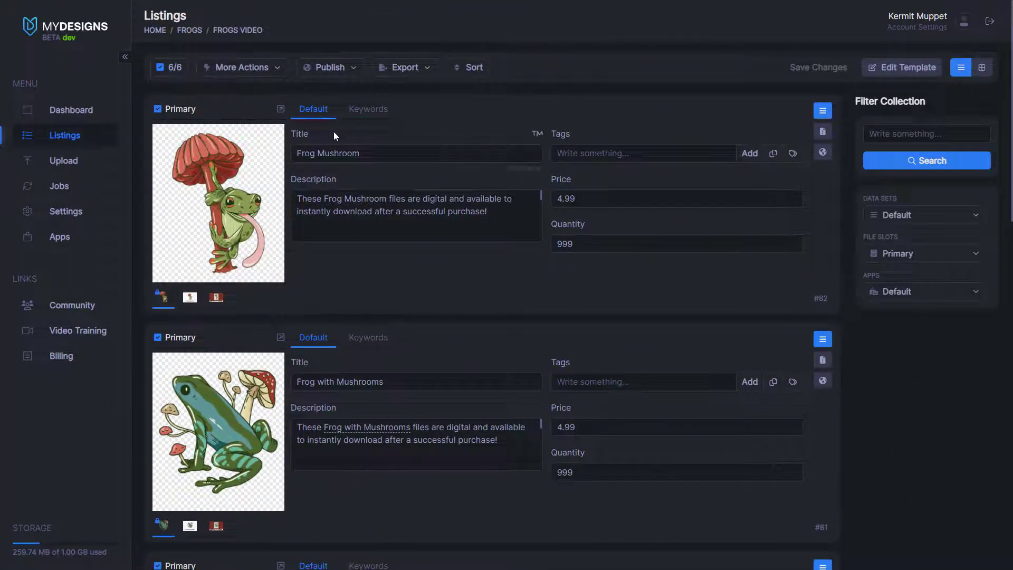
# Start a new Create Mockups batch and add a Mockup3 output slot to the collection
pyautogui.click(243, 68)
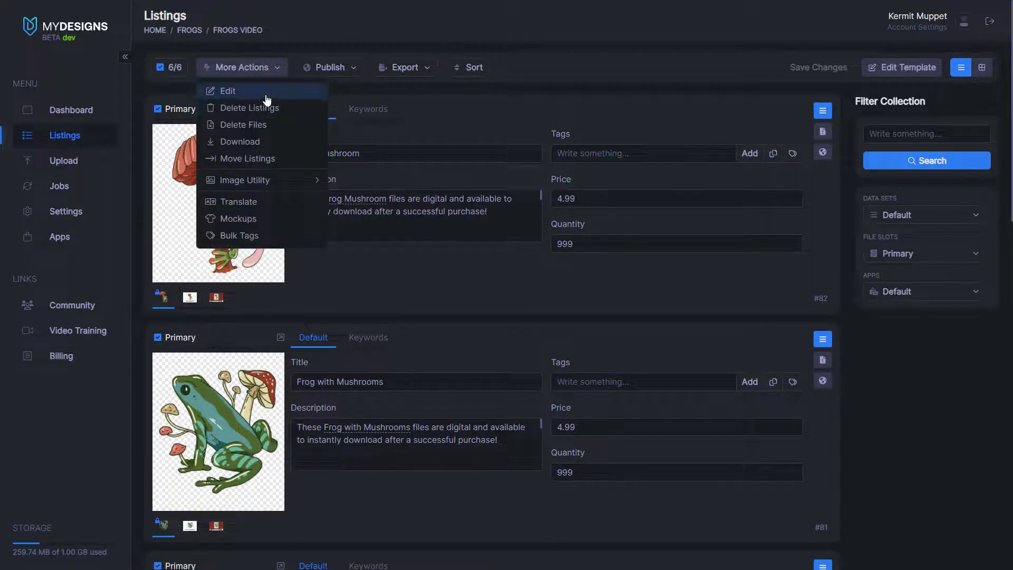
pyautogui.click(240, 219)
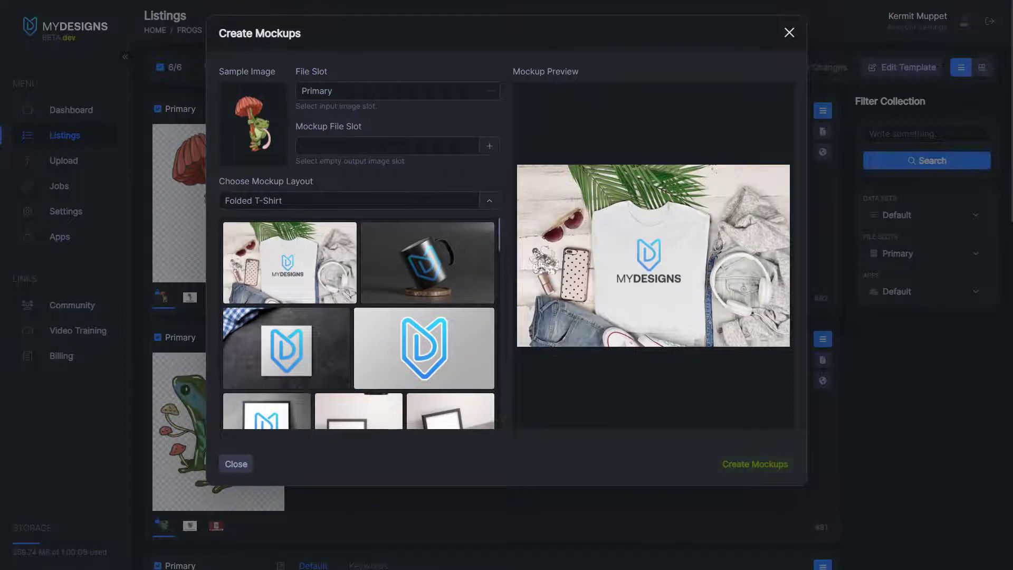
pyautogui.click(489, 146)
pyautogui.write('Mockup')
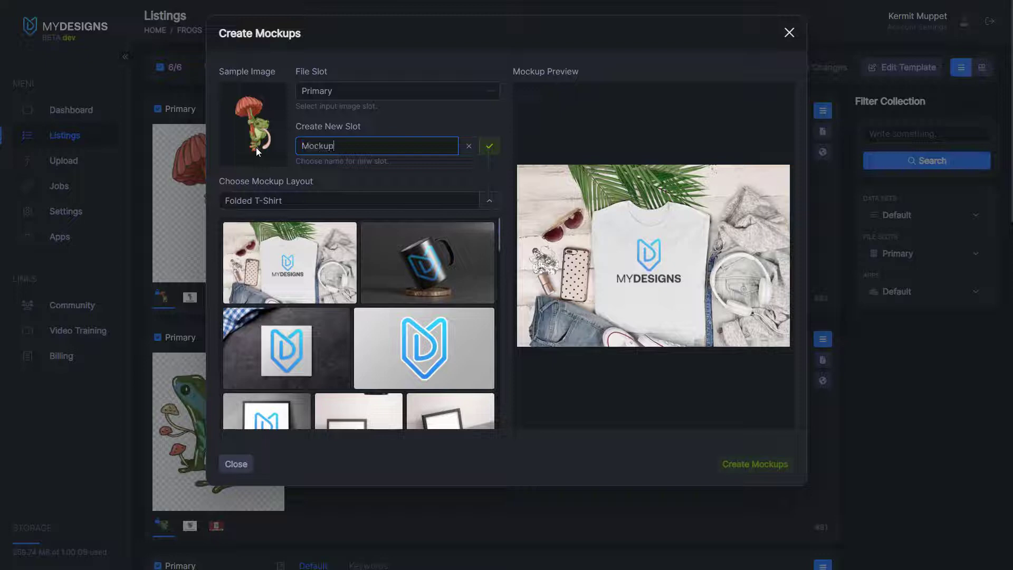
pyautogui.click(489, 145)
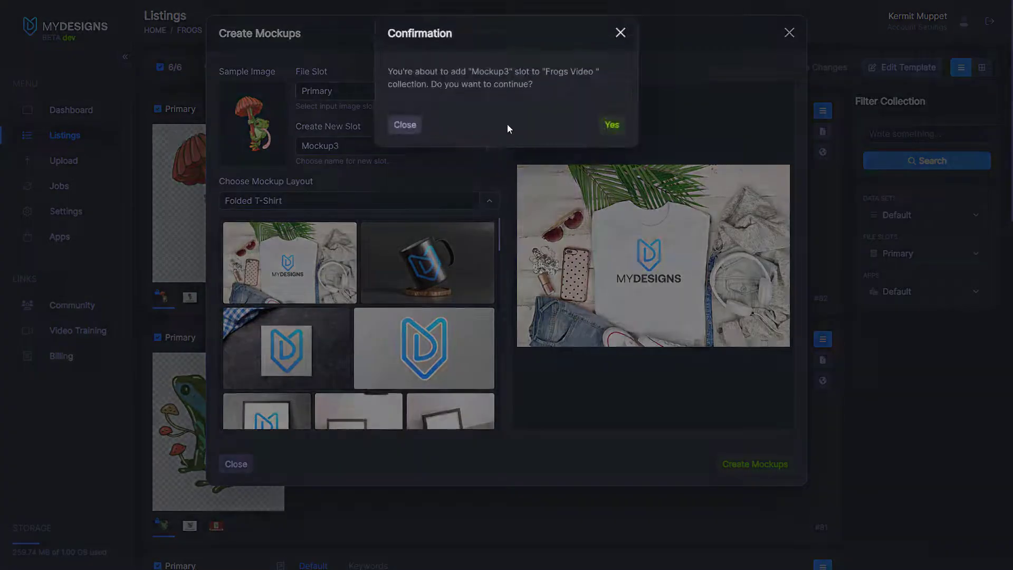
pyautogui.click(610, 124)
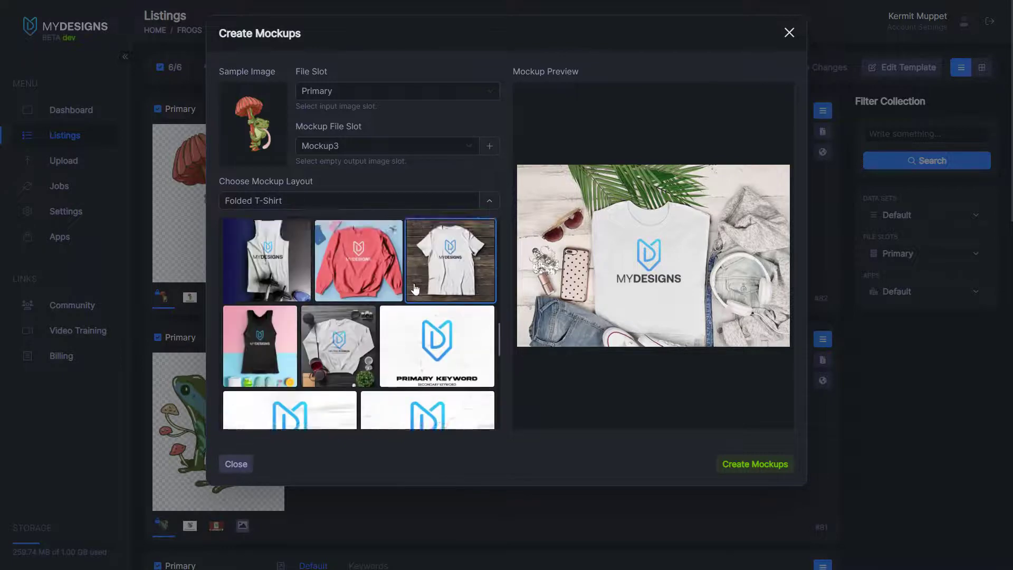
# Browse the layout list to Bricks Digital Mockup, leaving the secondary keyword source unchanged
pyautogui.scroll(-3)
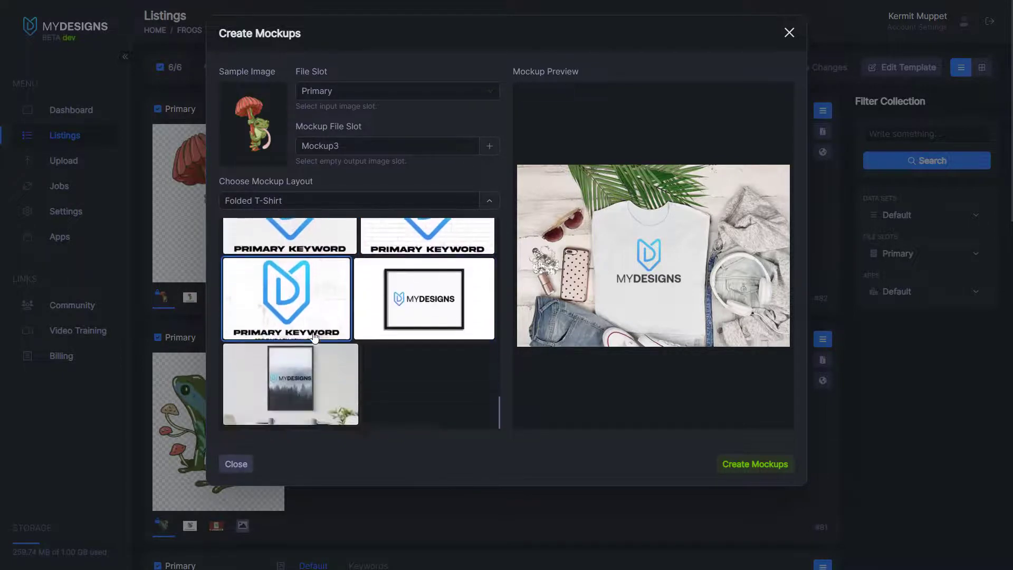
pyautogui.scroll(-3)
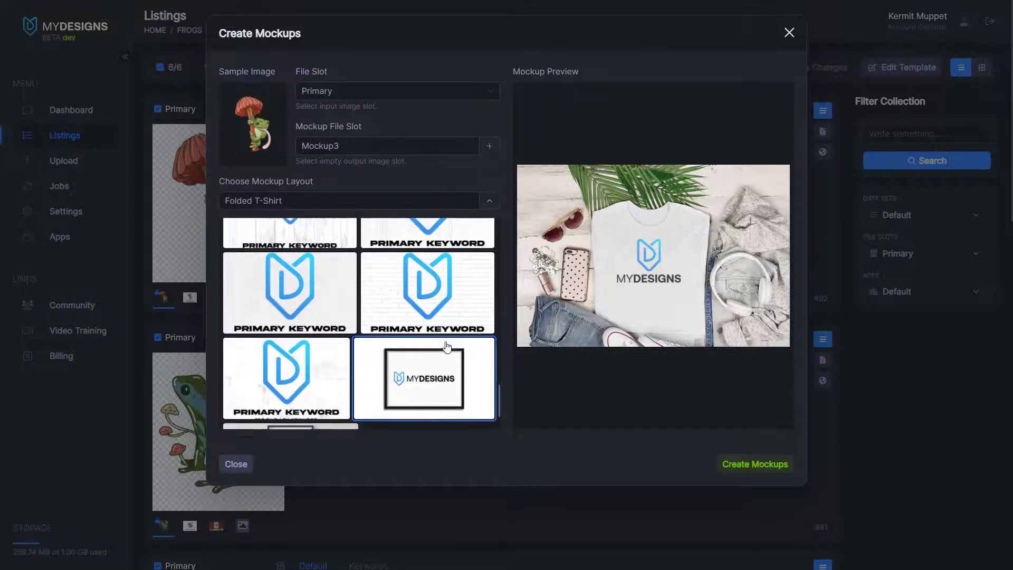
pyautogui.scroll(3)
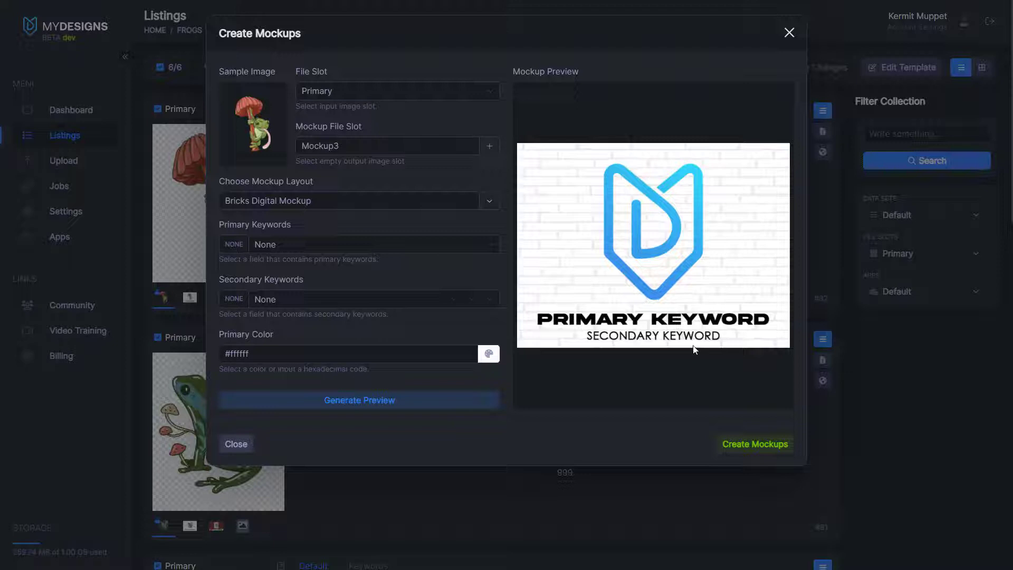
pyautogui.moveTo(721, 327)
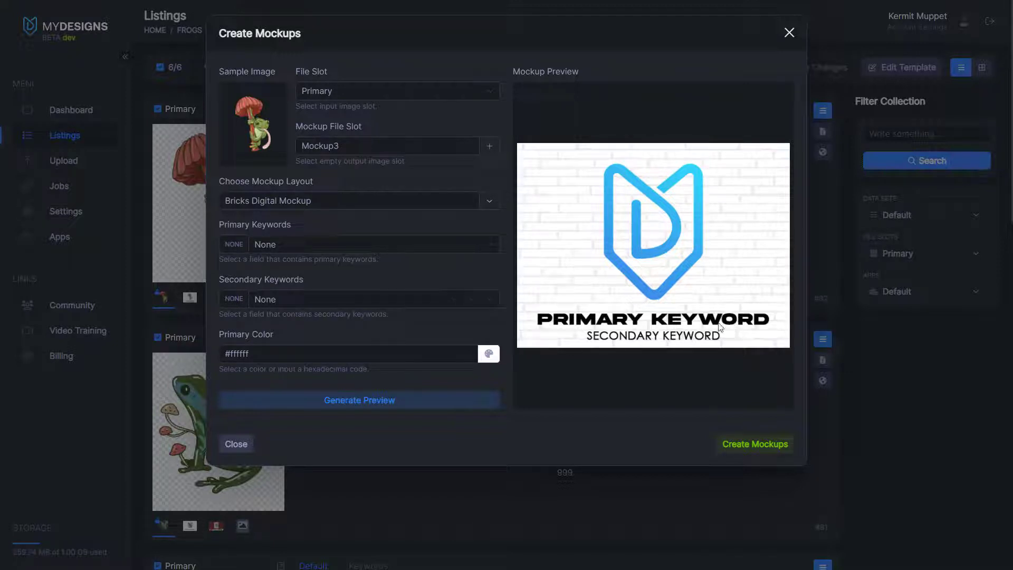
pyautogui.moveTo(655, 316)
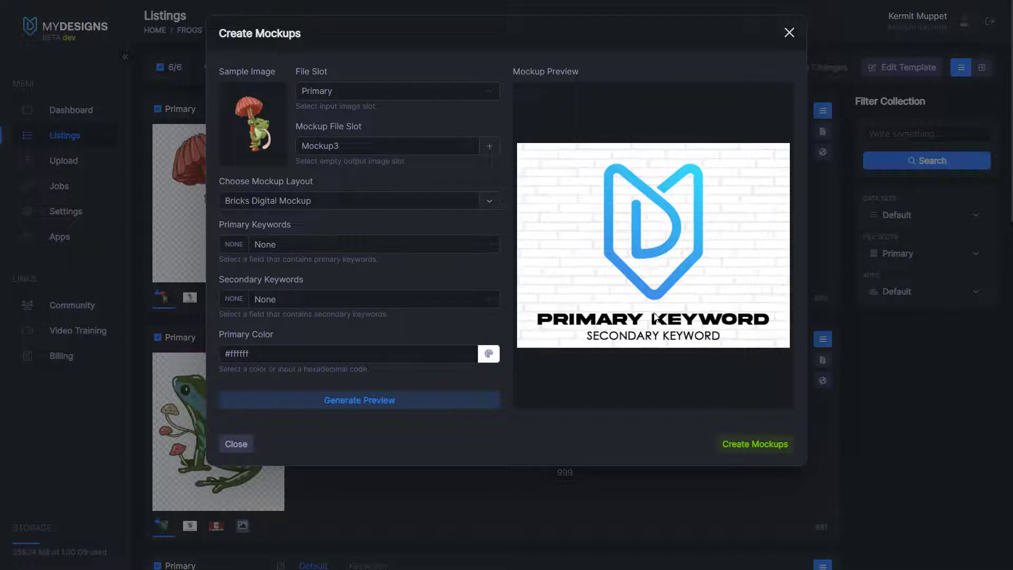
pyautogui.click(373, 299)
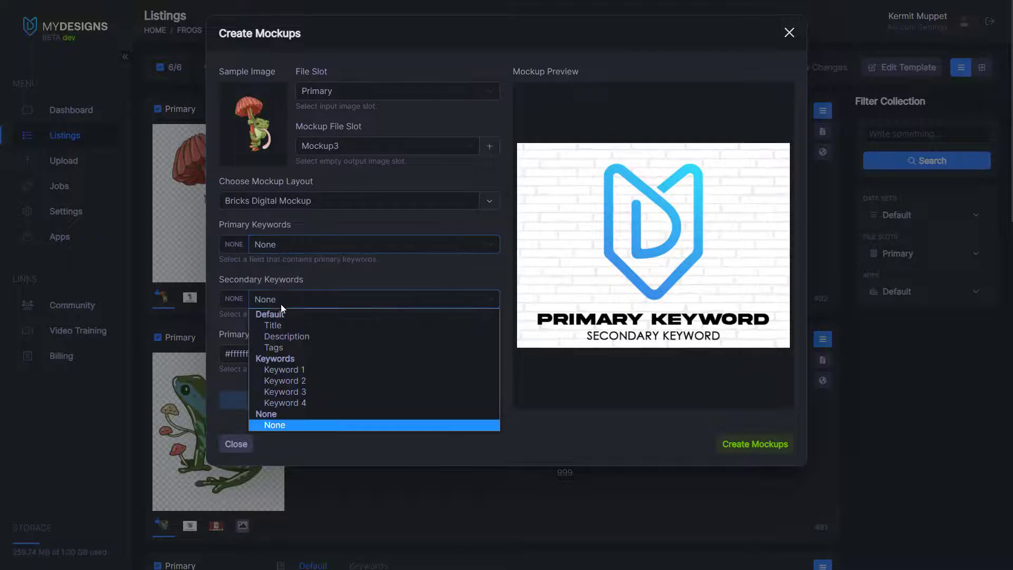
pyautogui.click(275, 425)
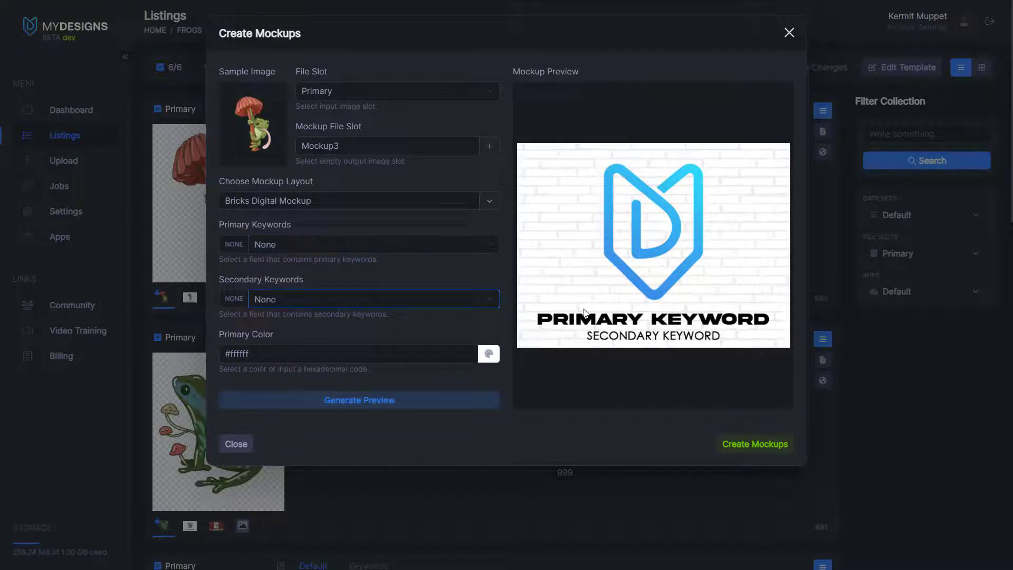
pyautogui.moveTo(648, 329)
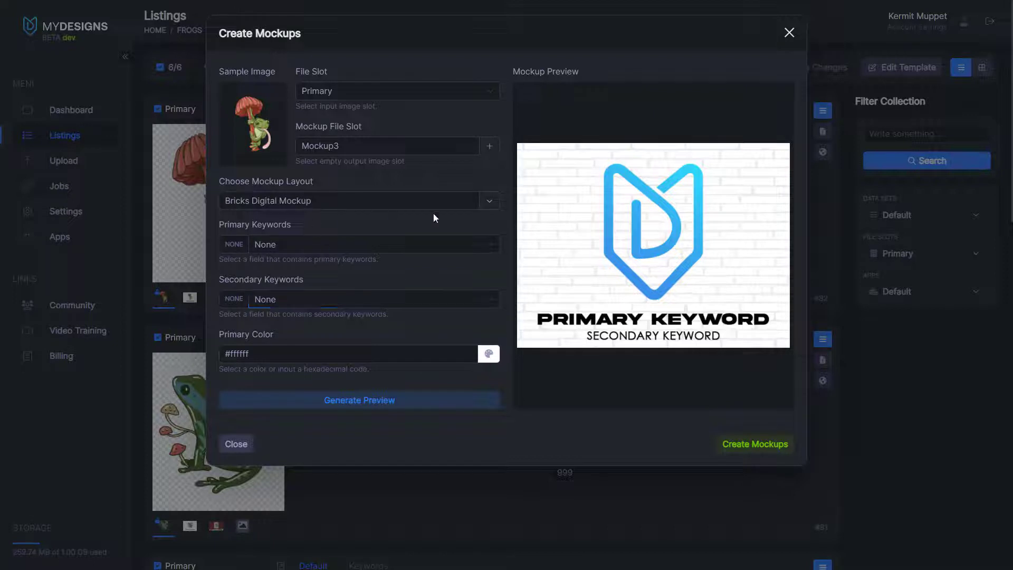
pyautogui.moveTo(347, 236)
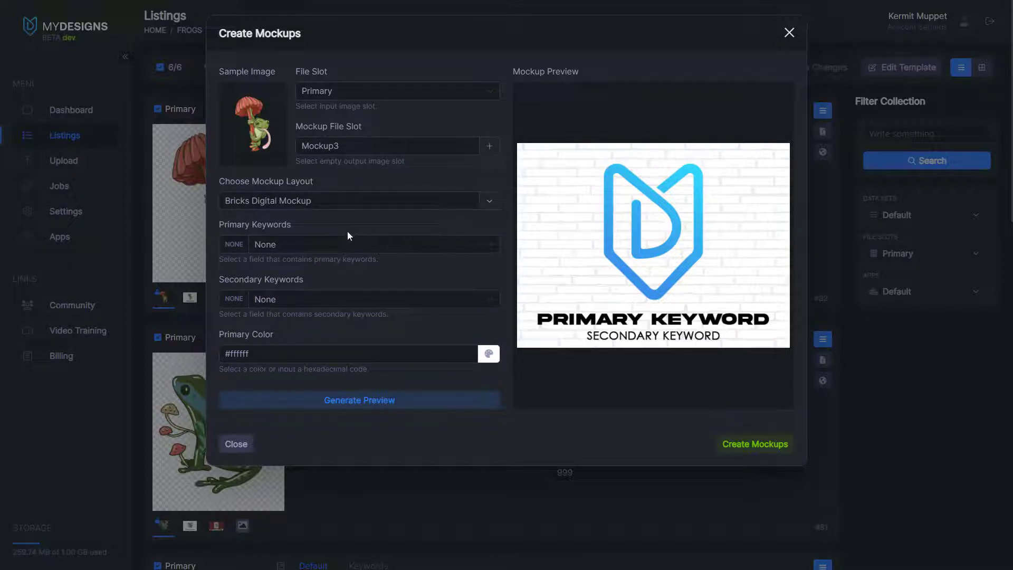
# Use Keyword 2 for primary keywords and Keyword 4 for secondary keywords
pyautogui.click(372, 243)
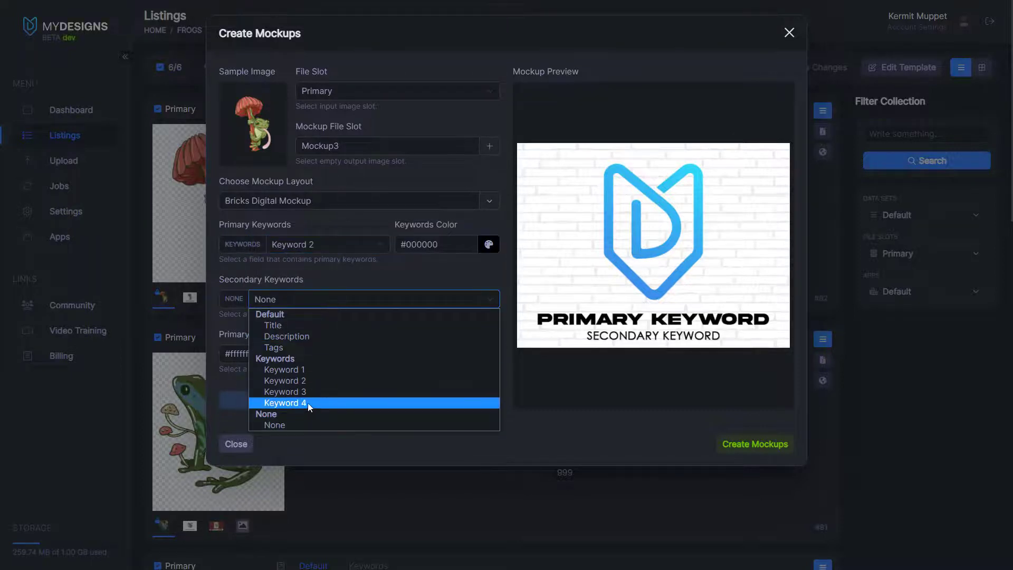
pyautogui.click(283, 402)
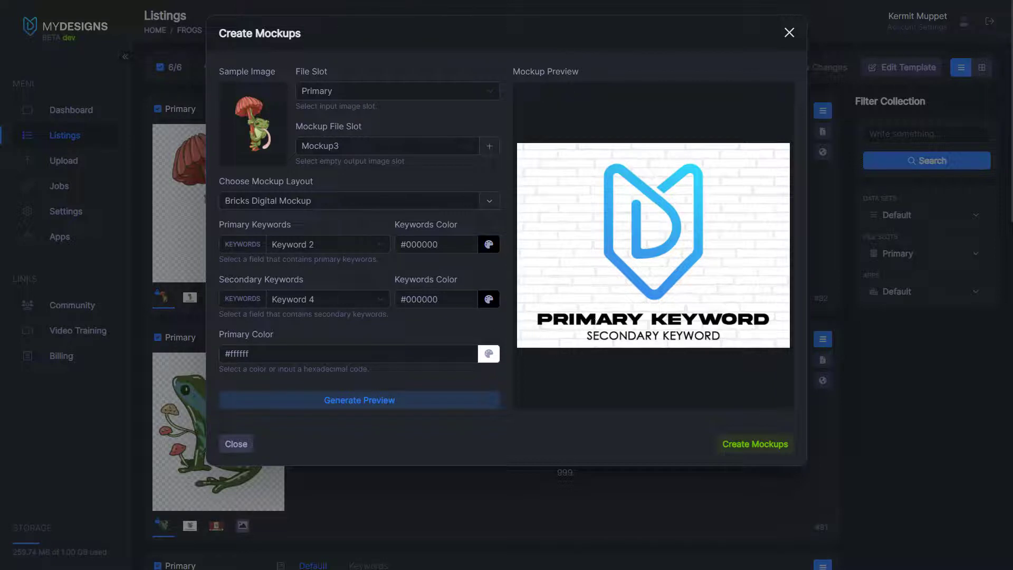
pyautogui.moveTo(771, 324)
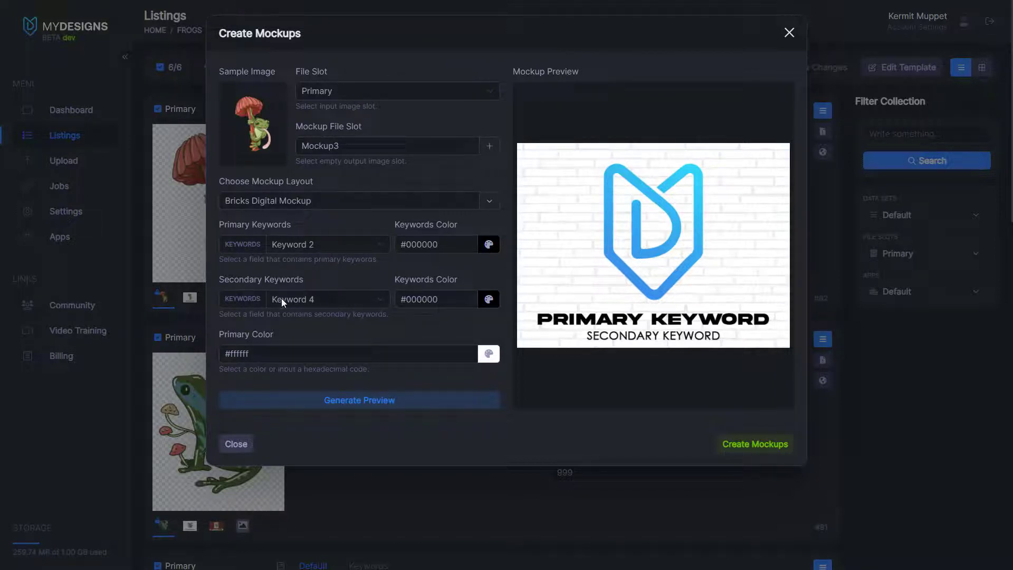
pyautogui.moveTo(740, 344)
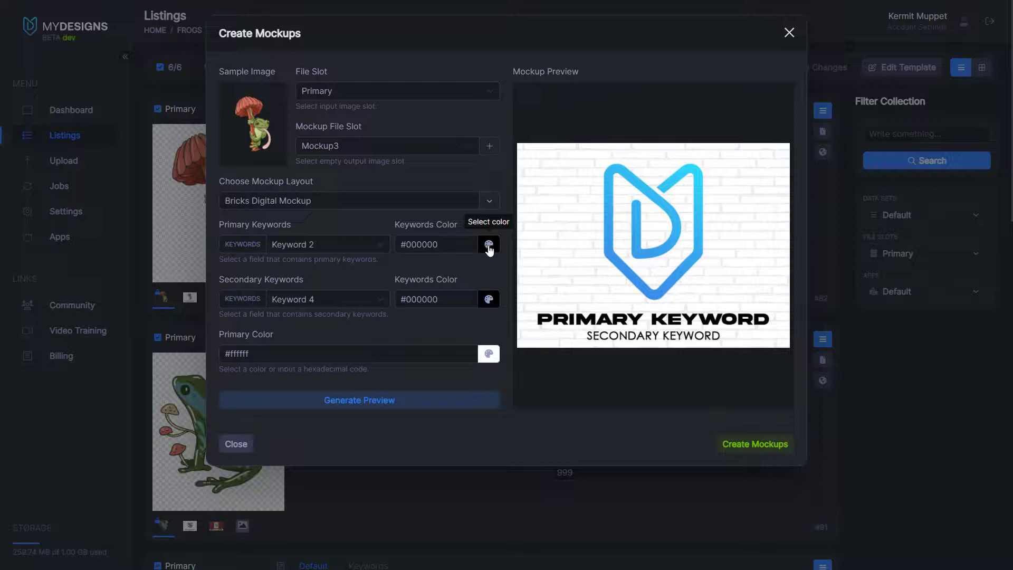
# Set keyword text to #a80000 and primary colour to #000000, then preview the frog on black bricks
pyautogui.click(489, 244)
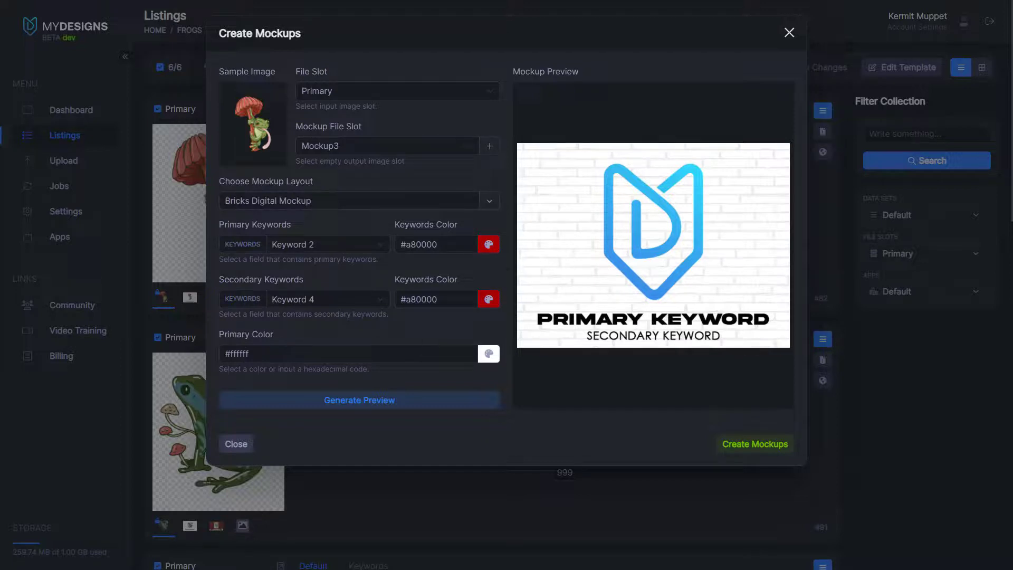
pyautogui.click(487, 353)
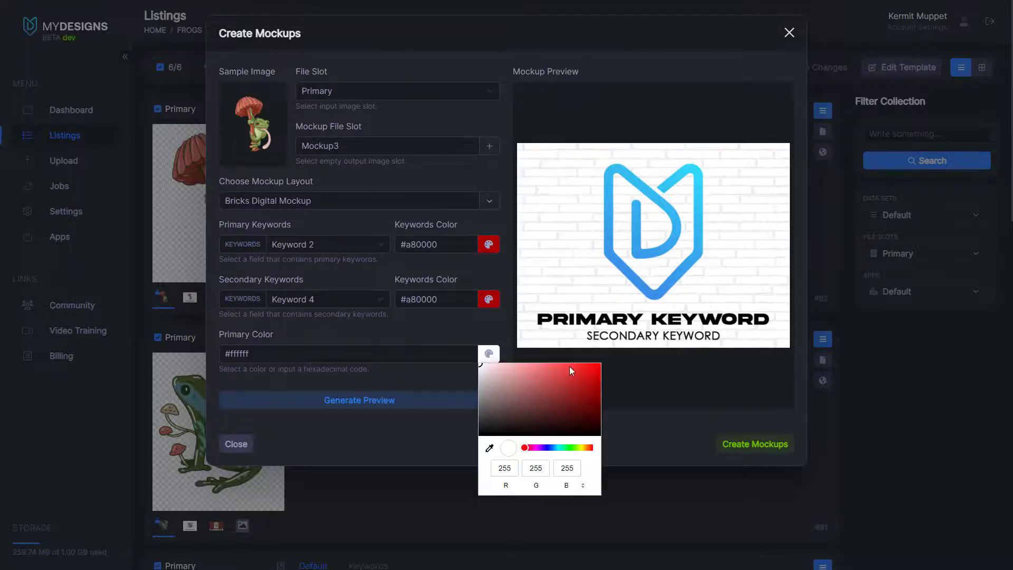
pyautogui.moveTo(485, 435)
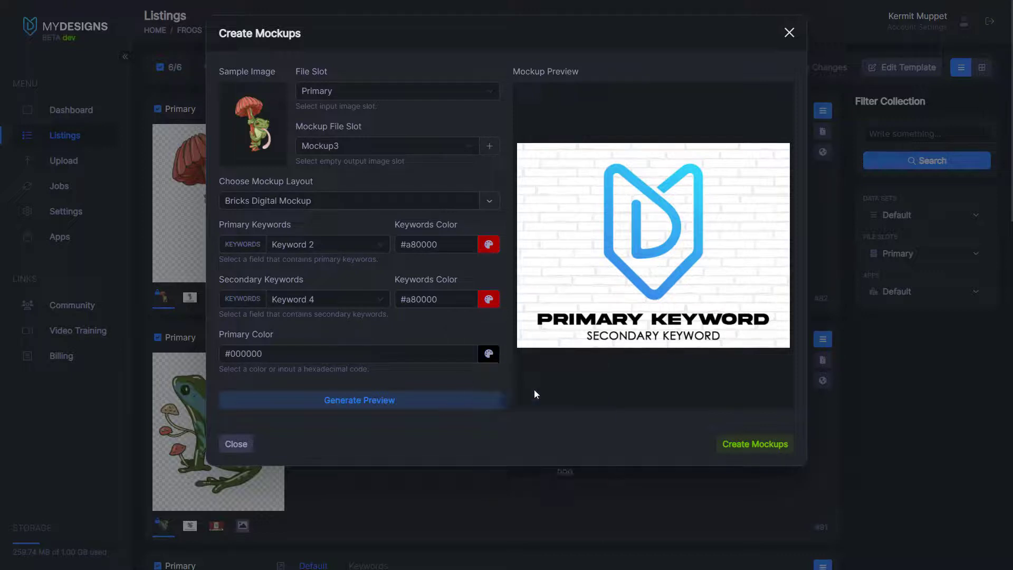
pyautogui.moveTo(314, 400)
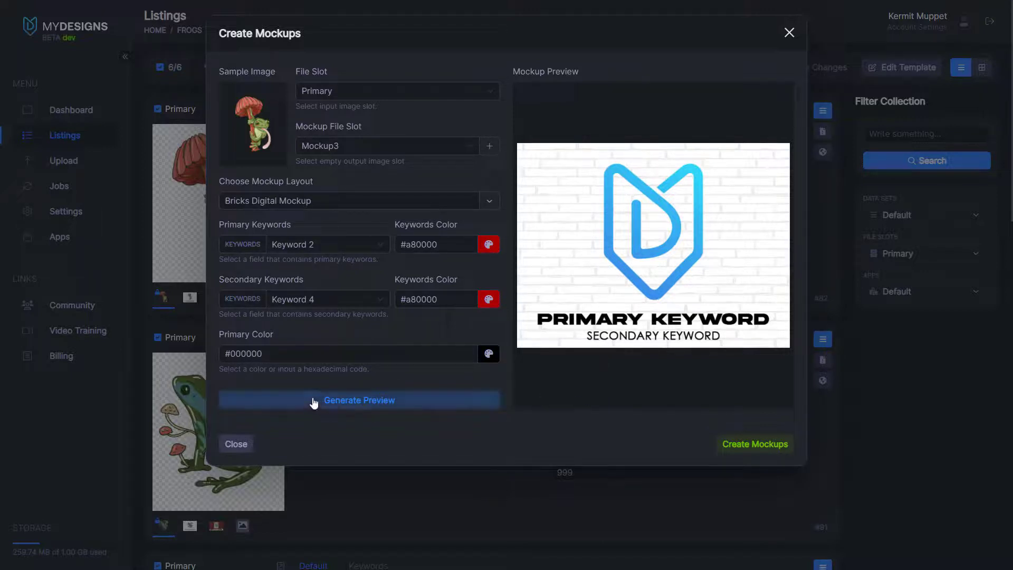
pyautogui.click(359, 400)
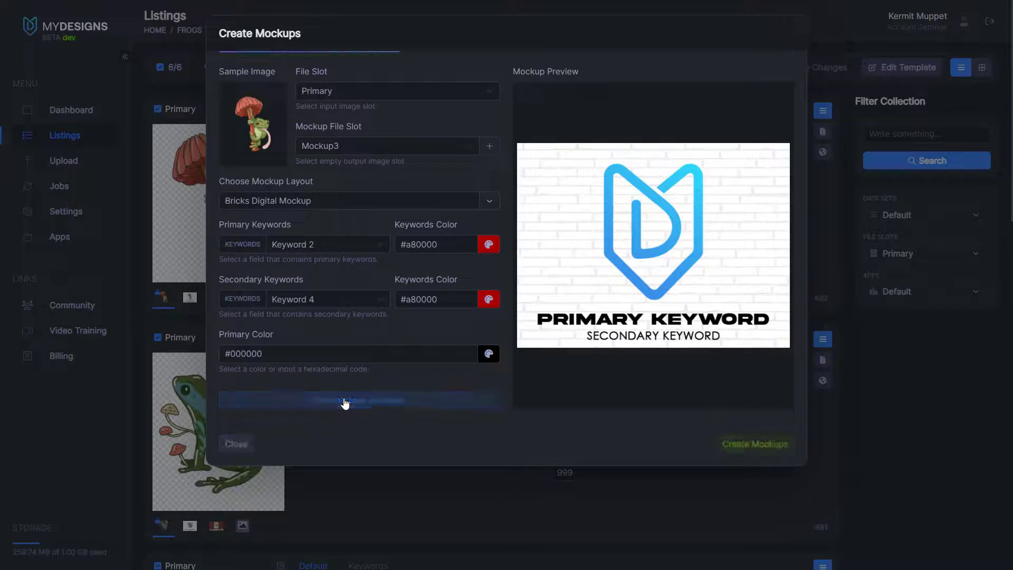
pyautogui.click(358, 400)
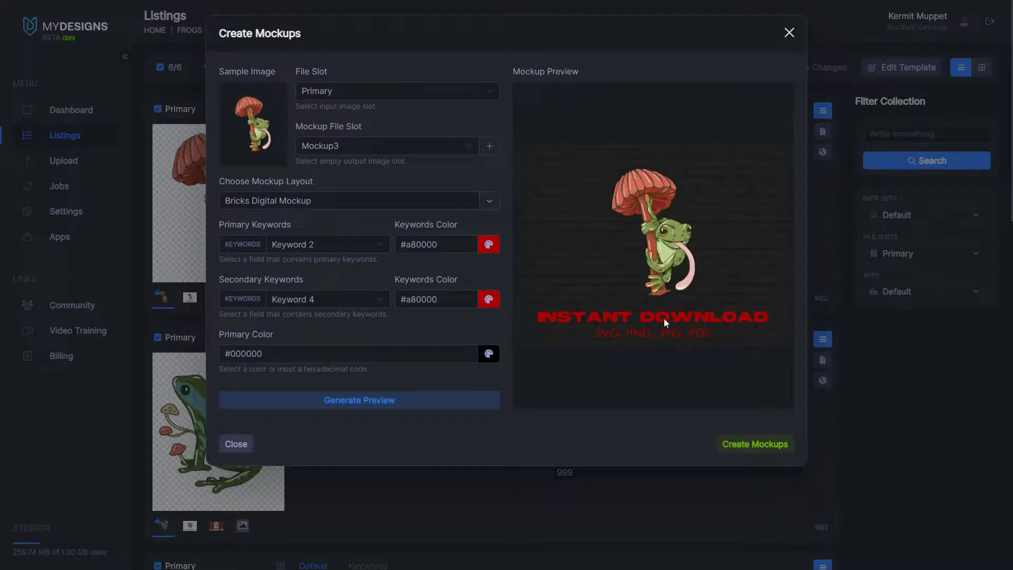
pyautogui.moveTo(625, 203)
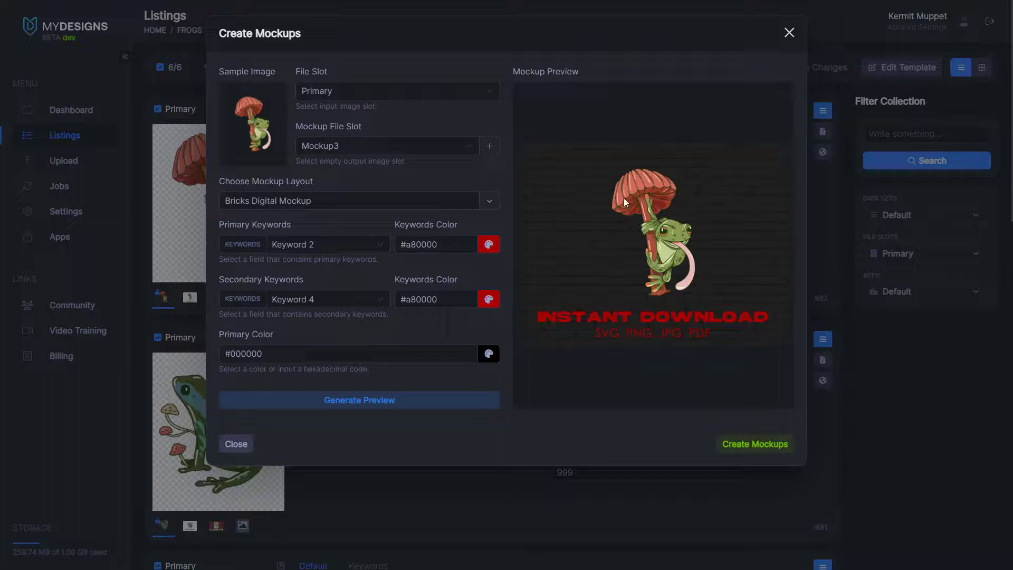
pyautogui.moveTo(583, 453)
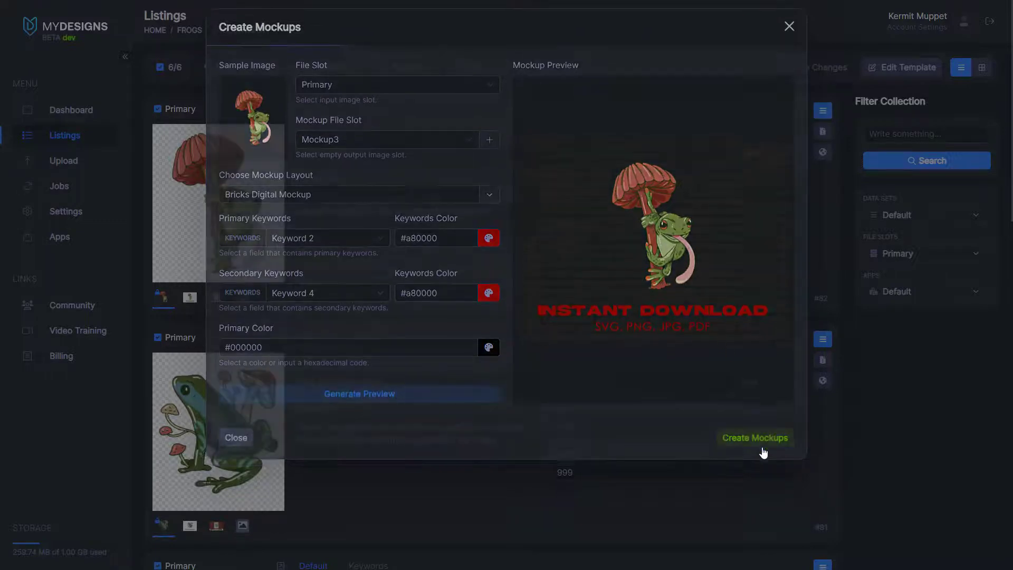
# Create the brick Mockup3 images for all six listings and view them in the grid
pyautogui.click(754, 437)
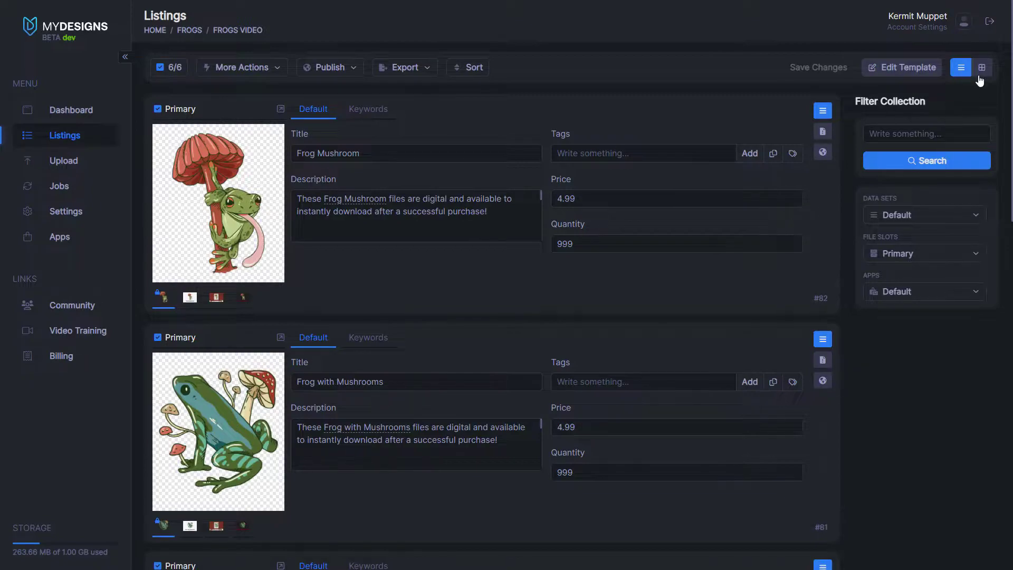
pyautogui.click(982, 68)
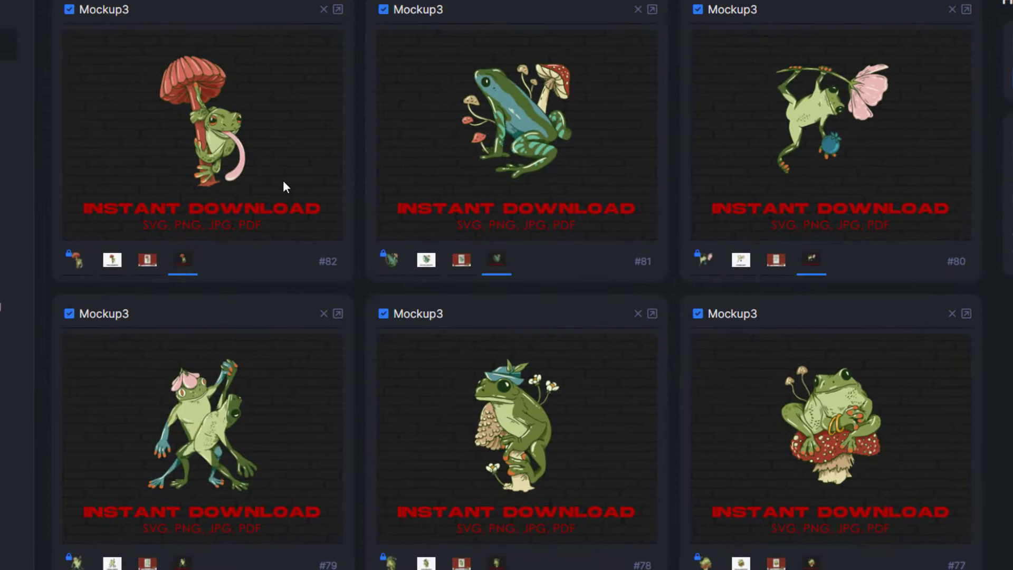
pyautogui.moveTo(226, 289)
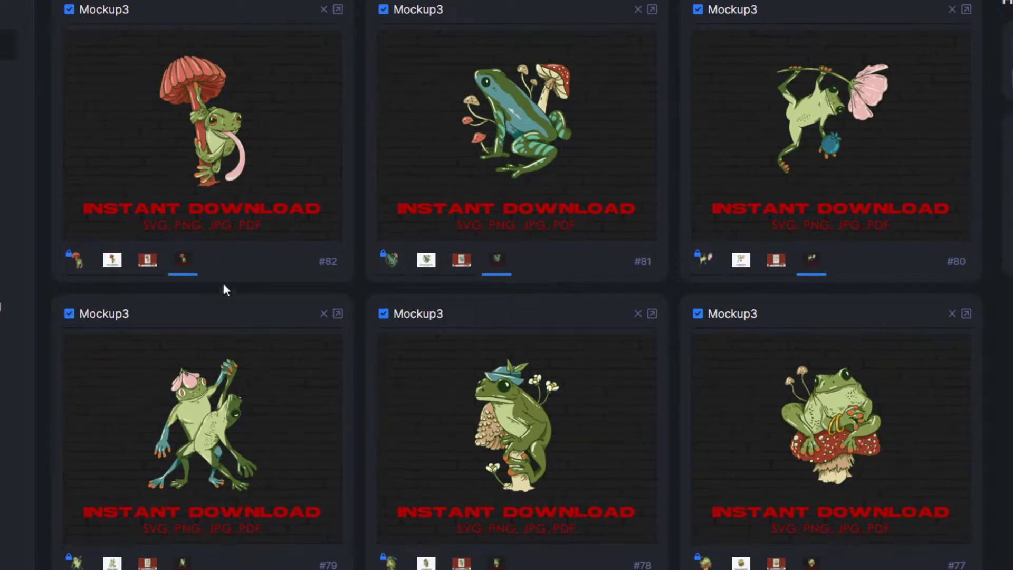
pyautogui.moveTo(776, 177)
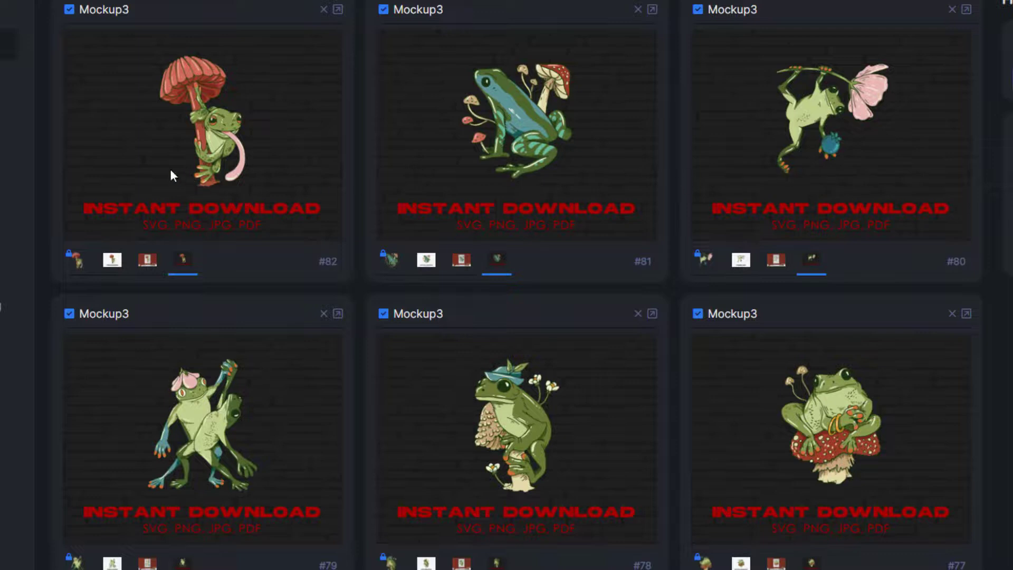
pyautogui.moveTo(725, 139)
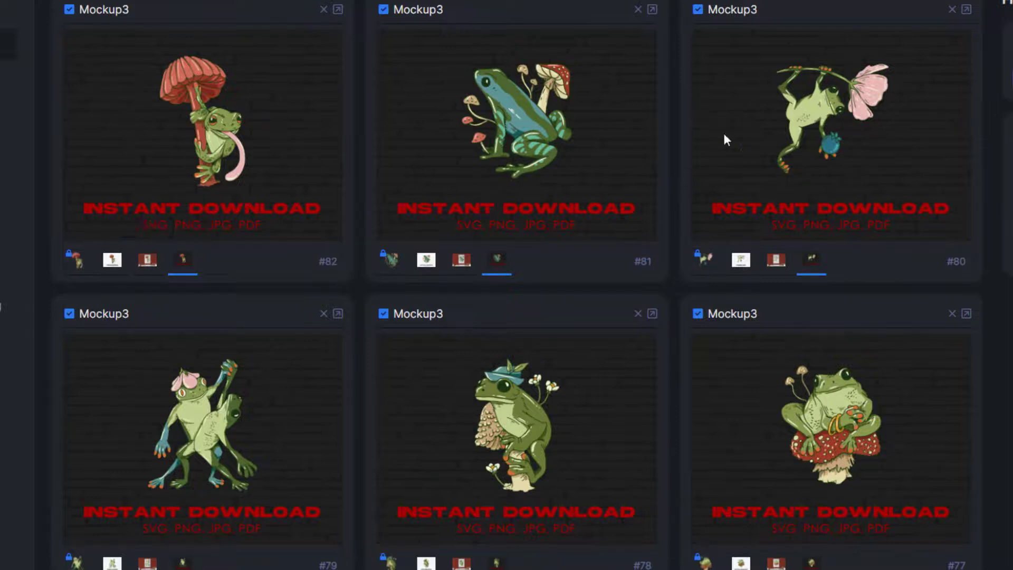
pyautogui.moveTo(767, 316)
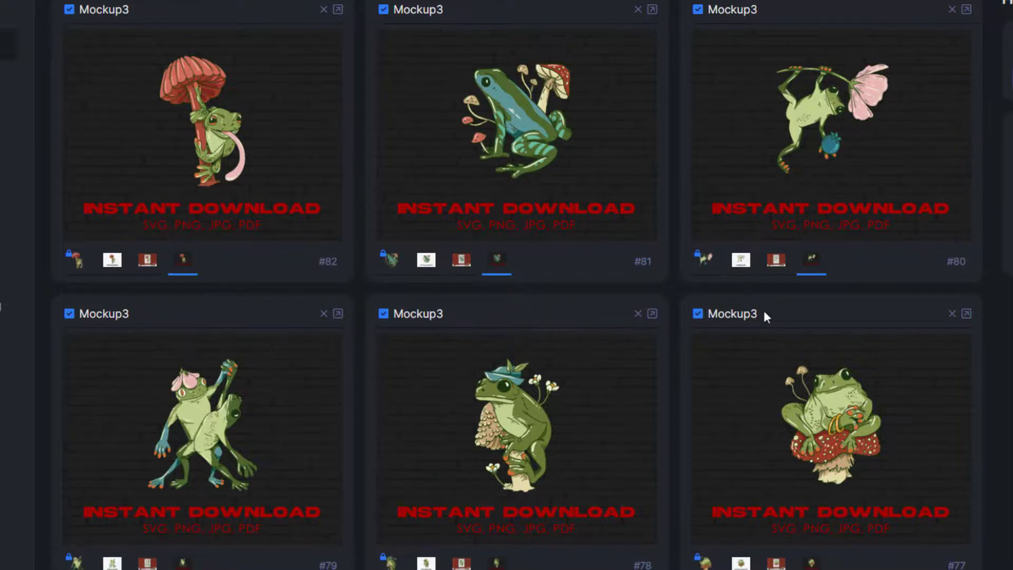
pyautogui.moveTo(359, 169)
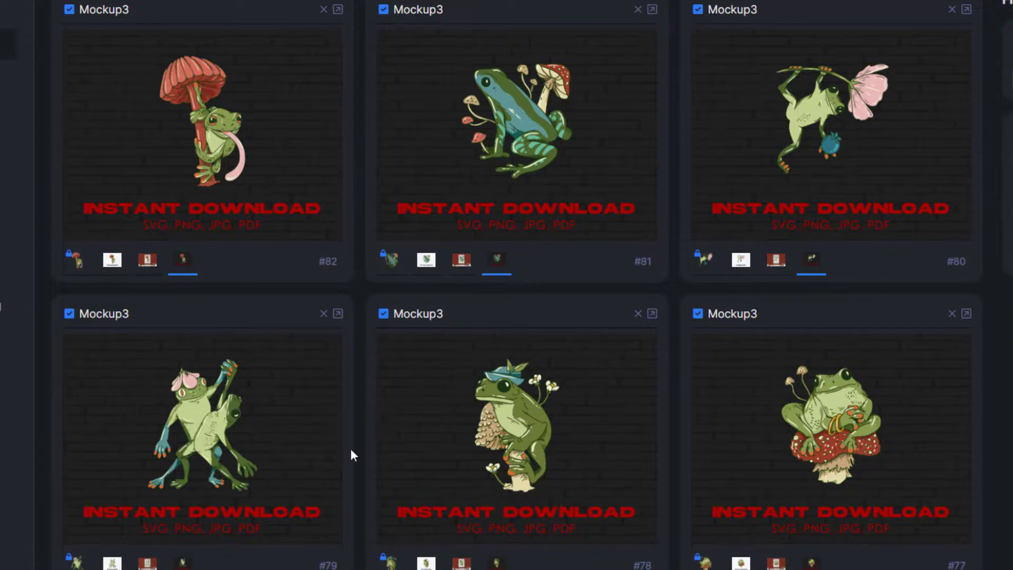
pyautogui.moveTo(444, 356)
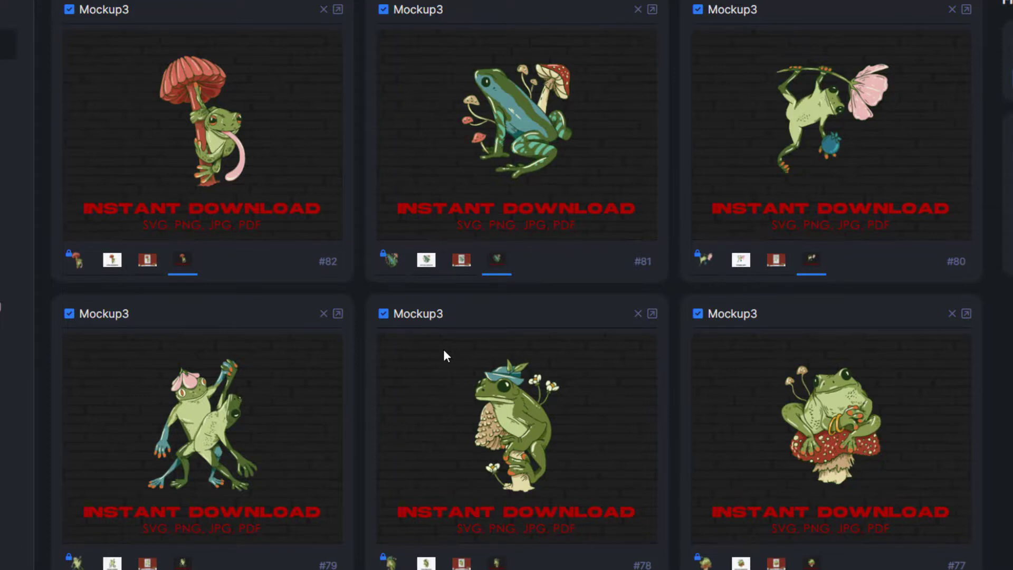
pyautogui.moveTo(528, 355)
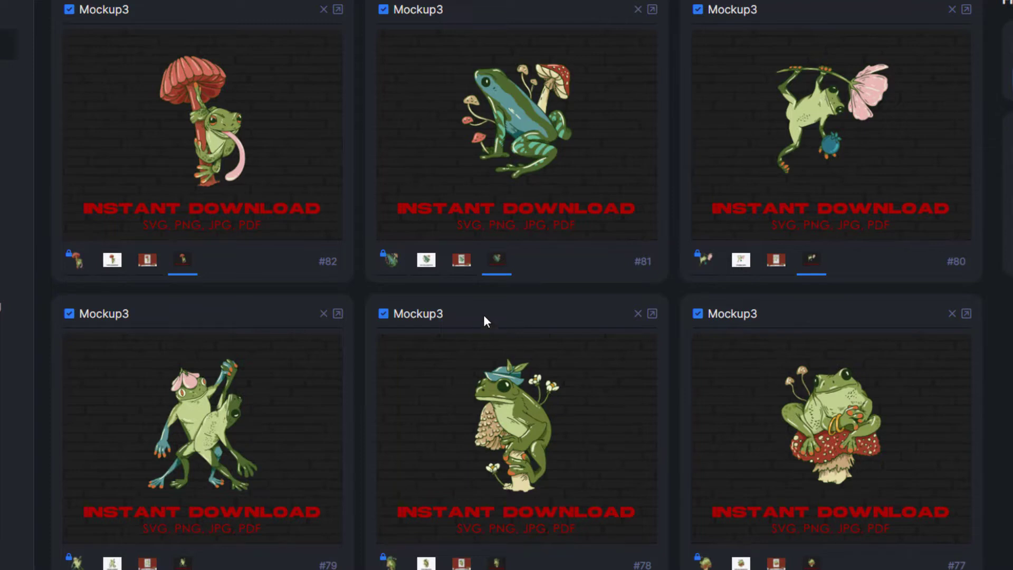
pyautogui.moveTo(451, 291)
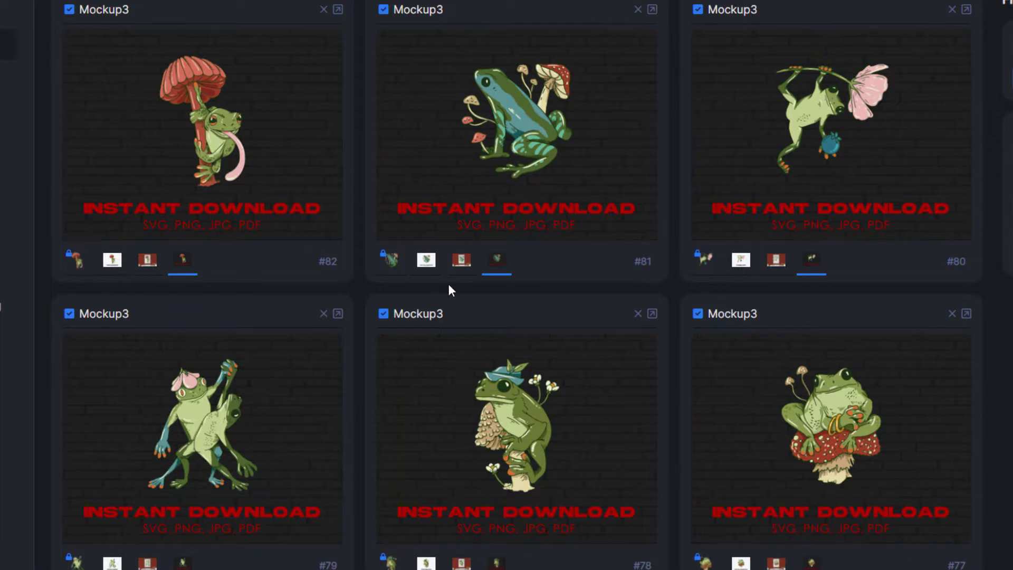